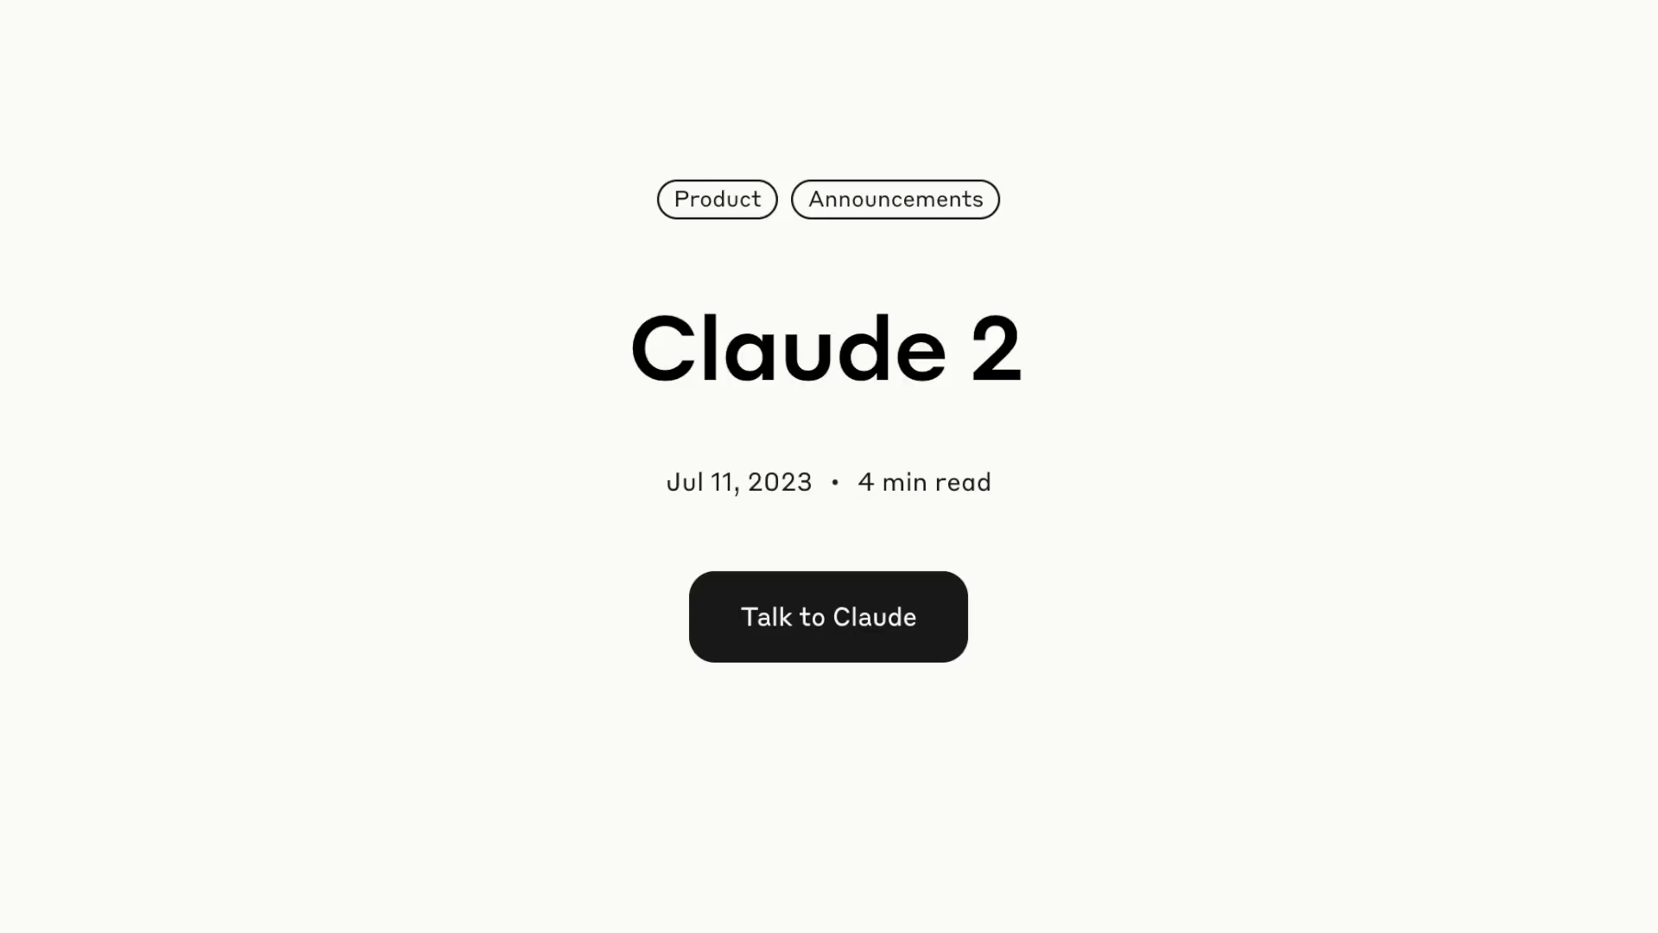
- Scroll the Claude 2 announcement down to the API pricing and 100K-token input details
scroll(down, 3)
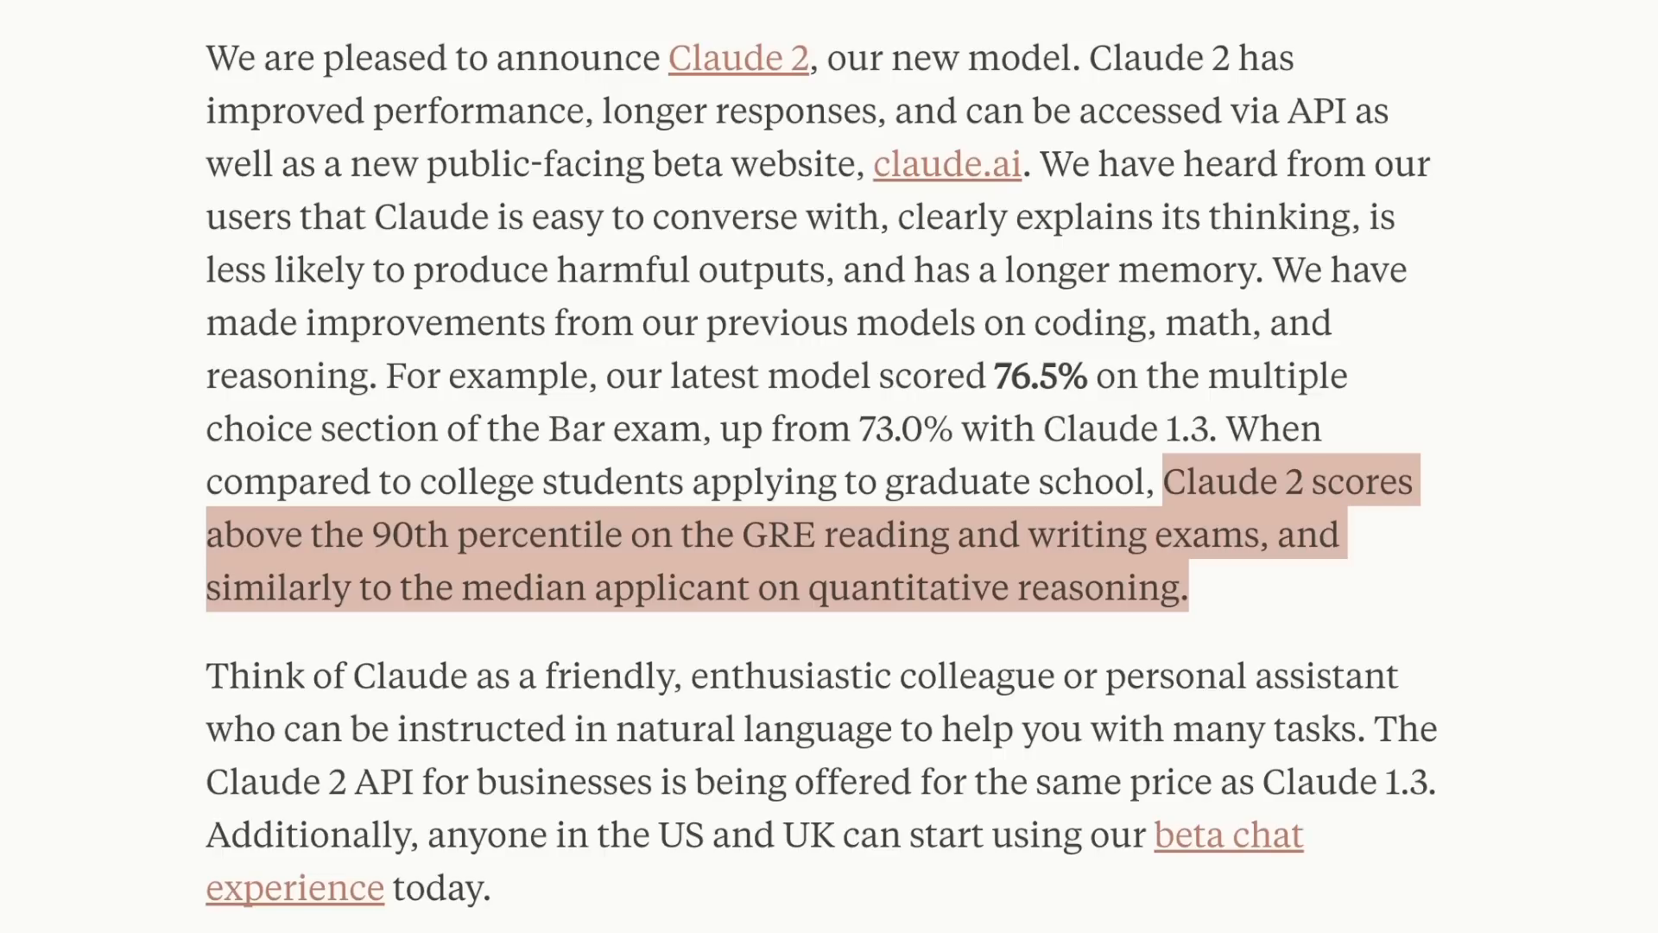
scroll(down, 3)
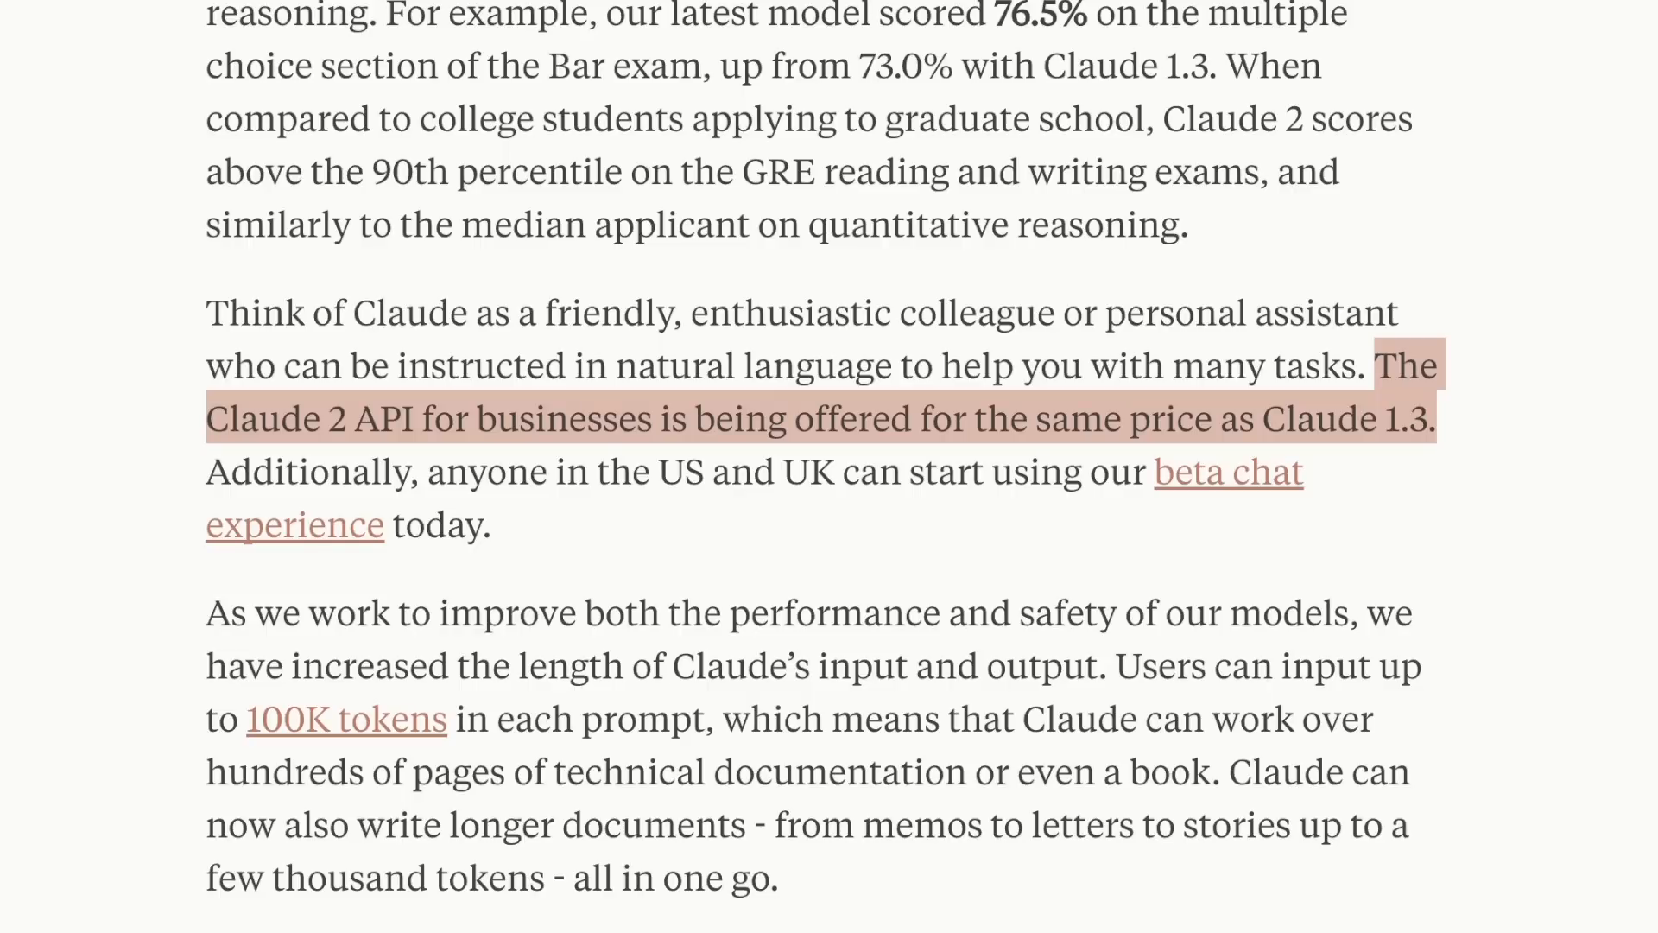
scroll(down, 3)
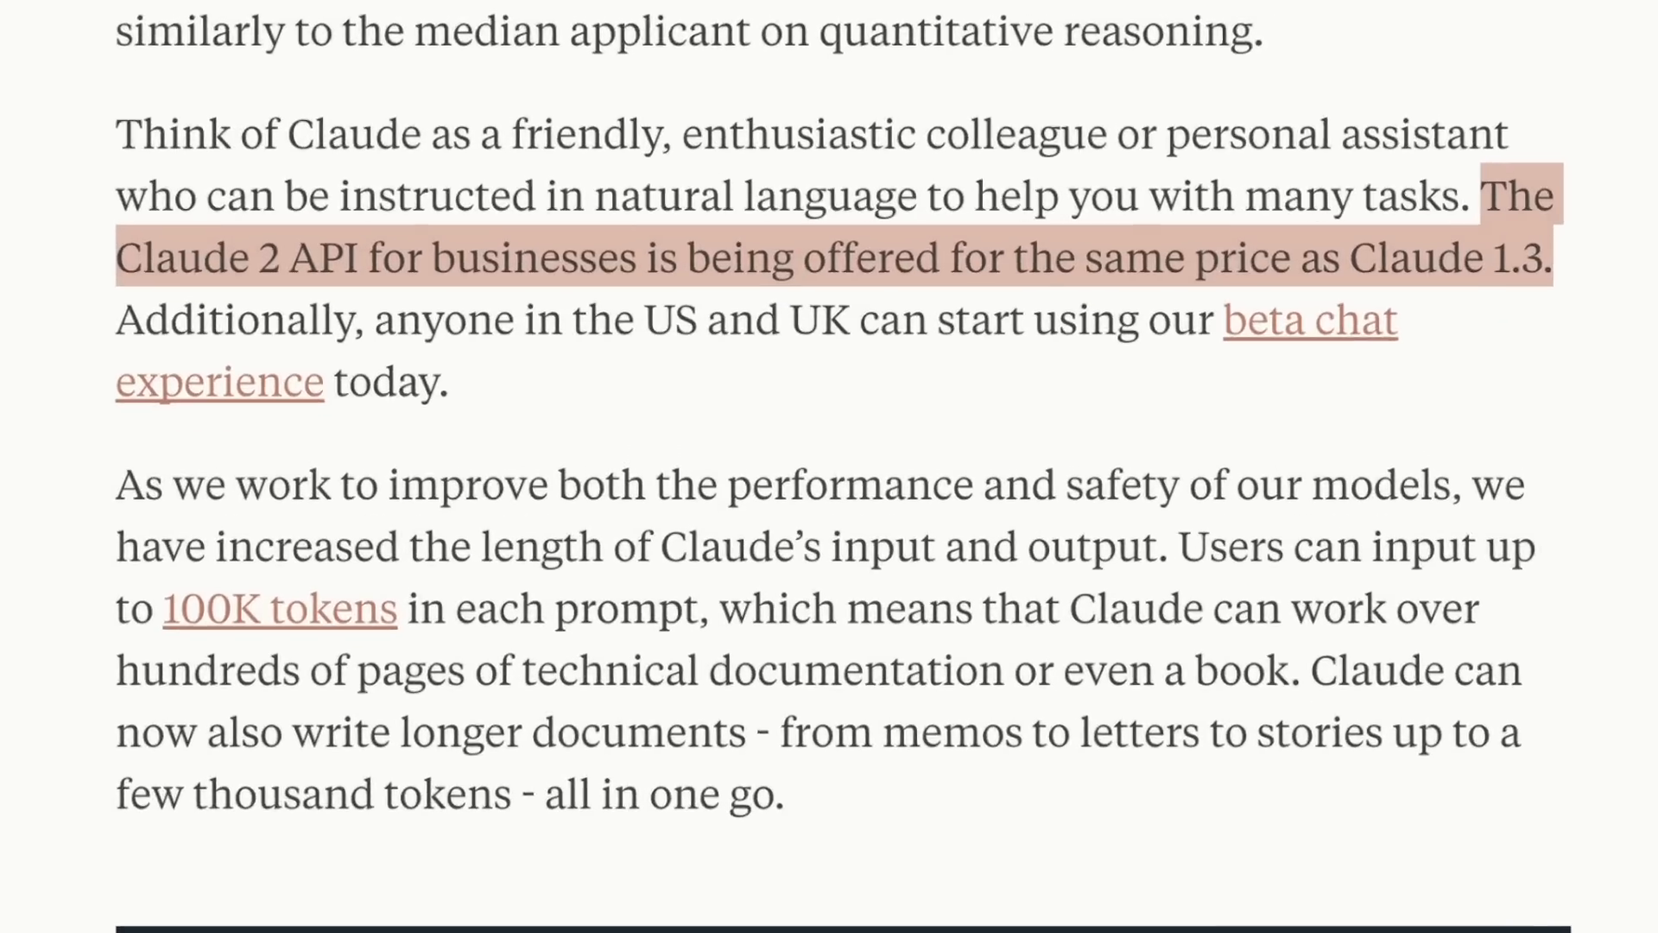
scroll(down, 3)
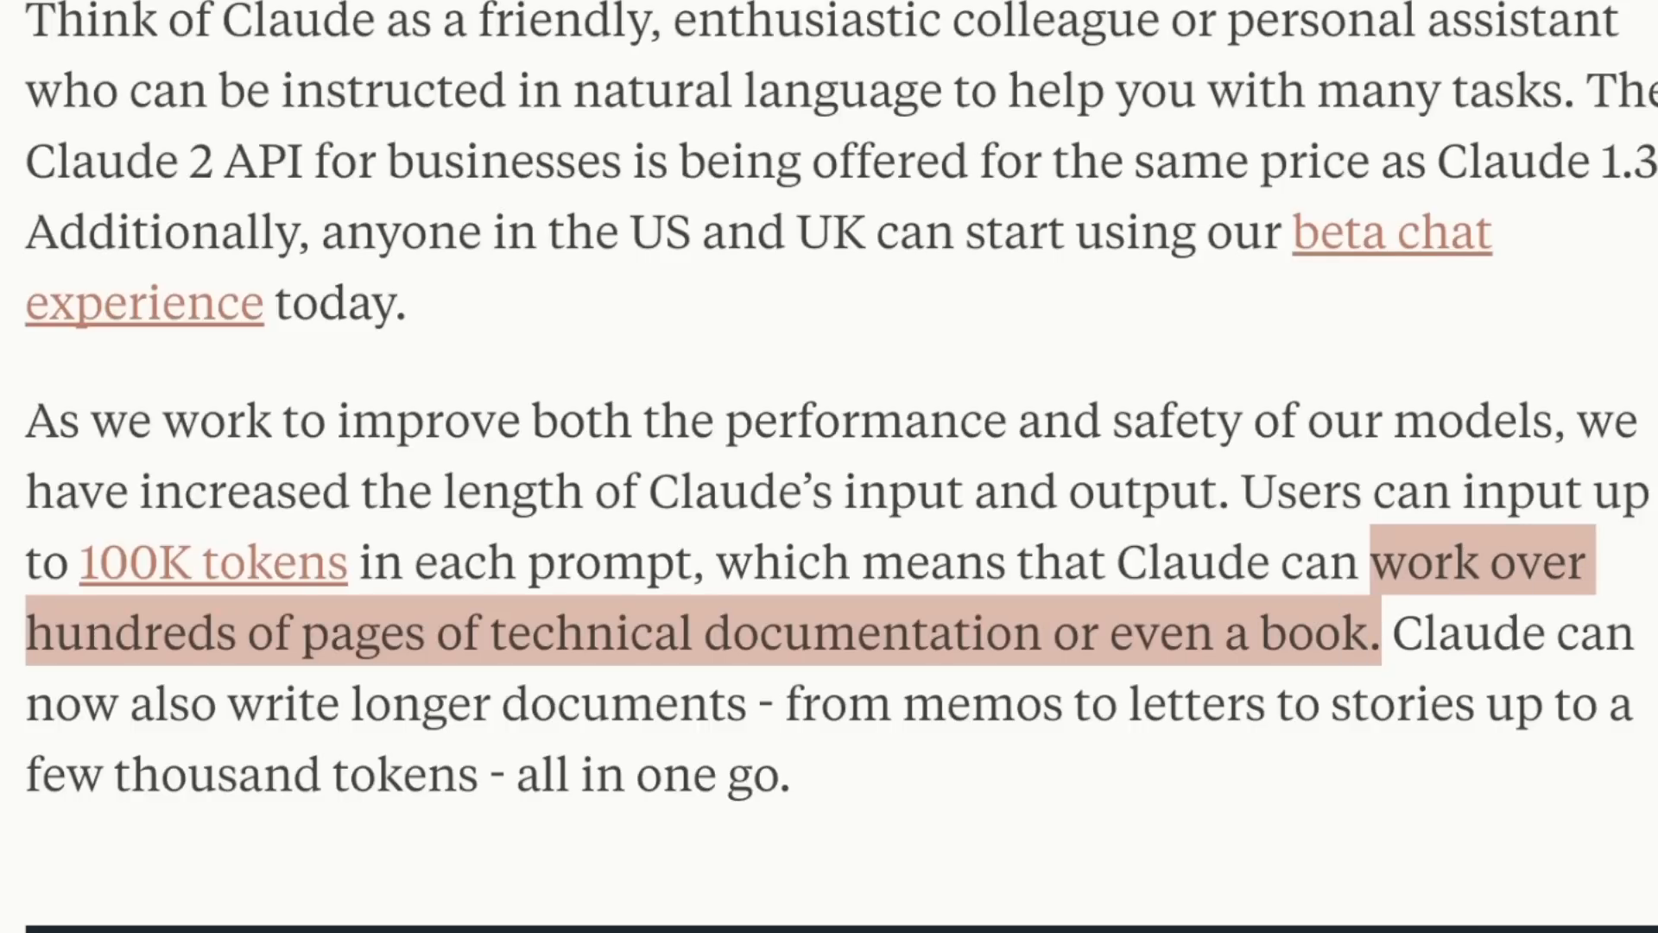
scroll(up, 3)
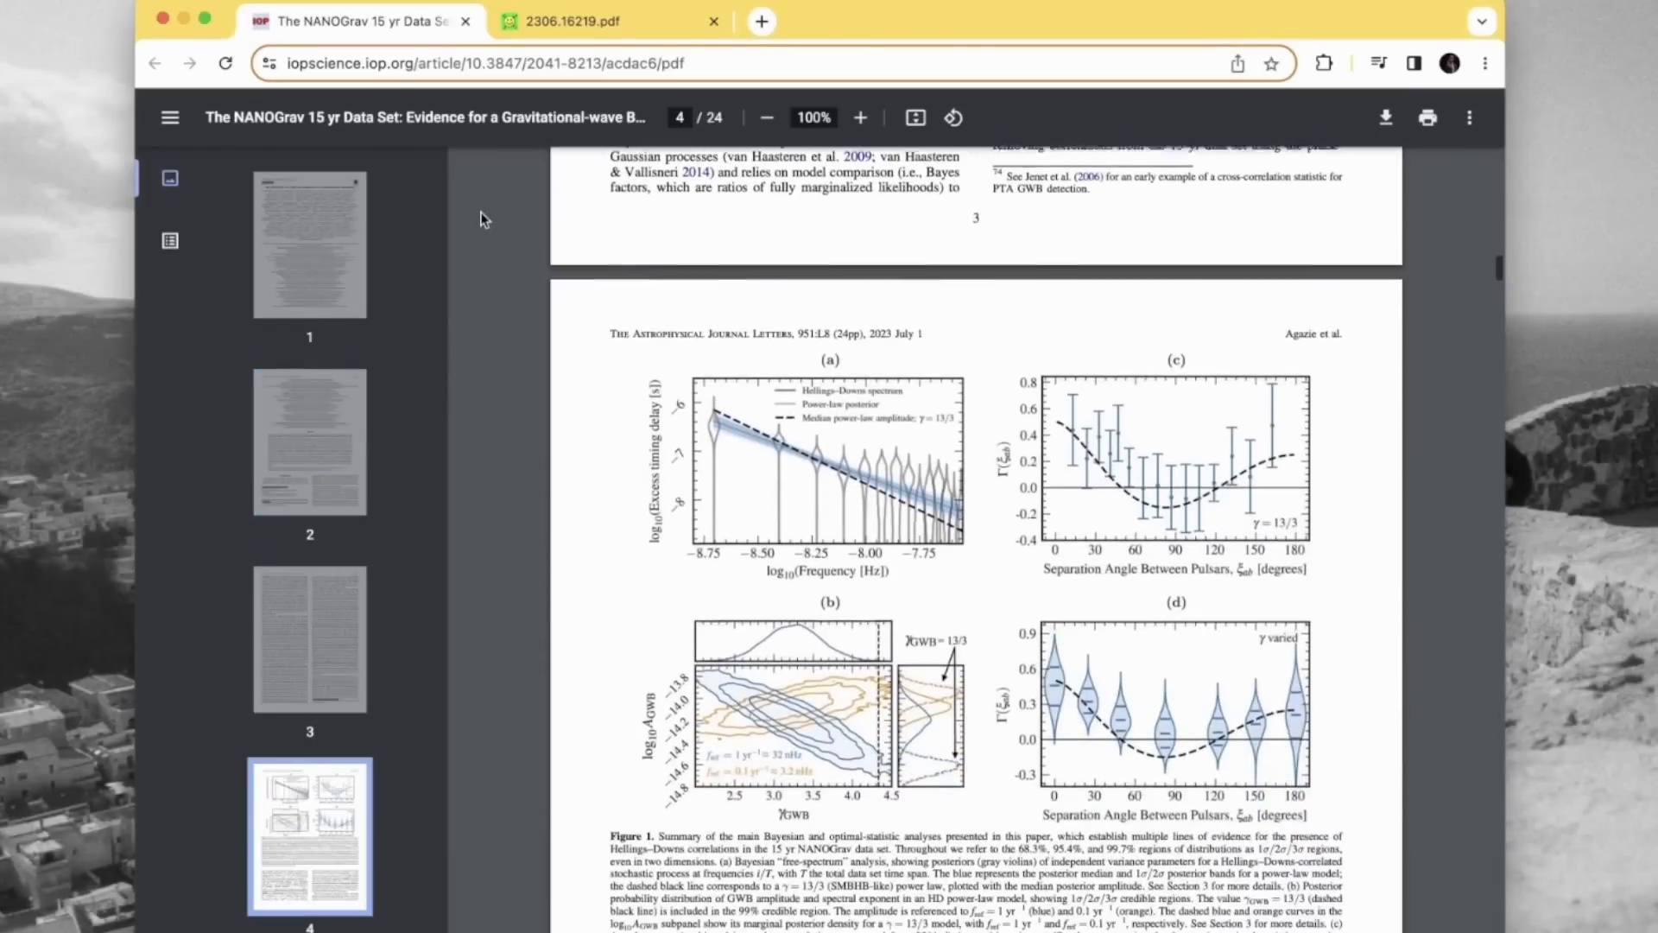
- Ask Claude to explain the first attached paper's importance and tabulate section highlights of the second
click(572, 21)
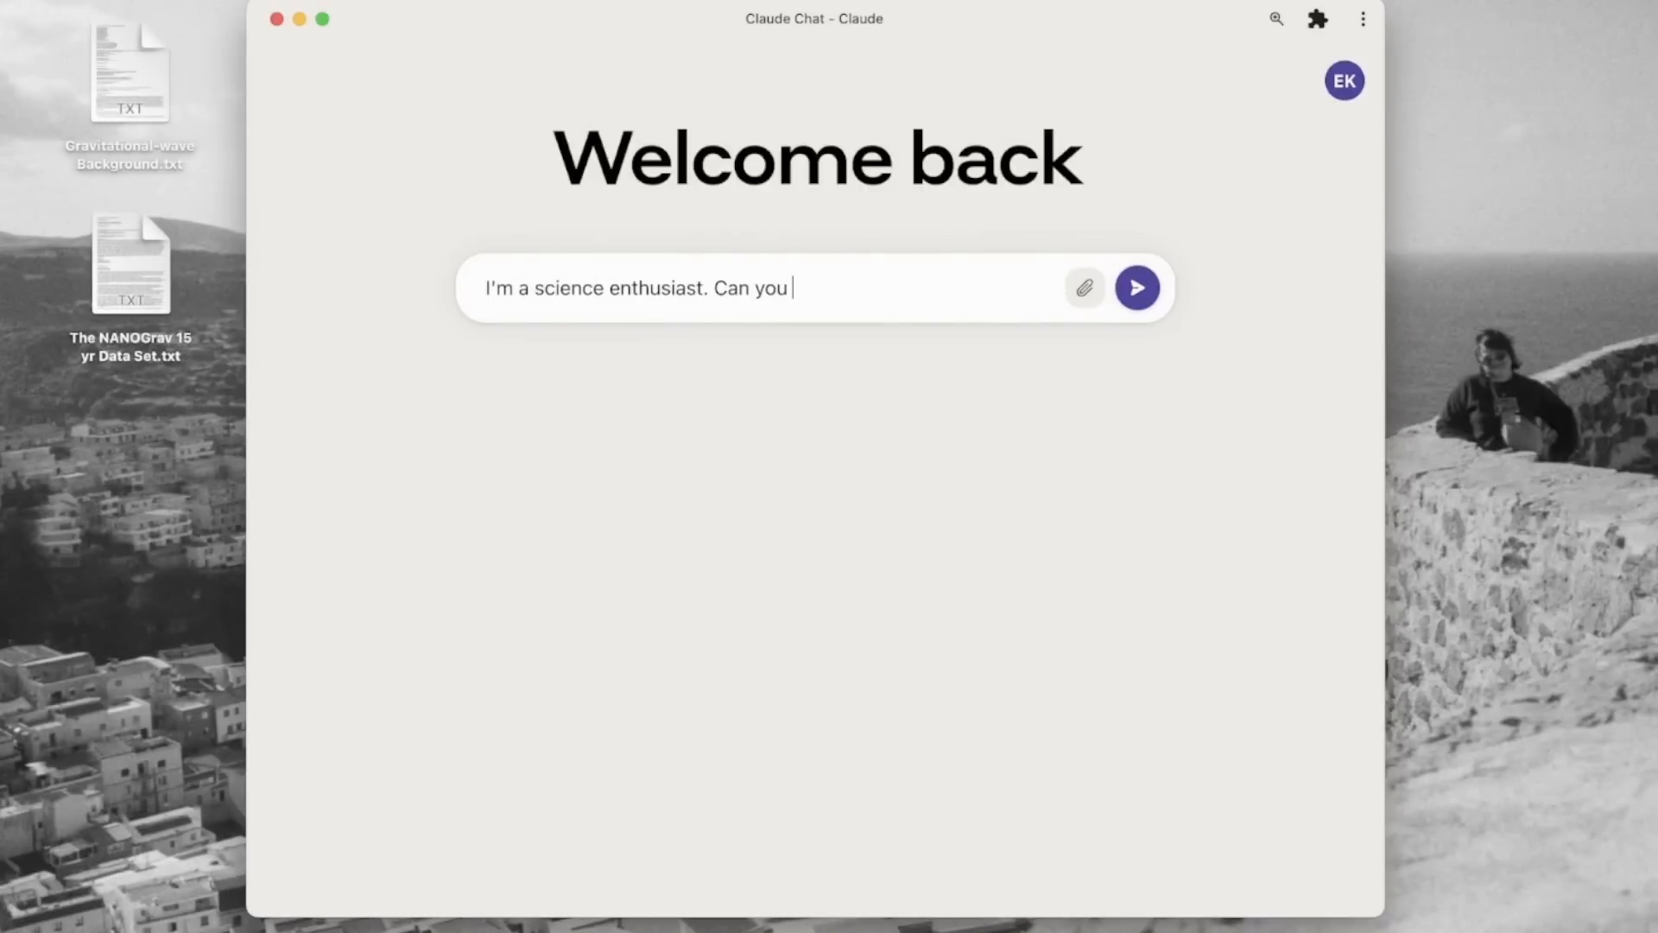
text(explain the importance of the first included paper, describing its exciting new results to me in simple terms?)
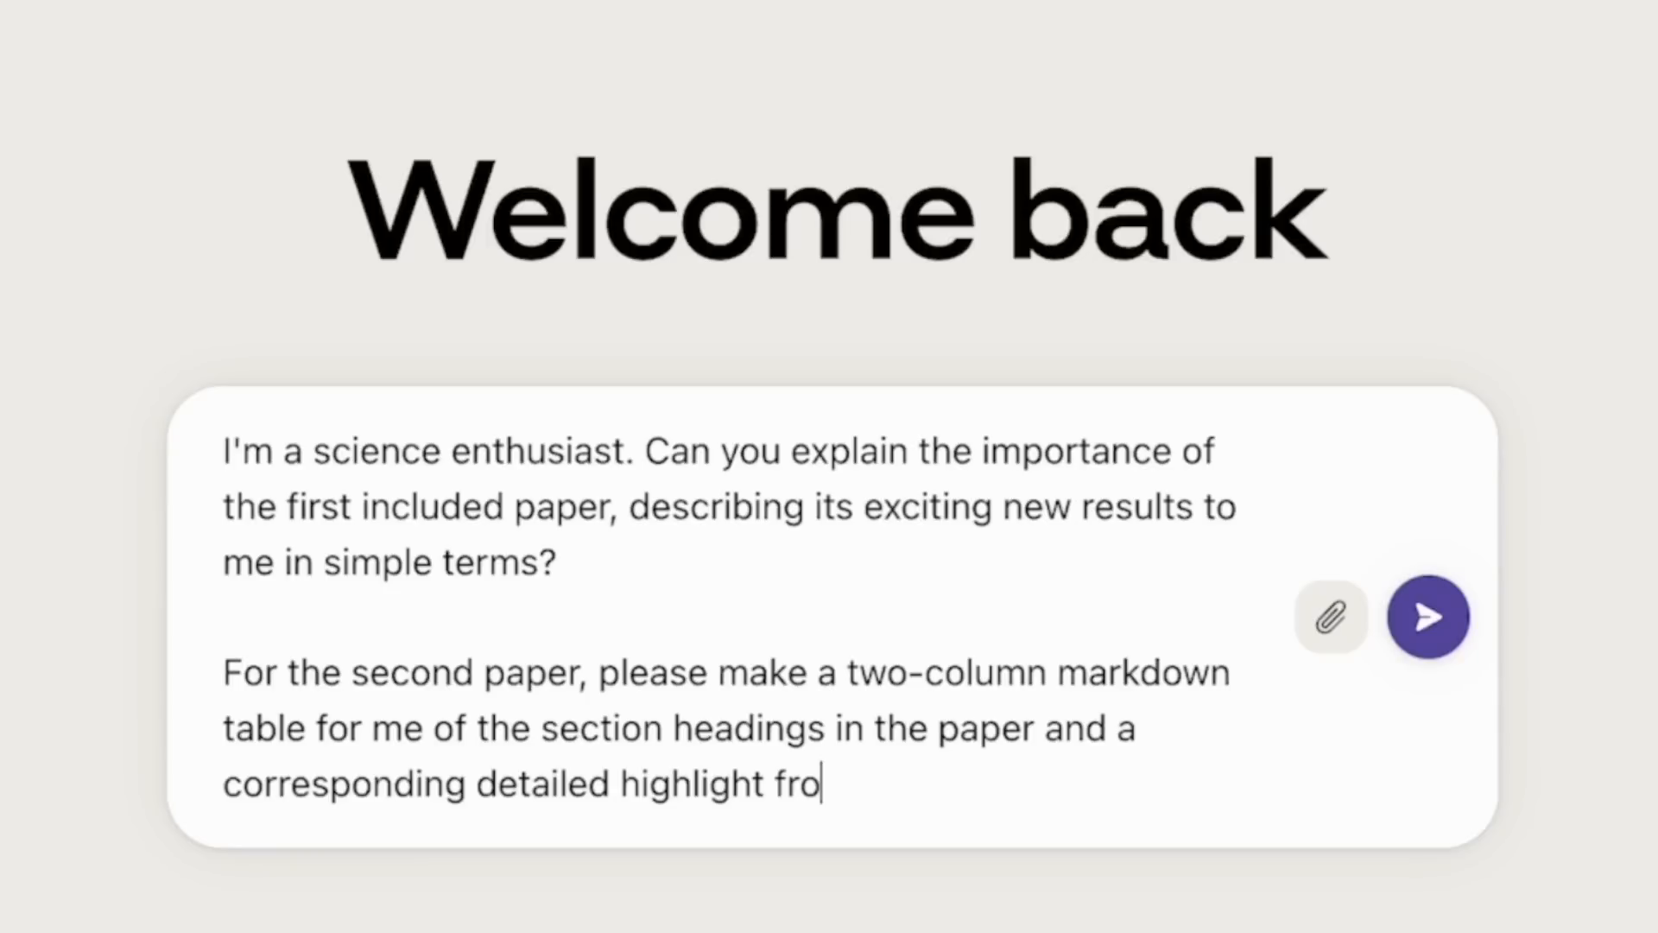
text(m each section.)
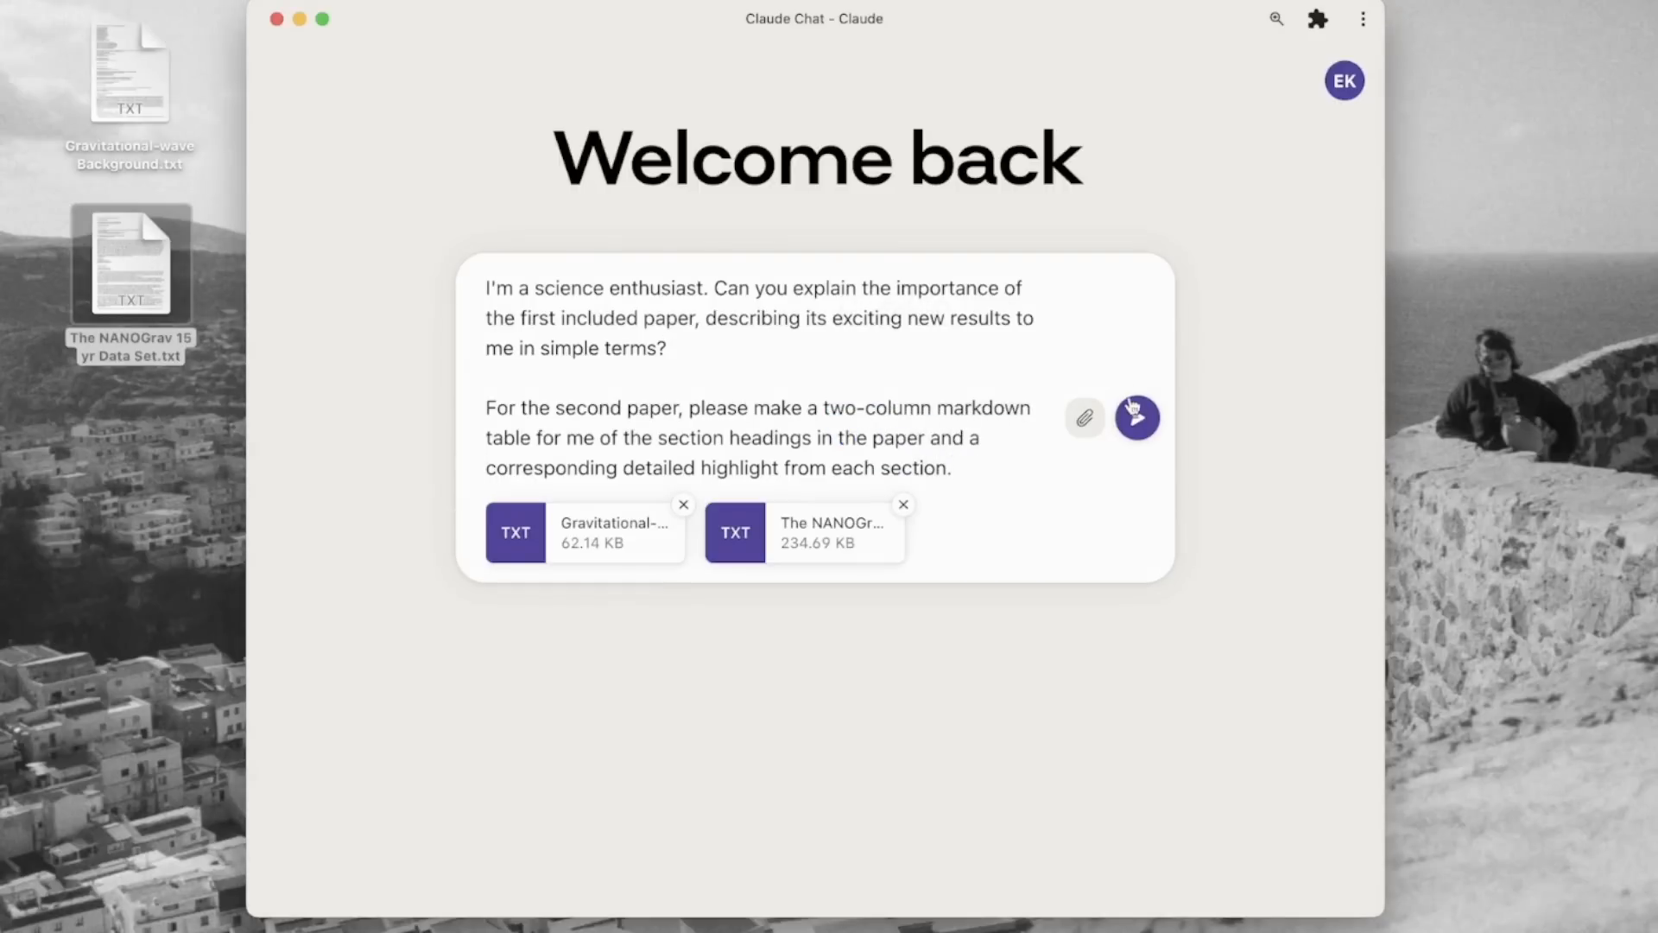
click(1139, 416)
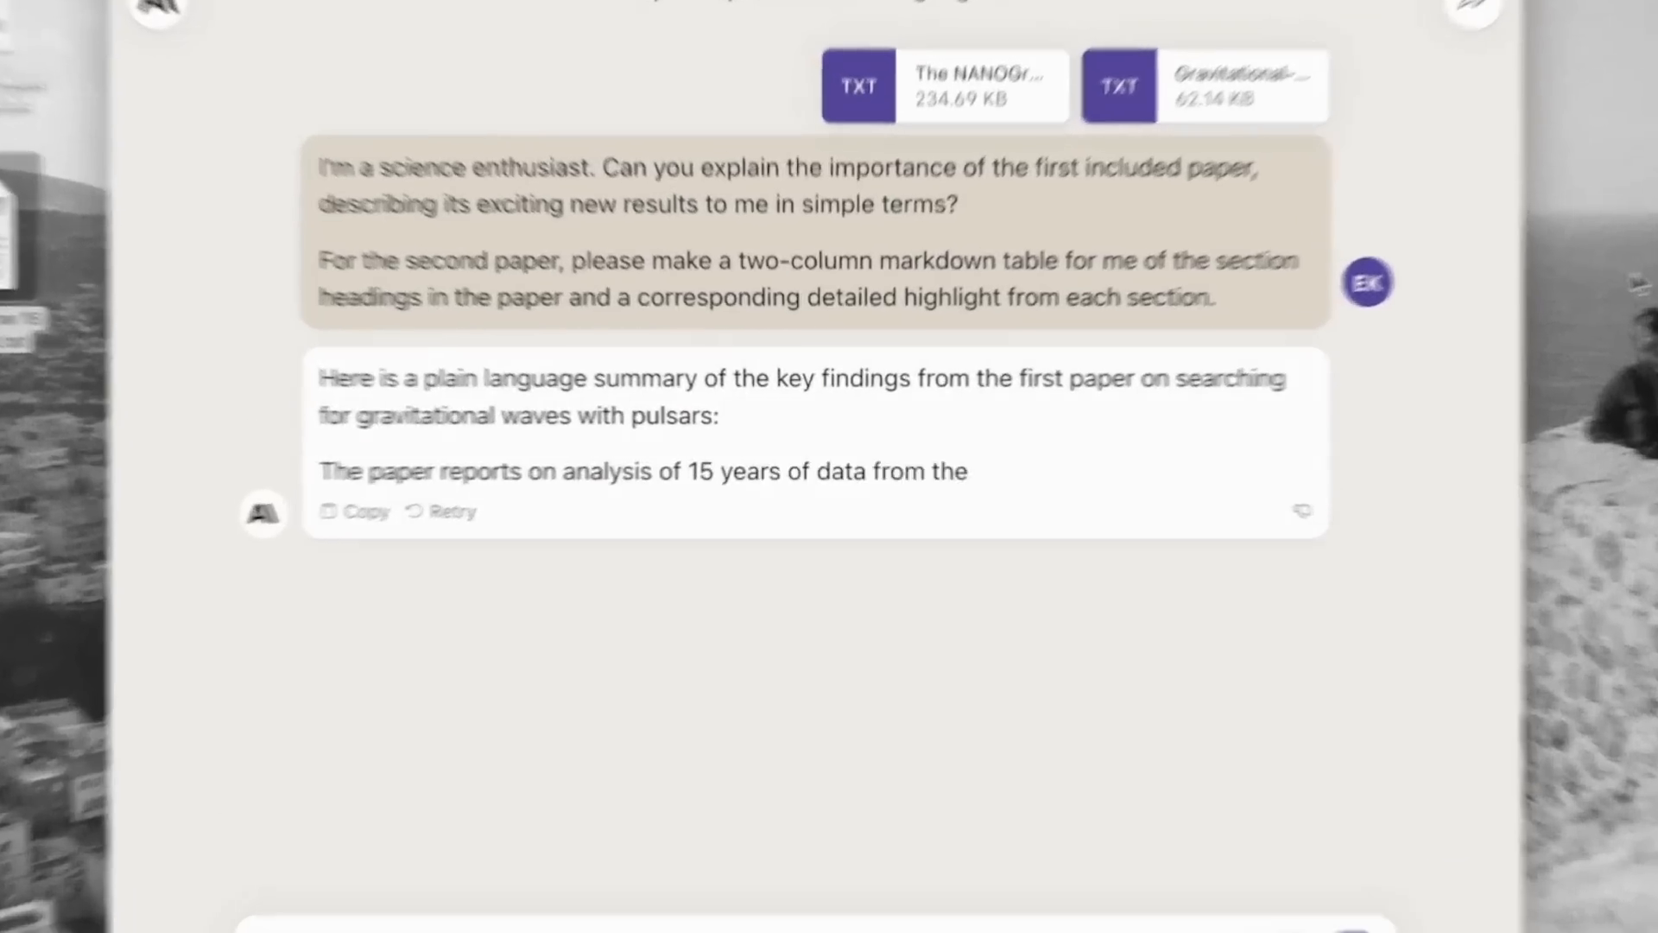
scroll(down, 3)
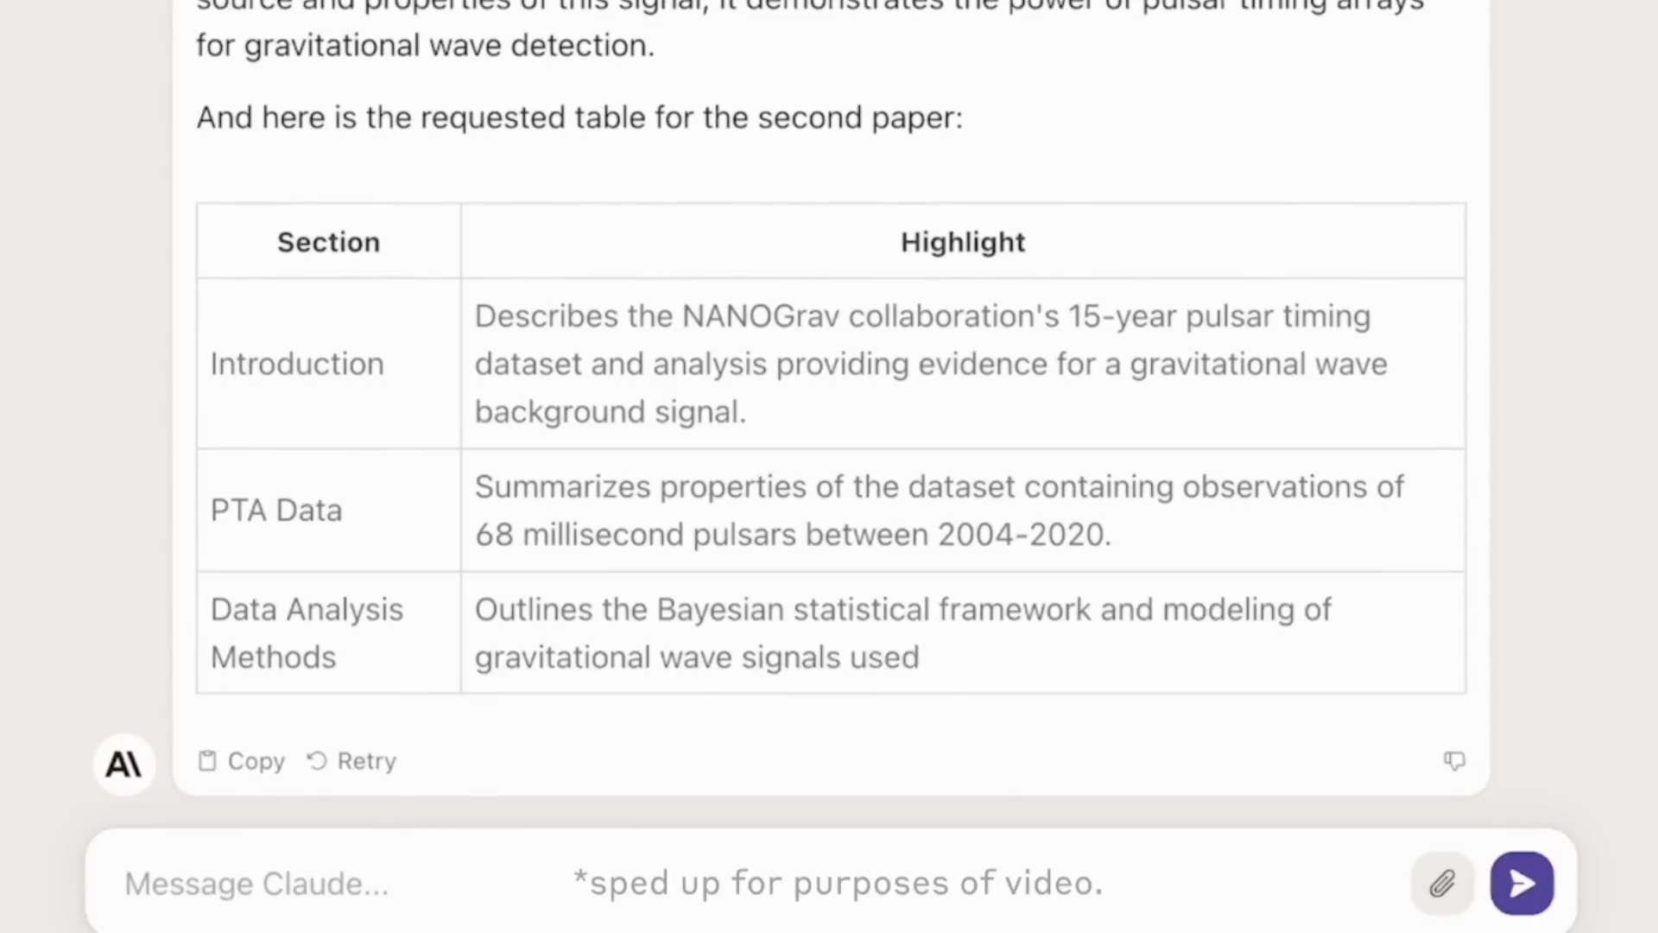
scroll(up, 3)
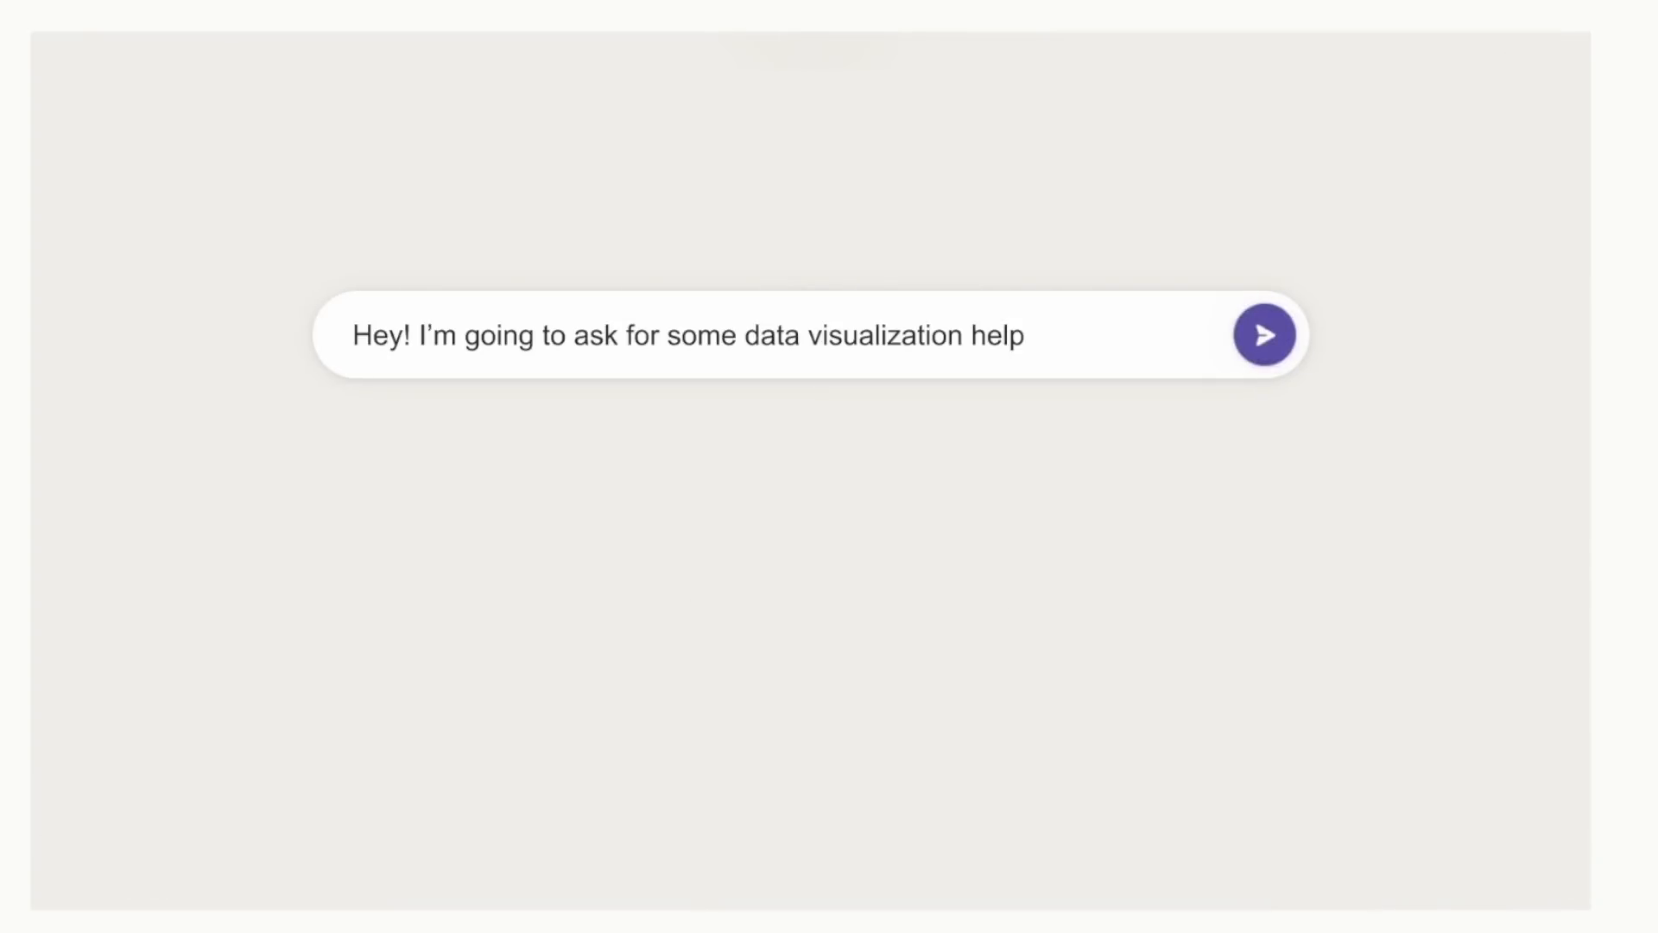
- Send the greeting announcing that data visualization help is about to be requested
click(1265, 334)
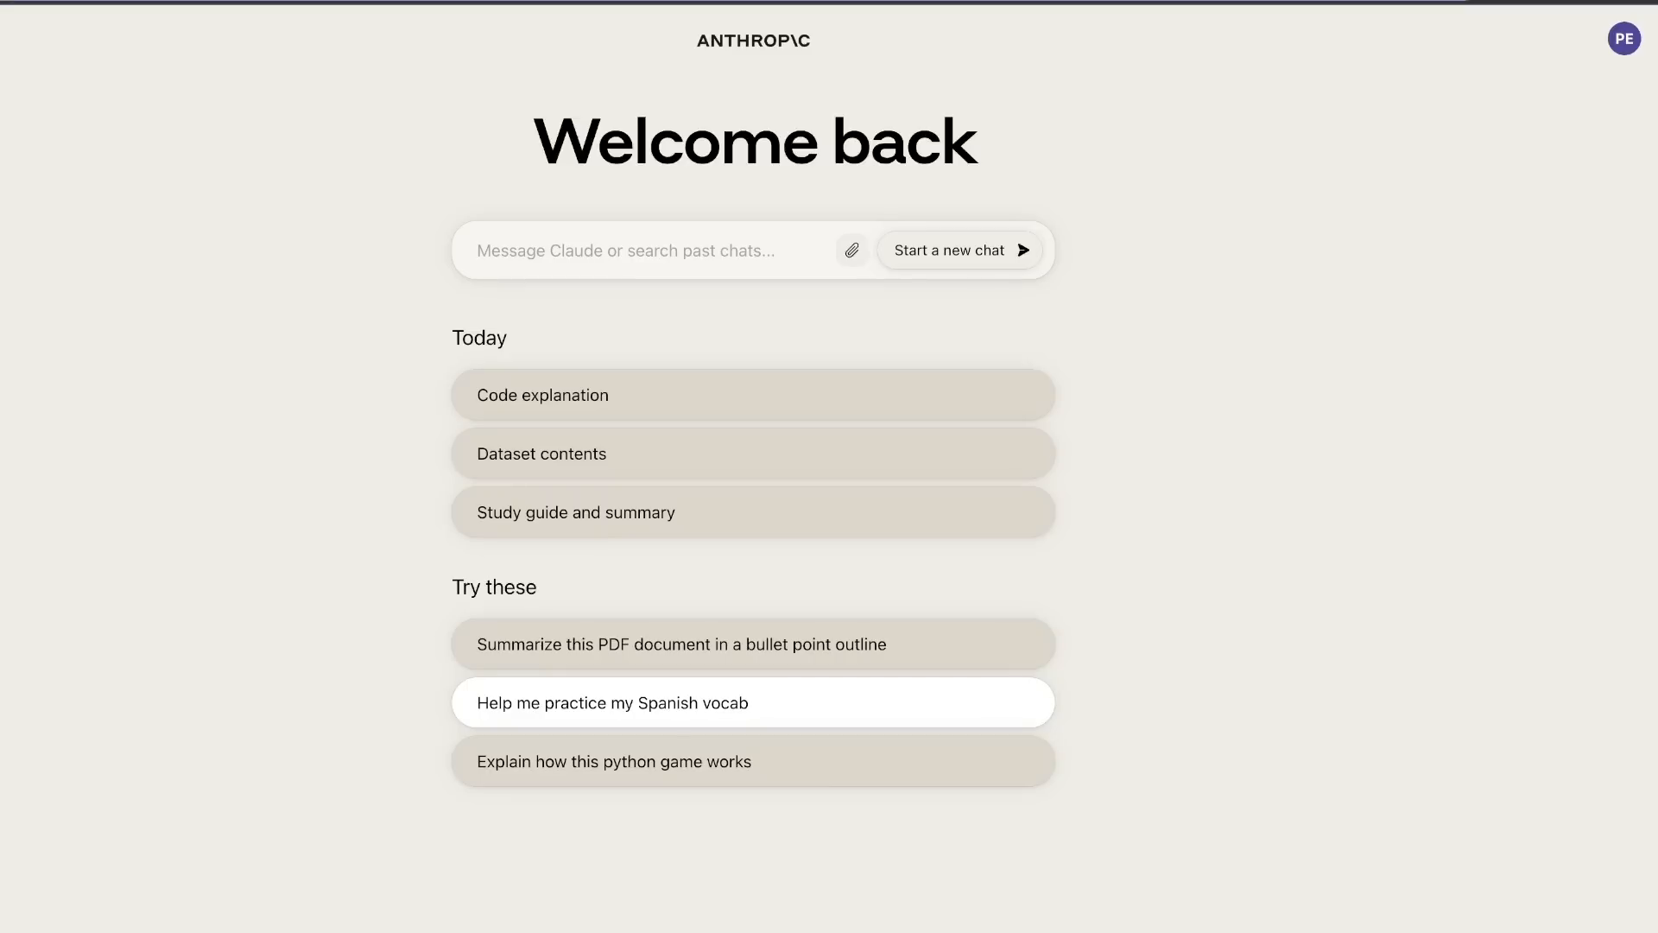
double_click(478, 337)
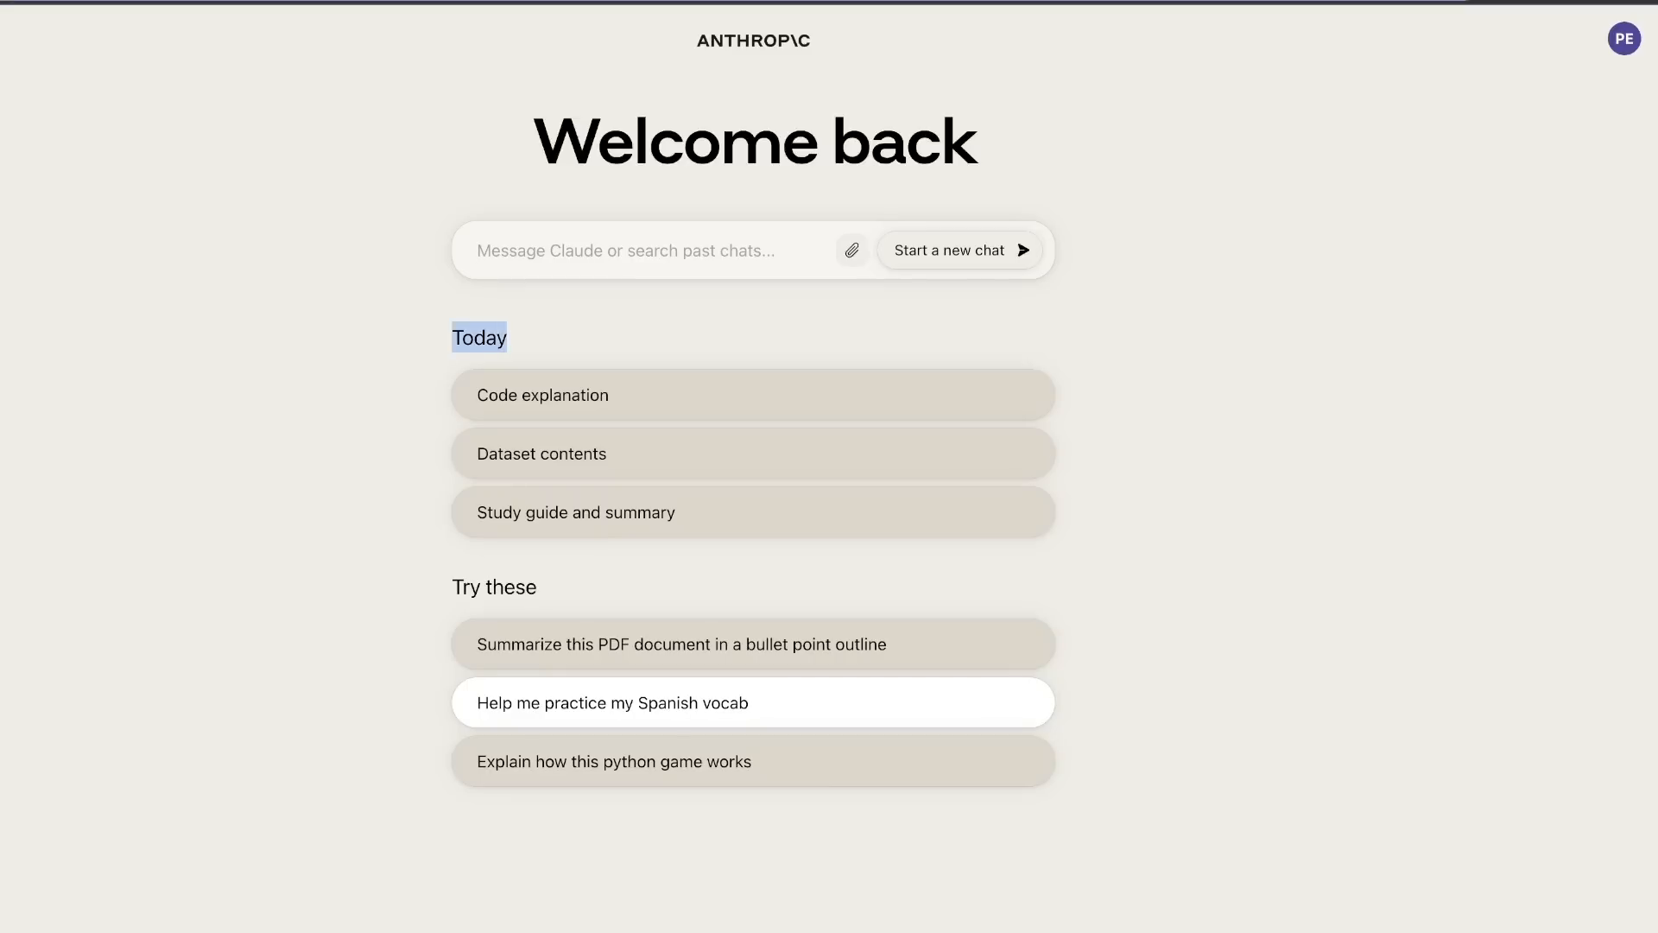
mouse_move(753, 394)
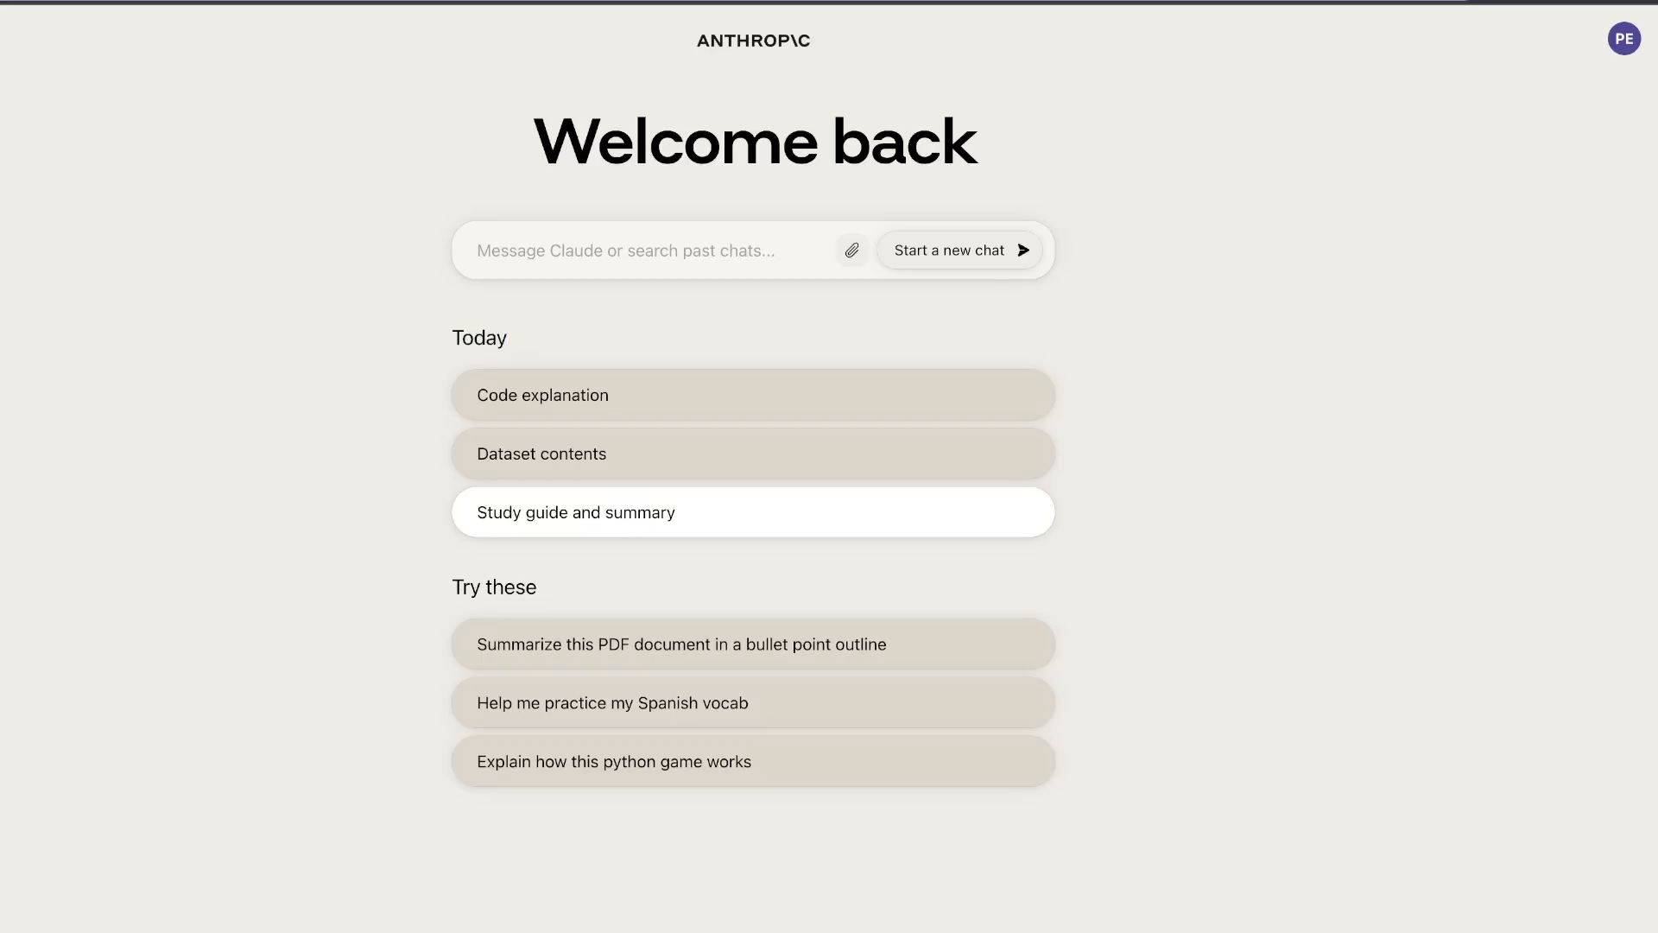
mouse_move(613, 762)
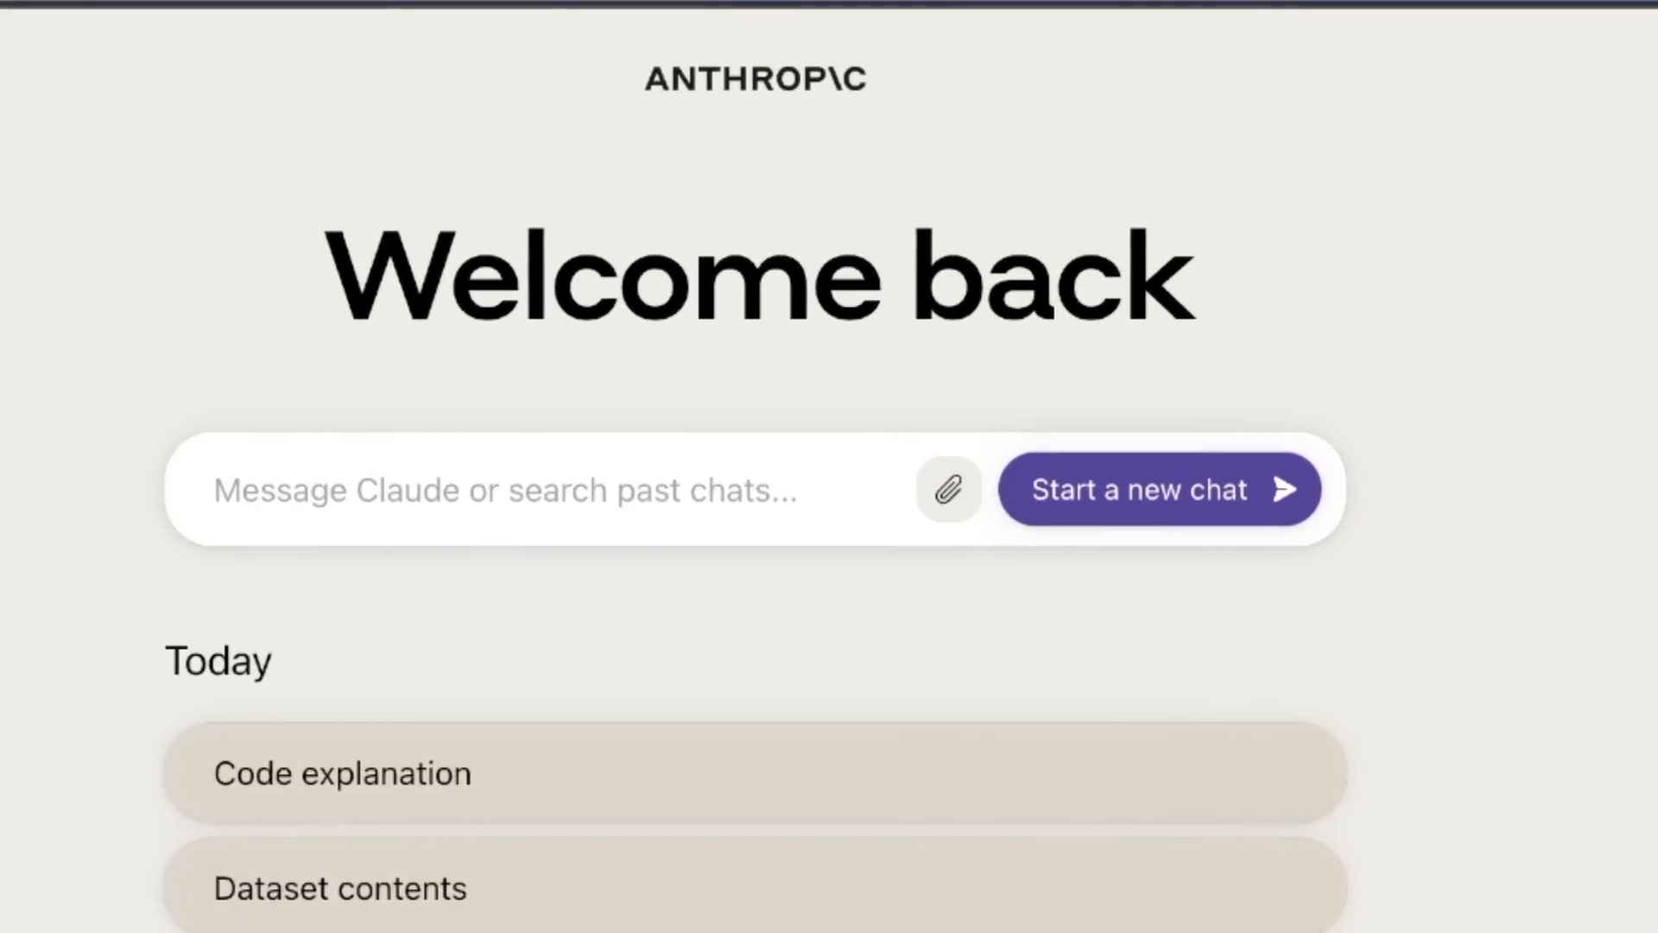
mouse_move(981, 489)
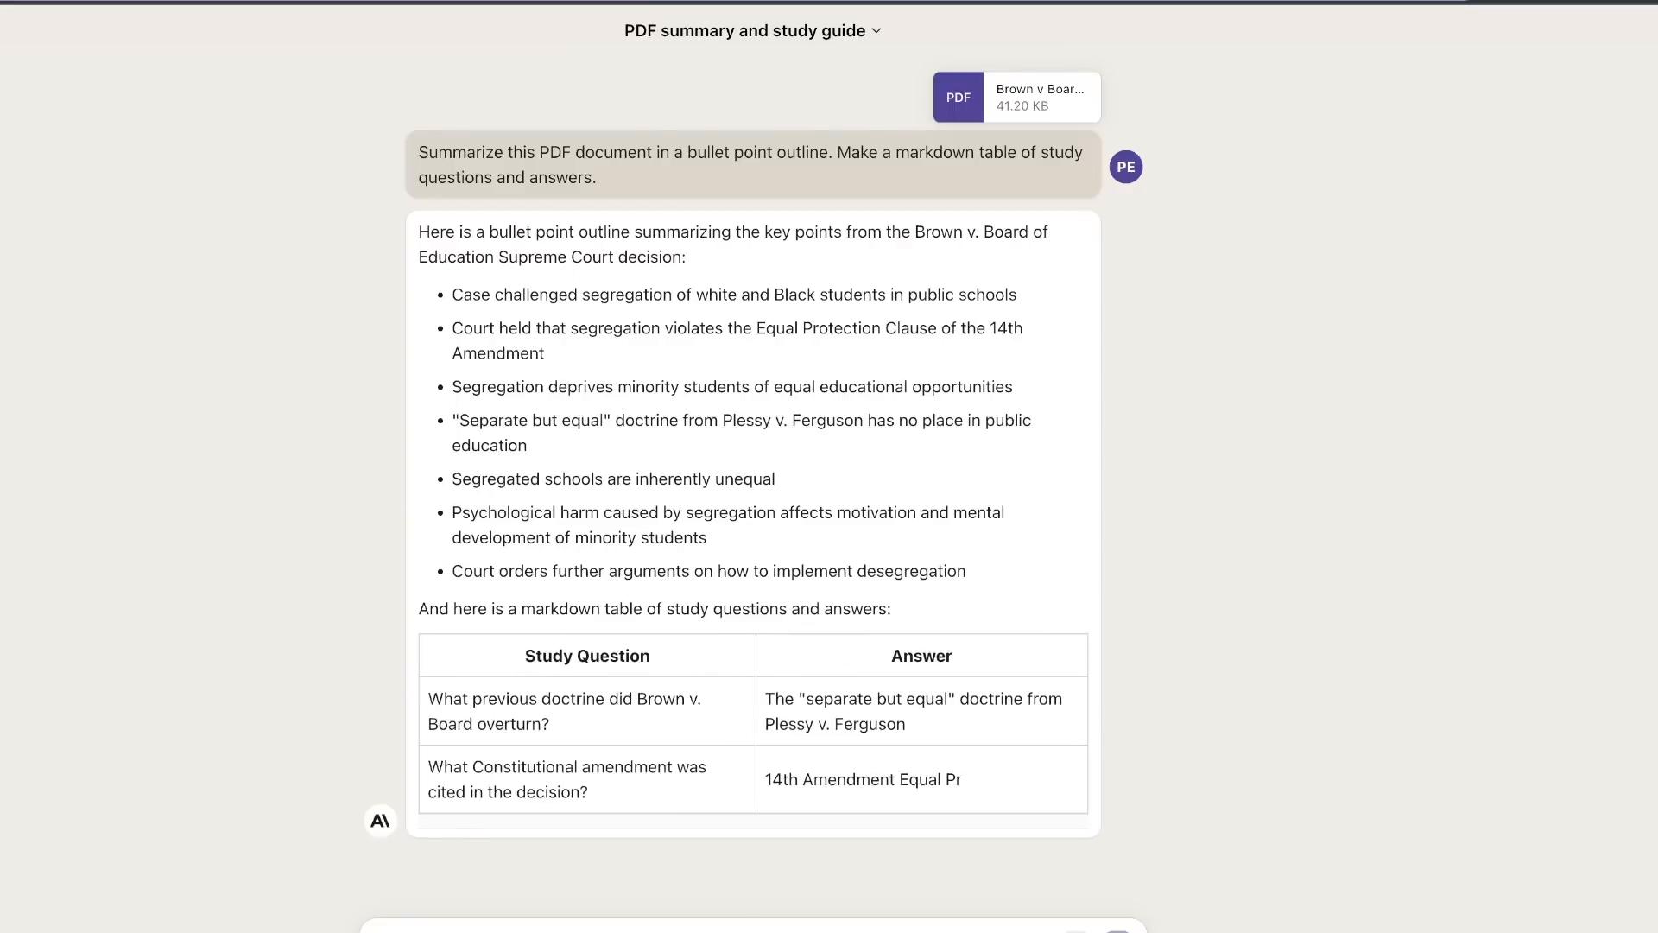
- Review Claude's Brown v. Board bullet summary and its study question-and-answer table
scroll(down, 3)
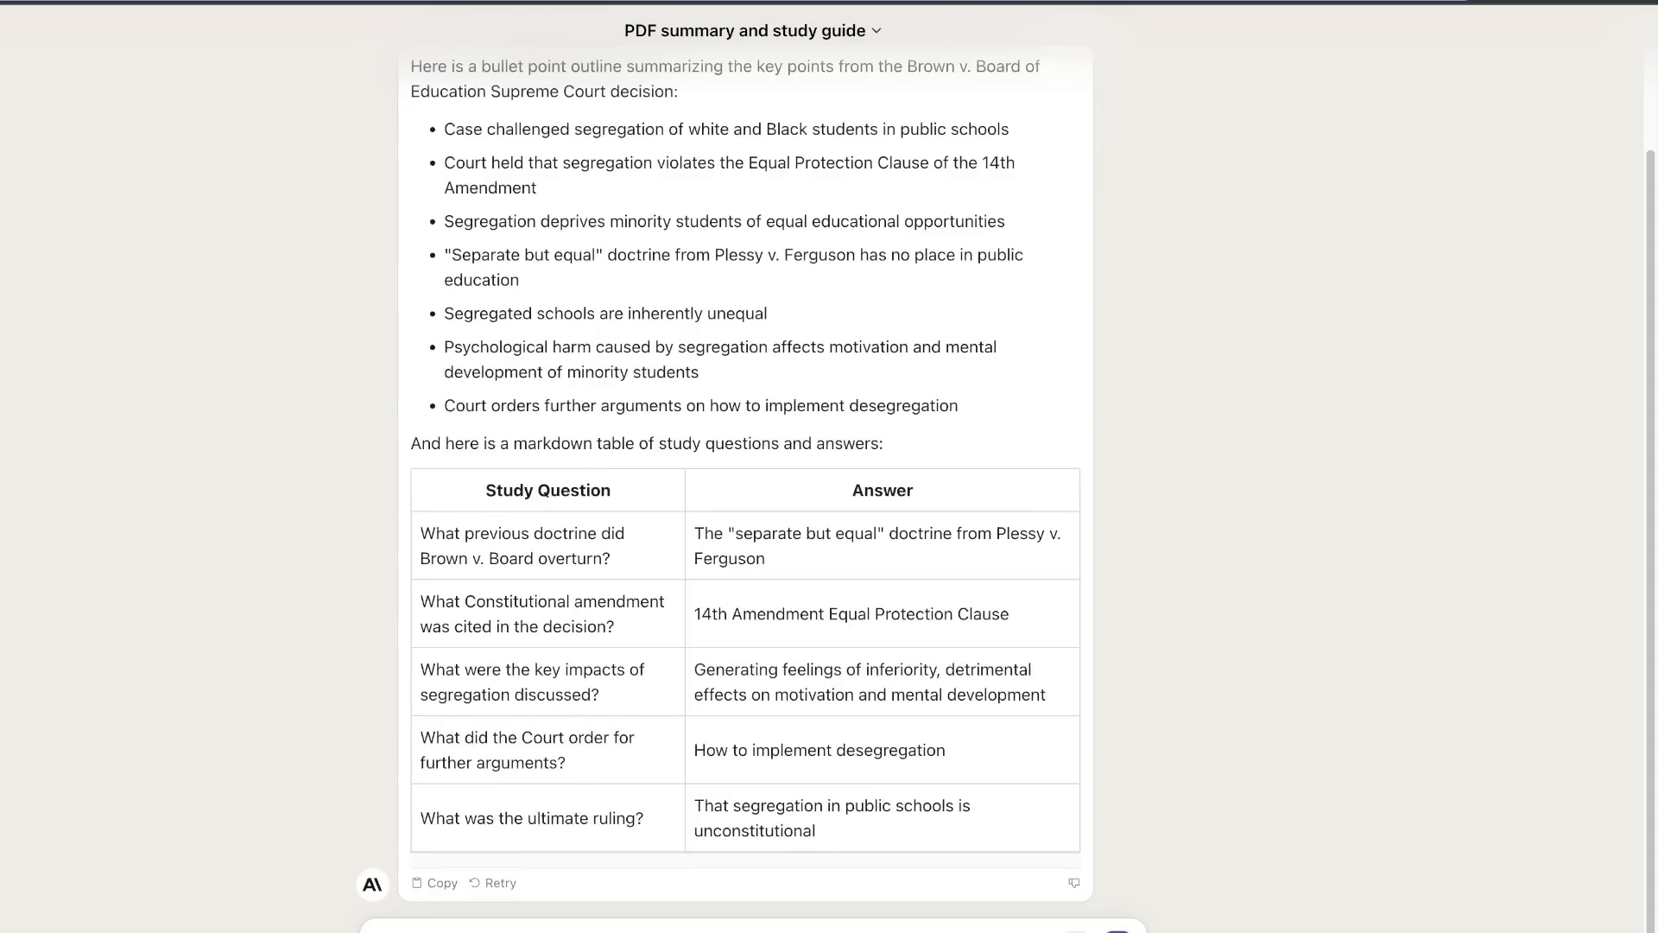
scroll(up, 3)
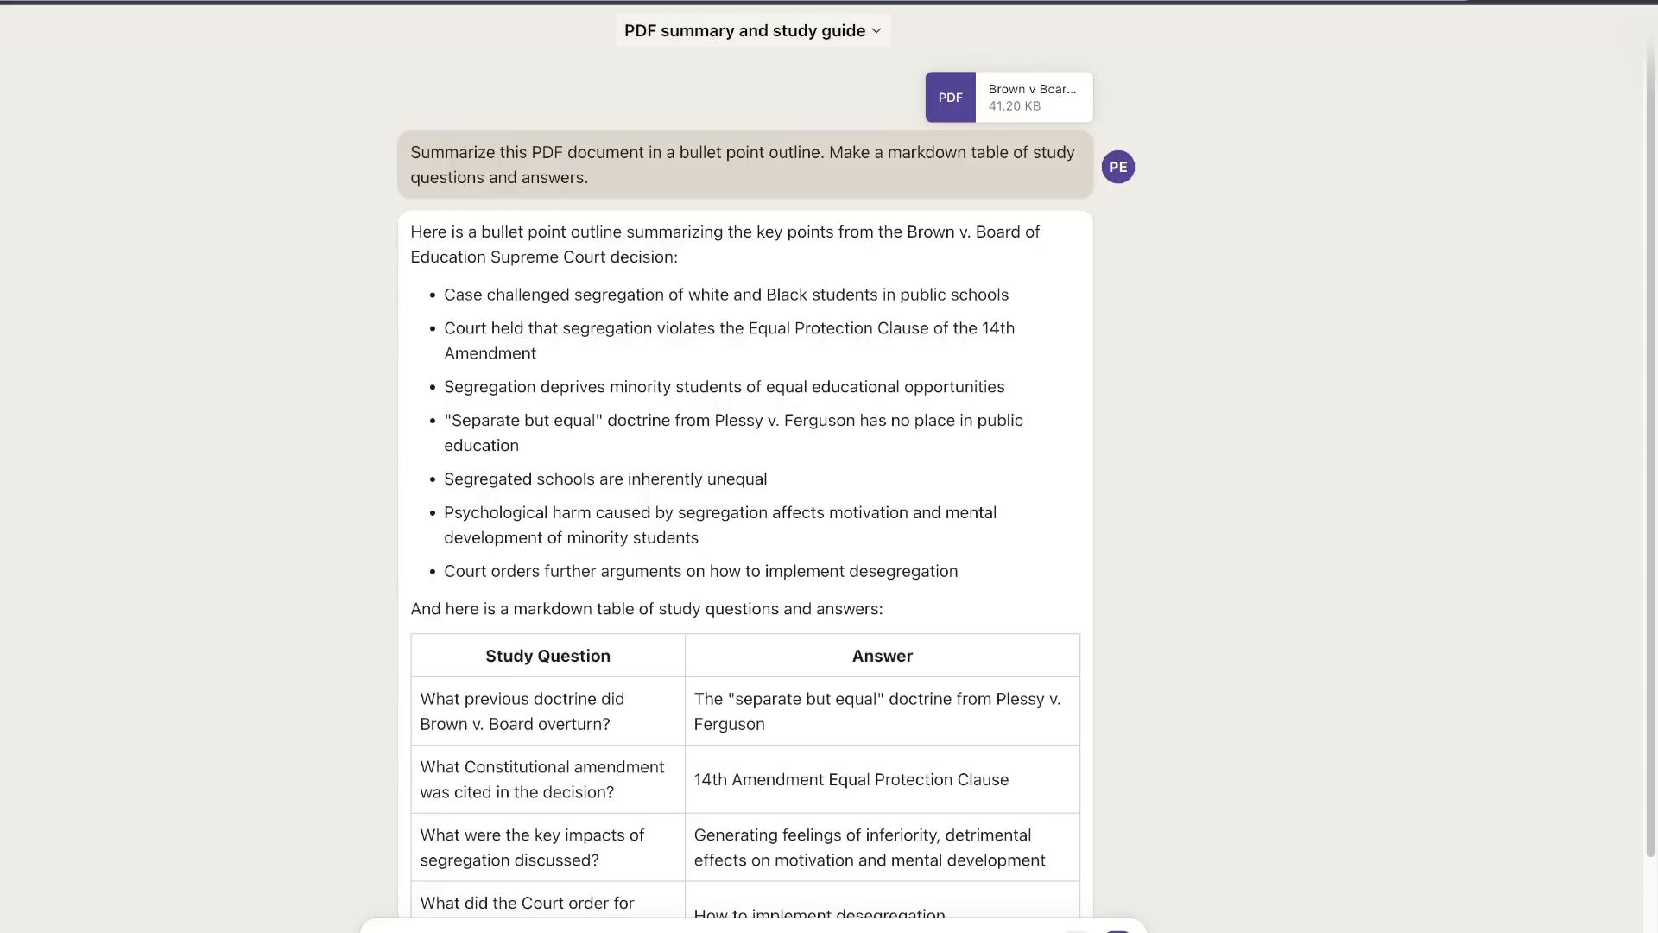
- Open the chat's rename prompt and dismiss it, keeping the existing name
click(751, 29)
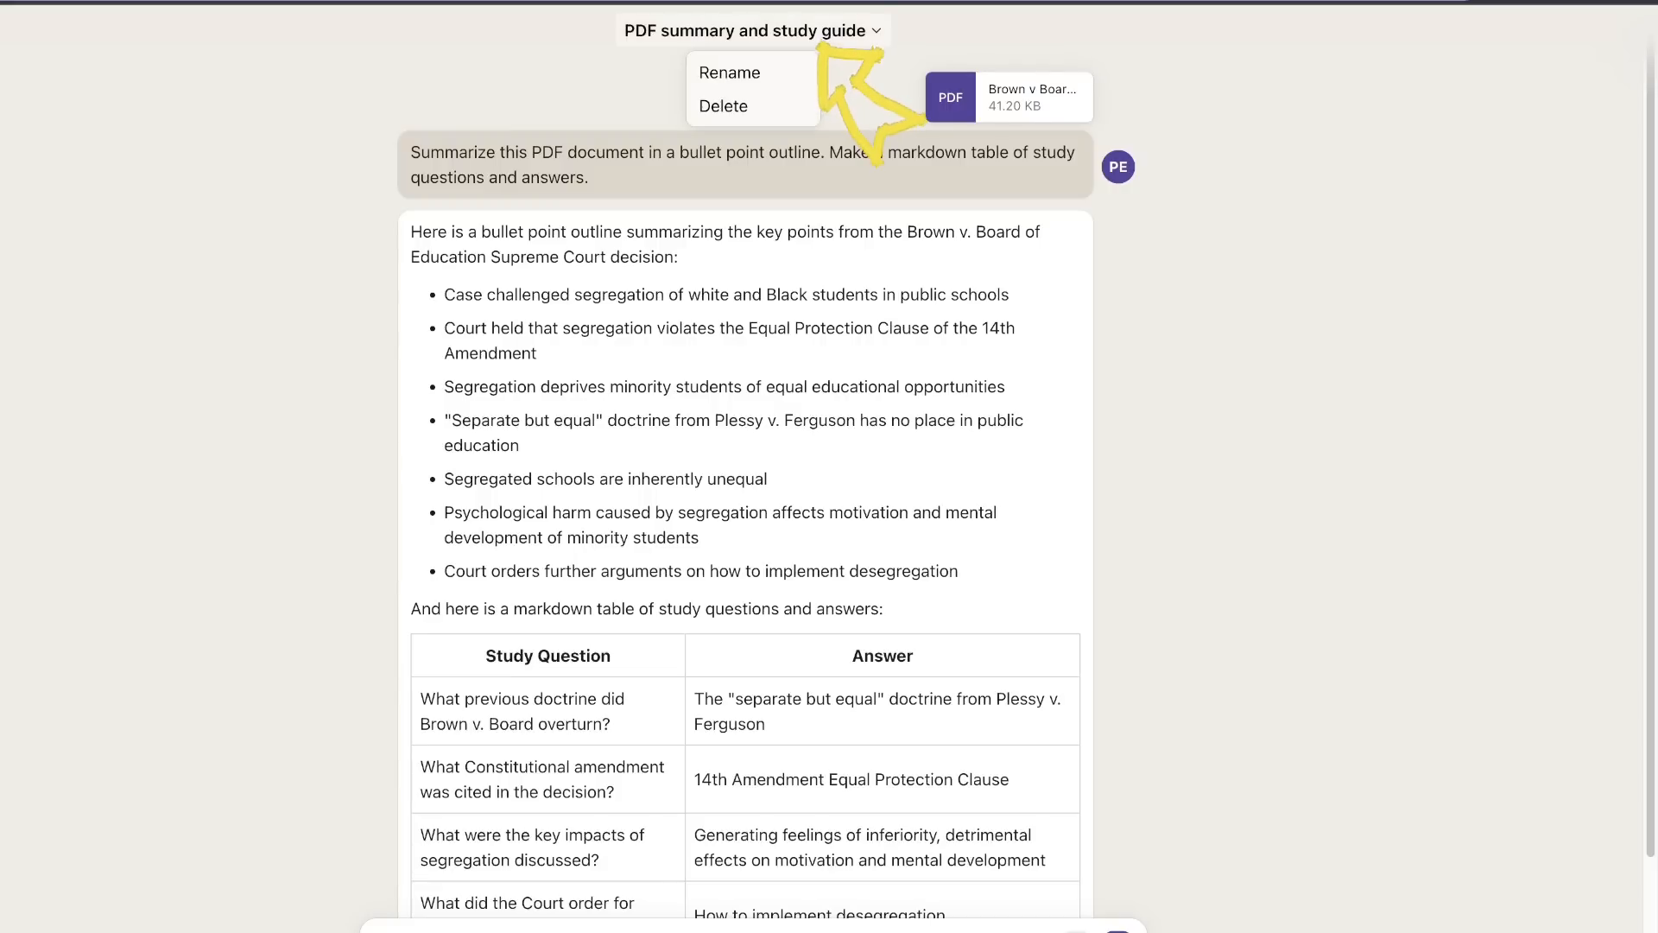
click(729, 72)
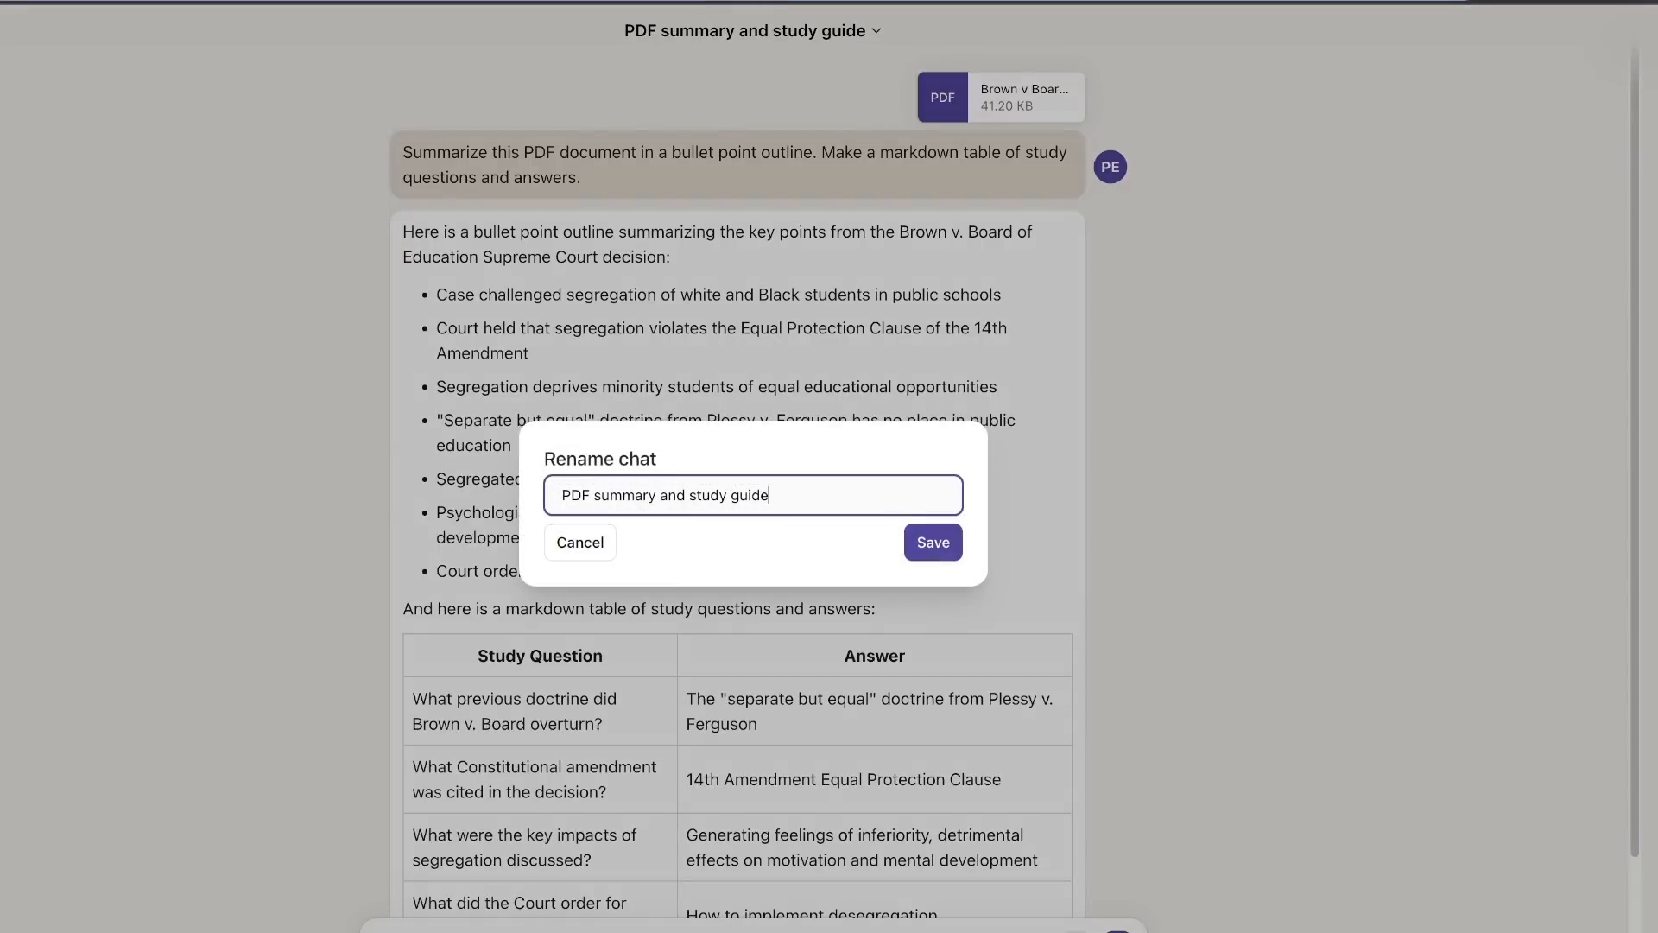
click(581, 541)
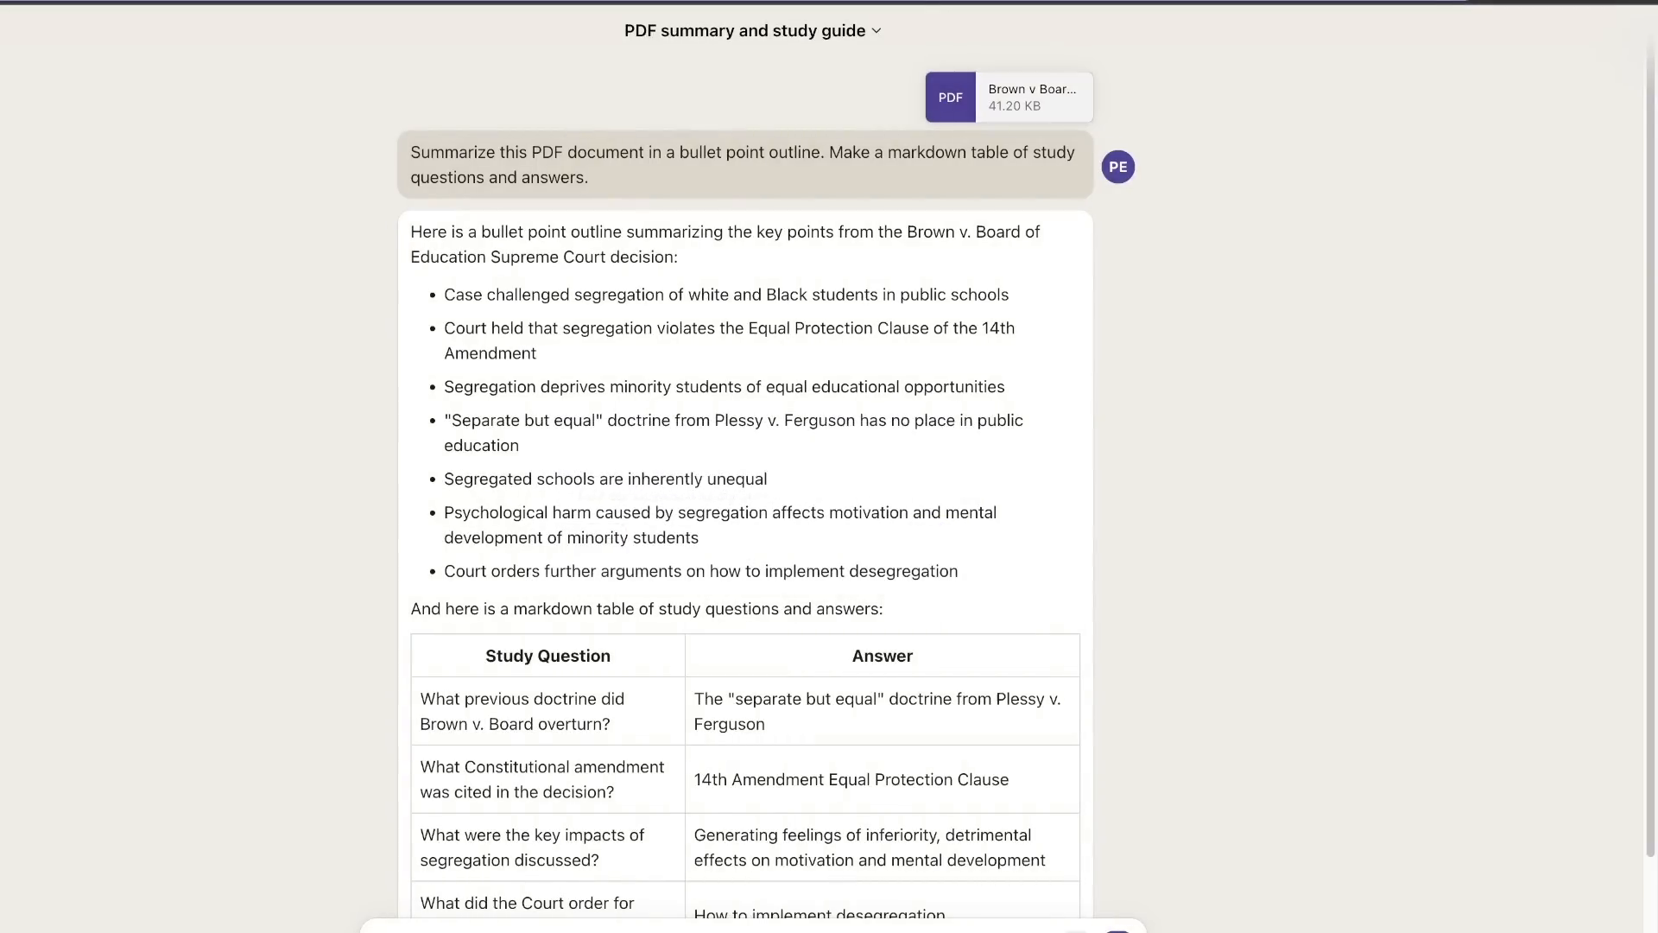
- View the extracted text of Brown v Board of Education.pdf, scan through it and close it
click(1006, 96)
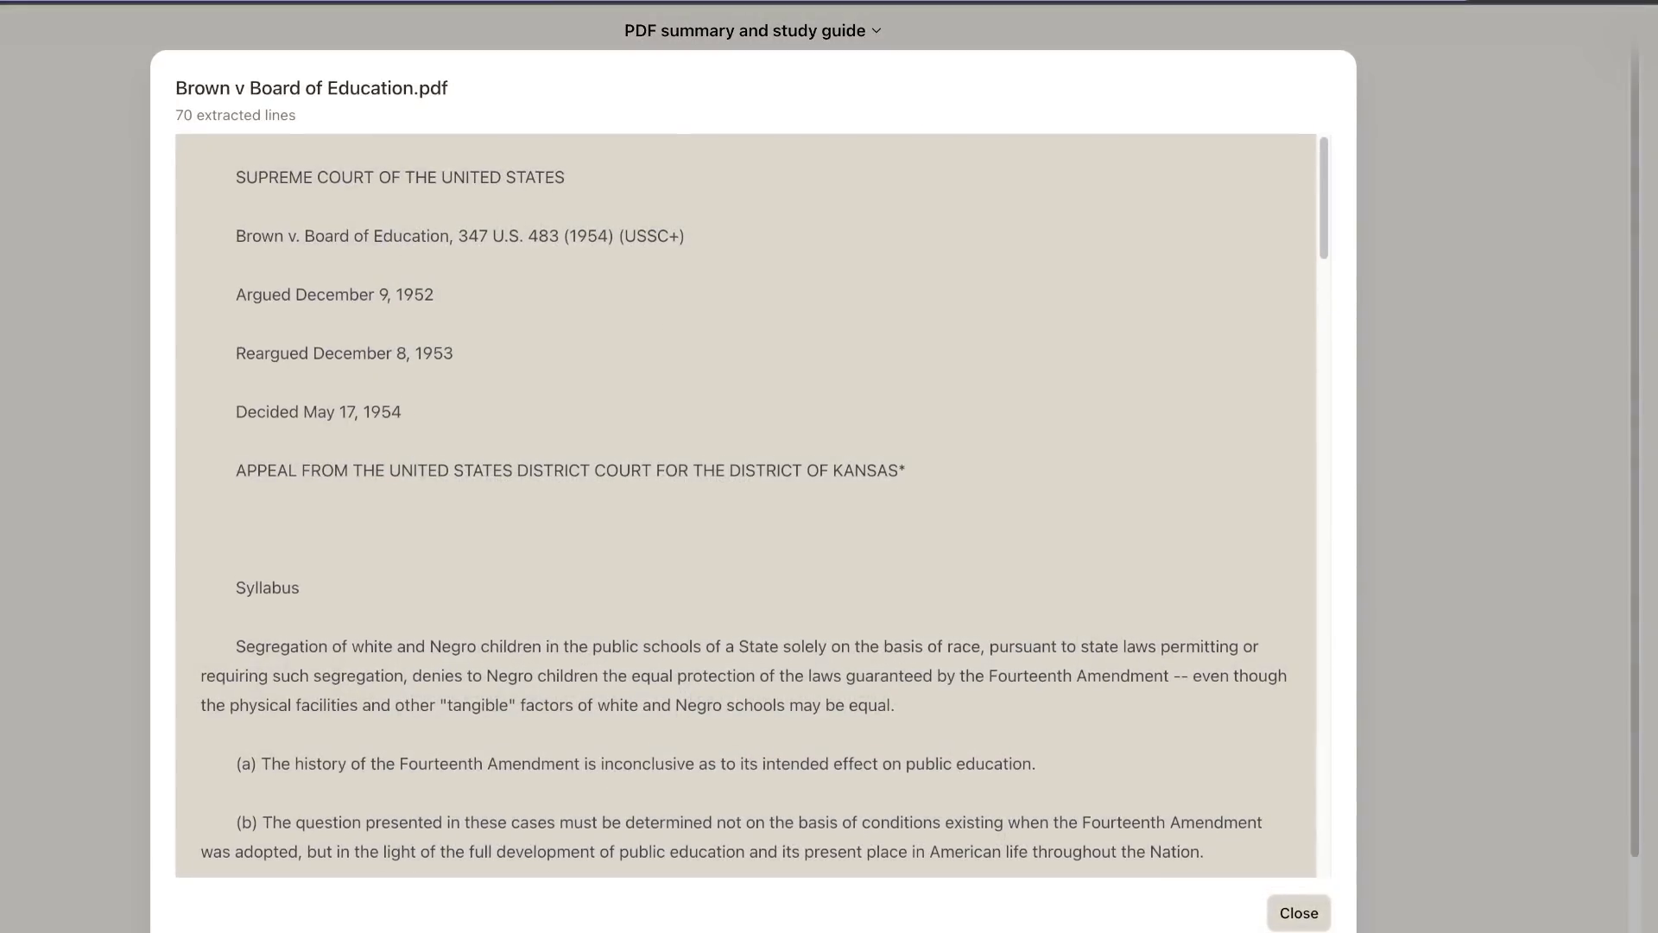
scroll(down, 3)
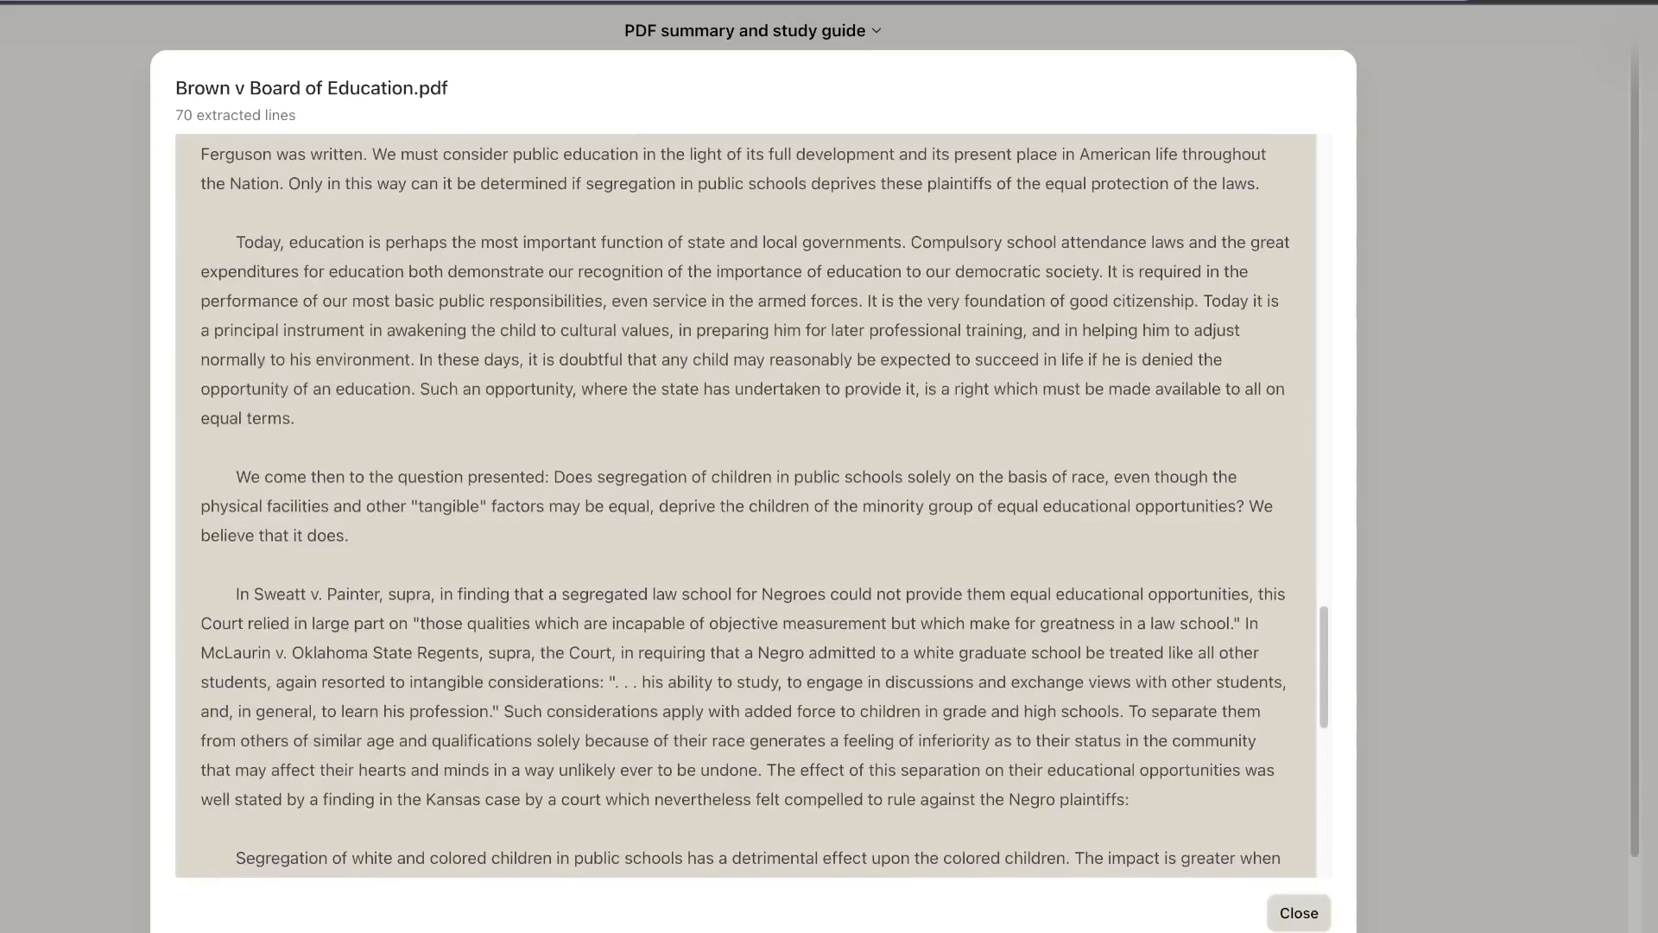
scroll(down, 3)
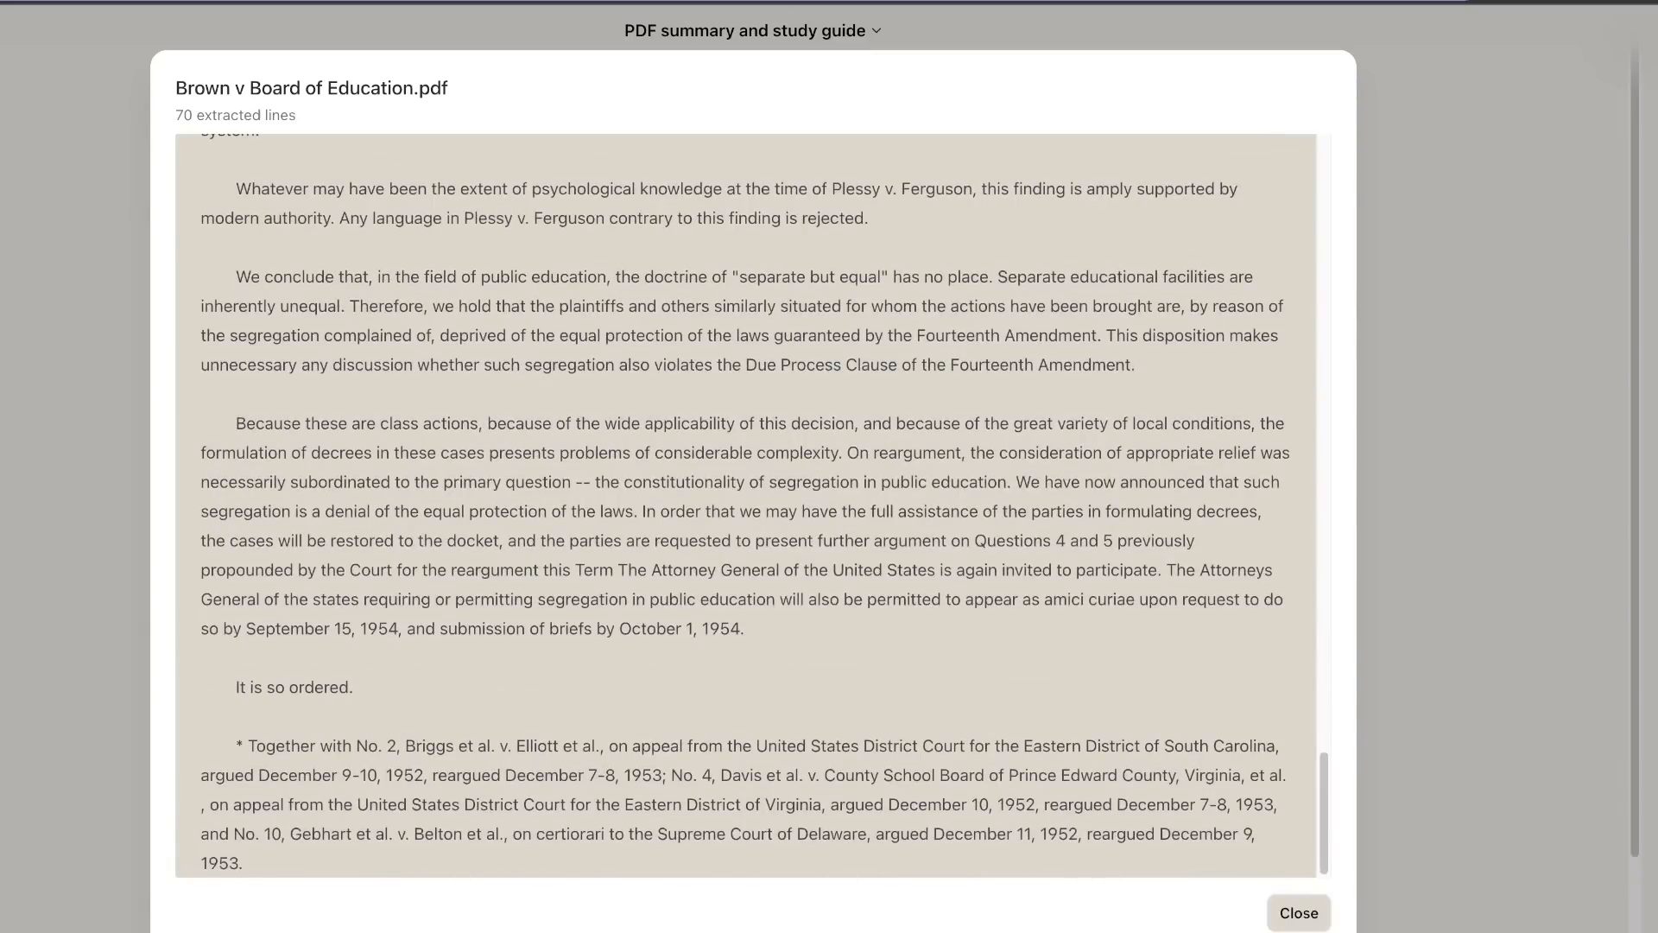
scroll(up, 3)
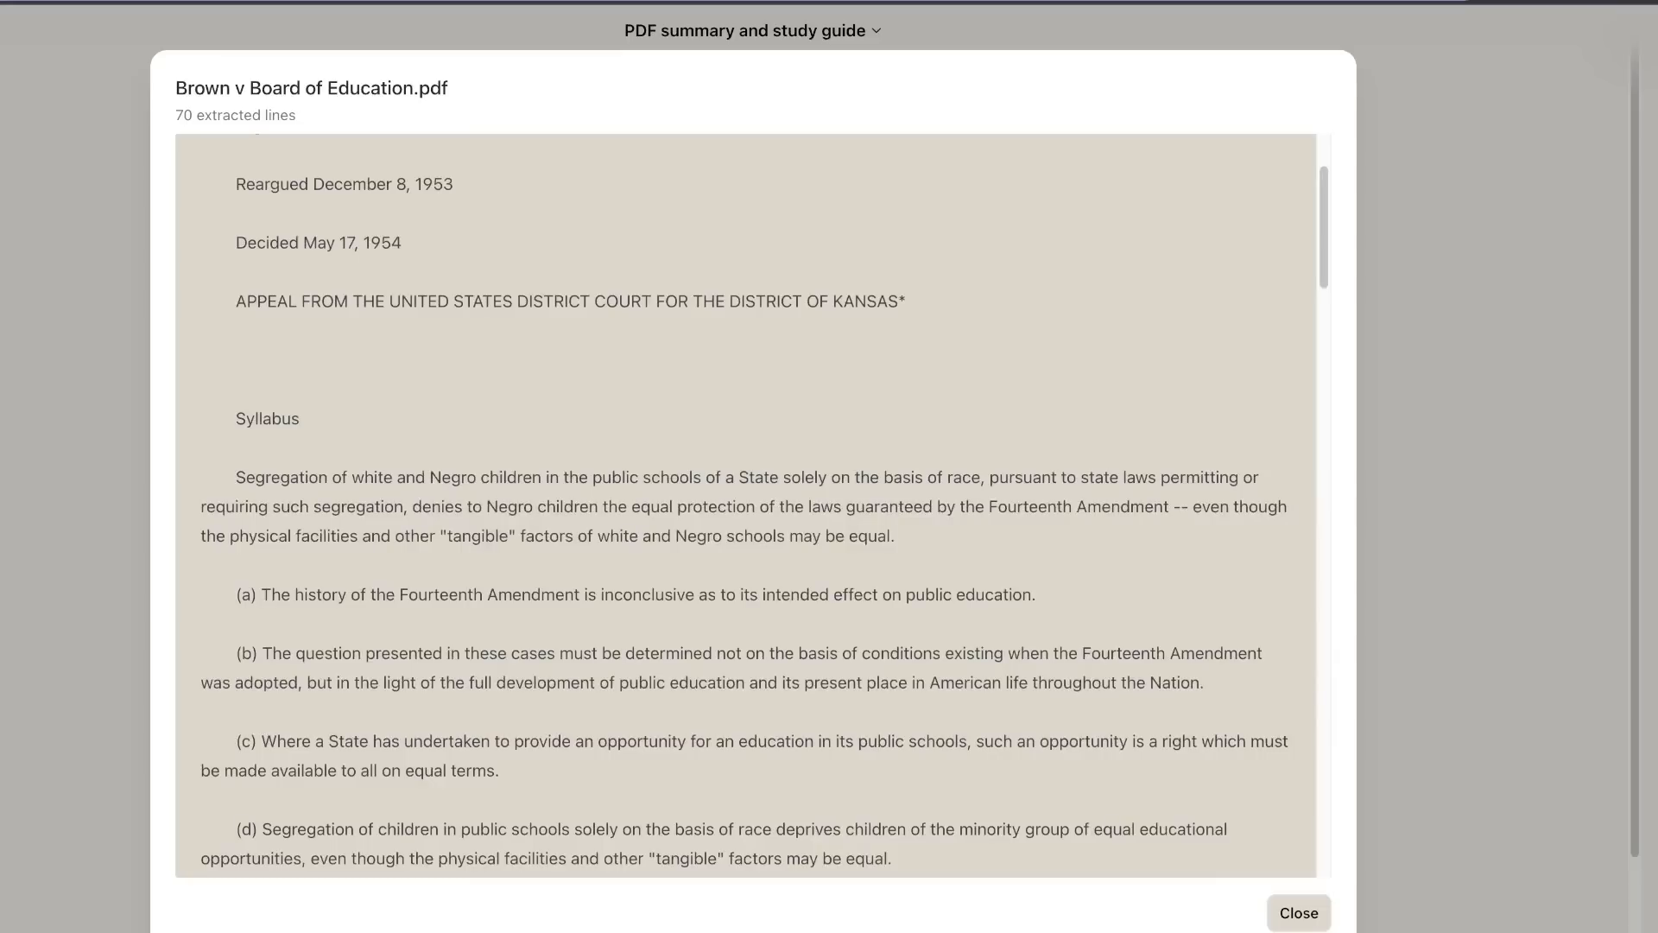
double_click(235, 114)
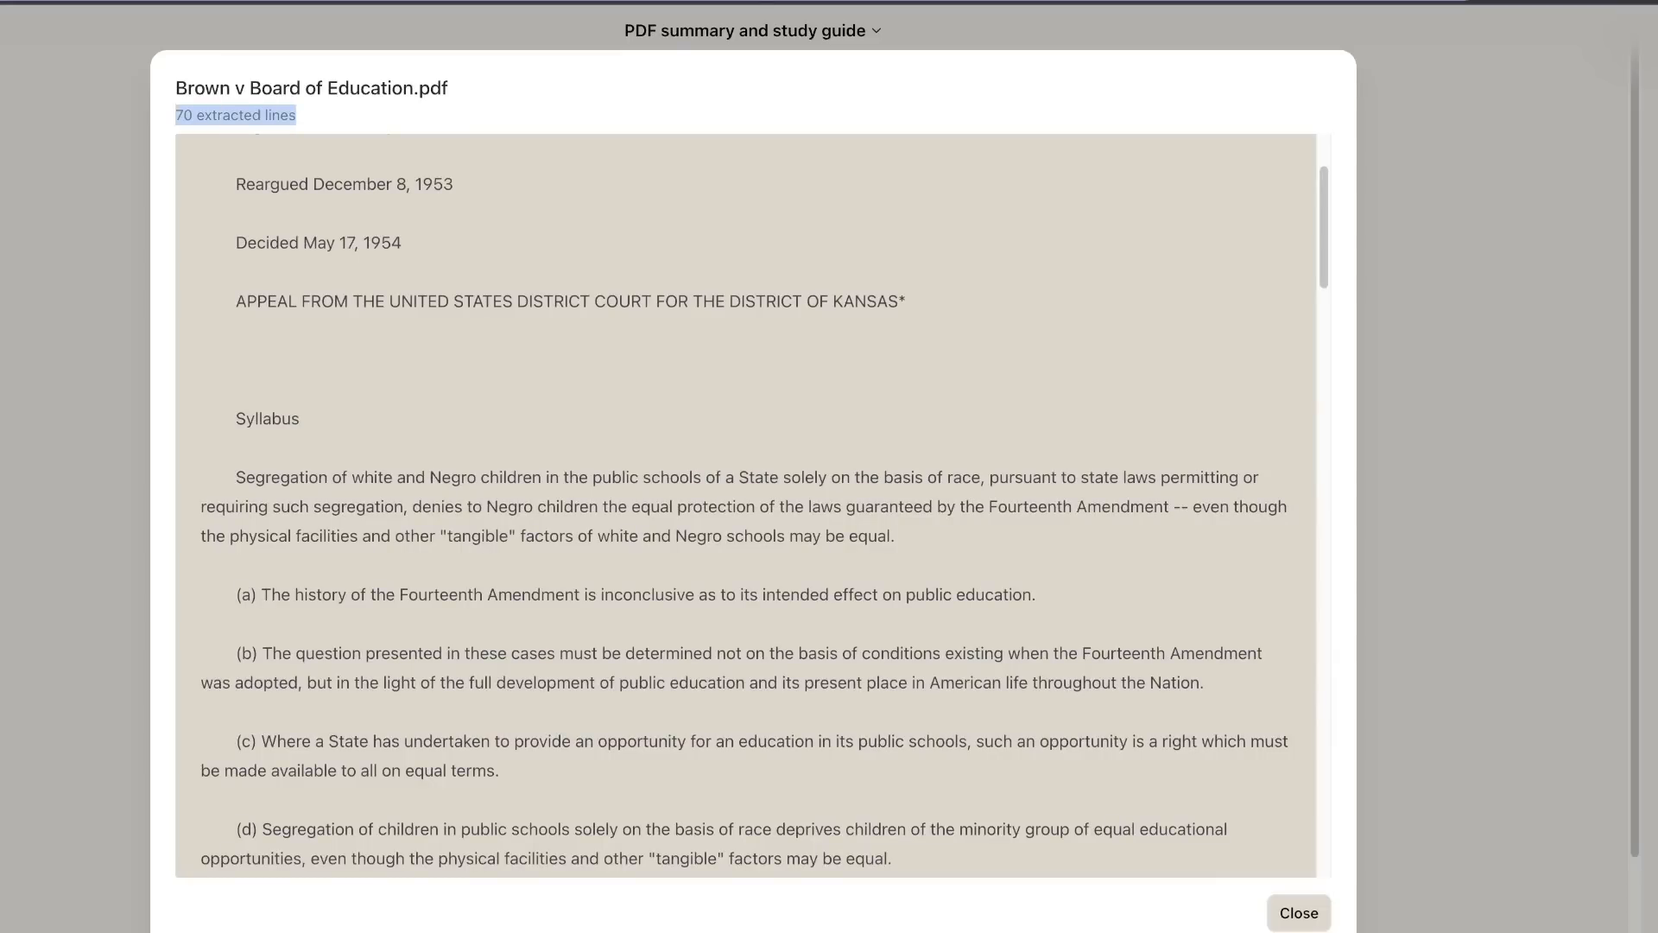
click(1298, 913)
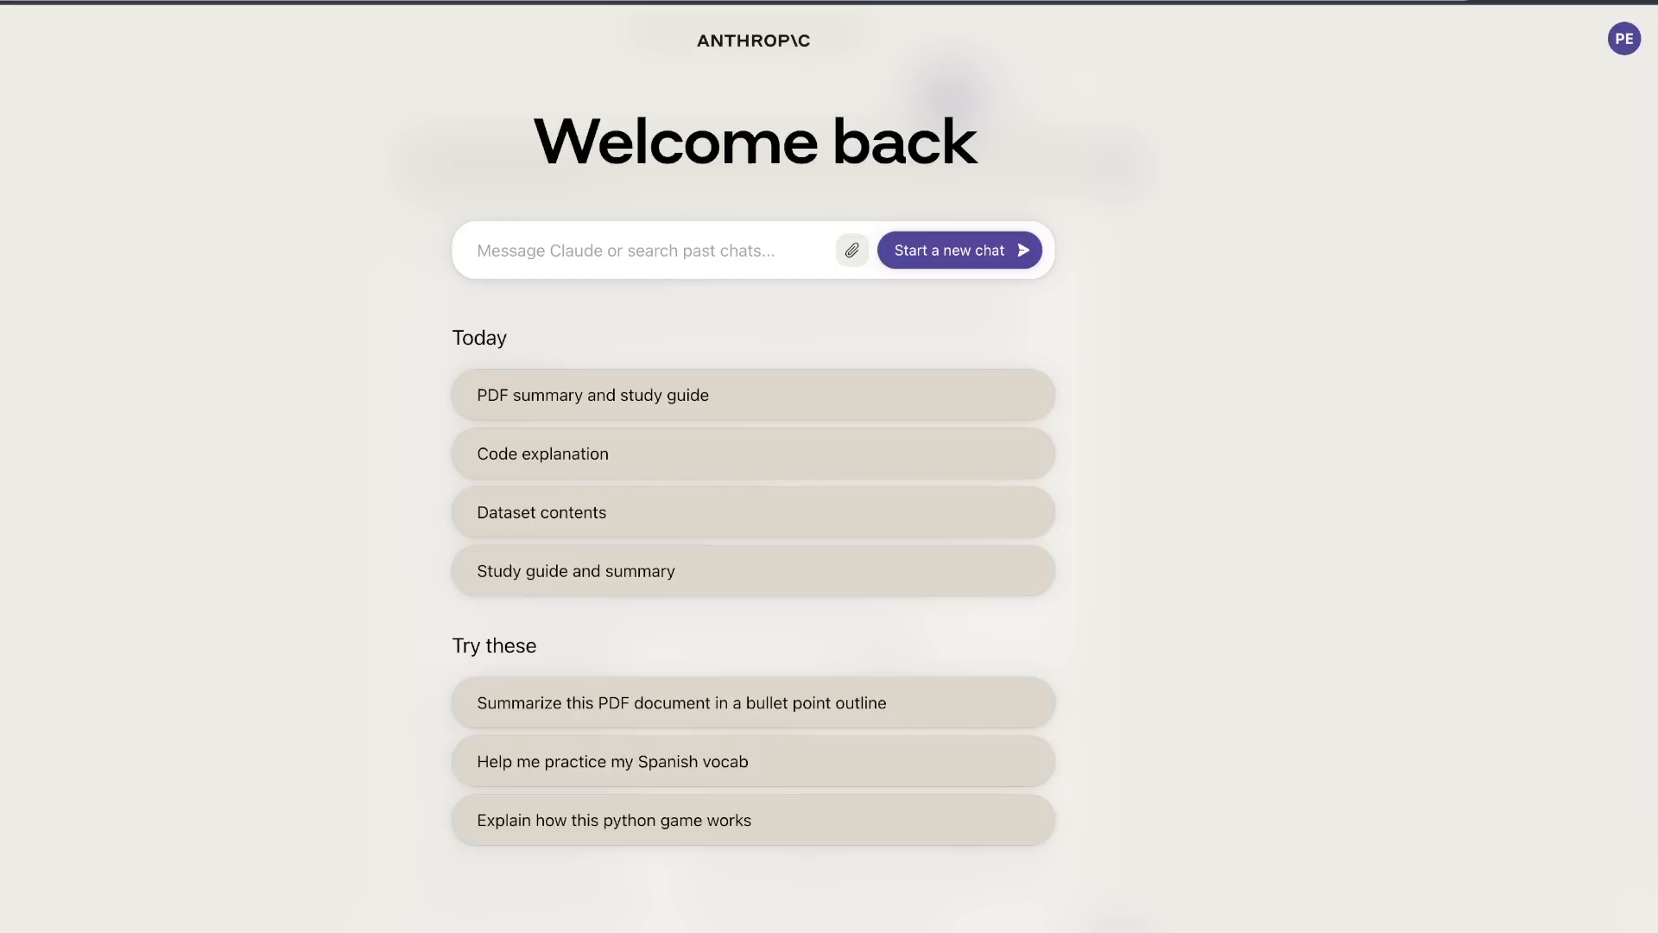
mouse_move(852, 250)
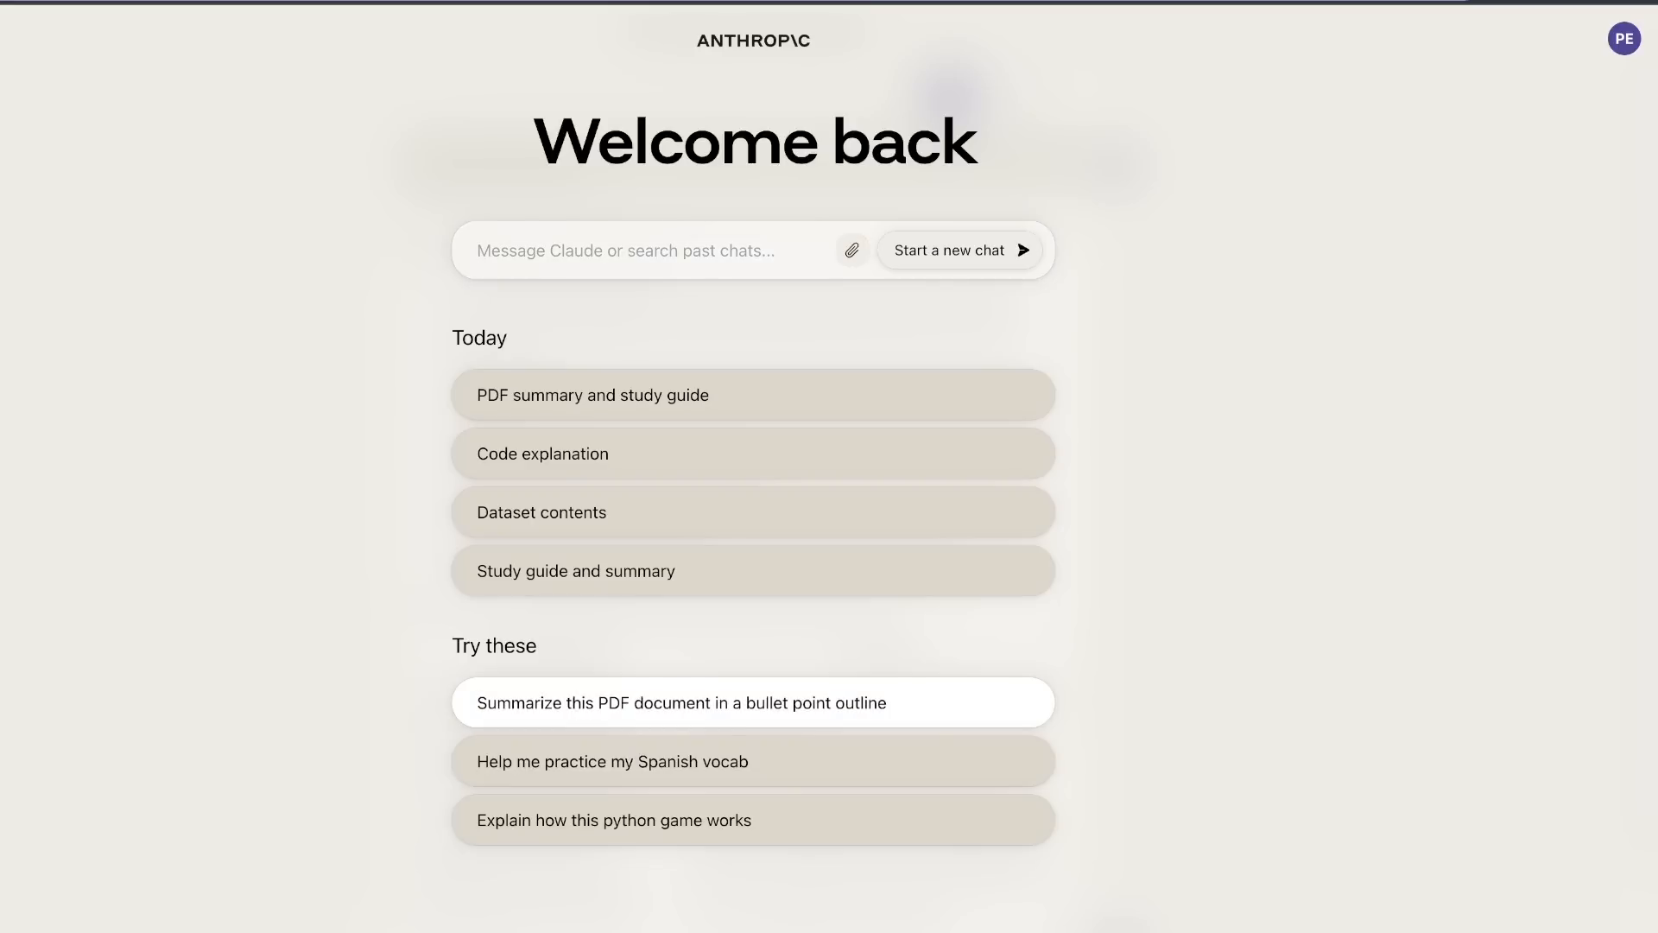
mouse_move(852, 251)
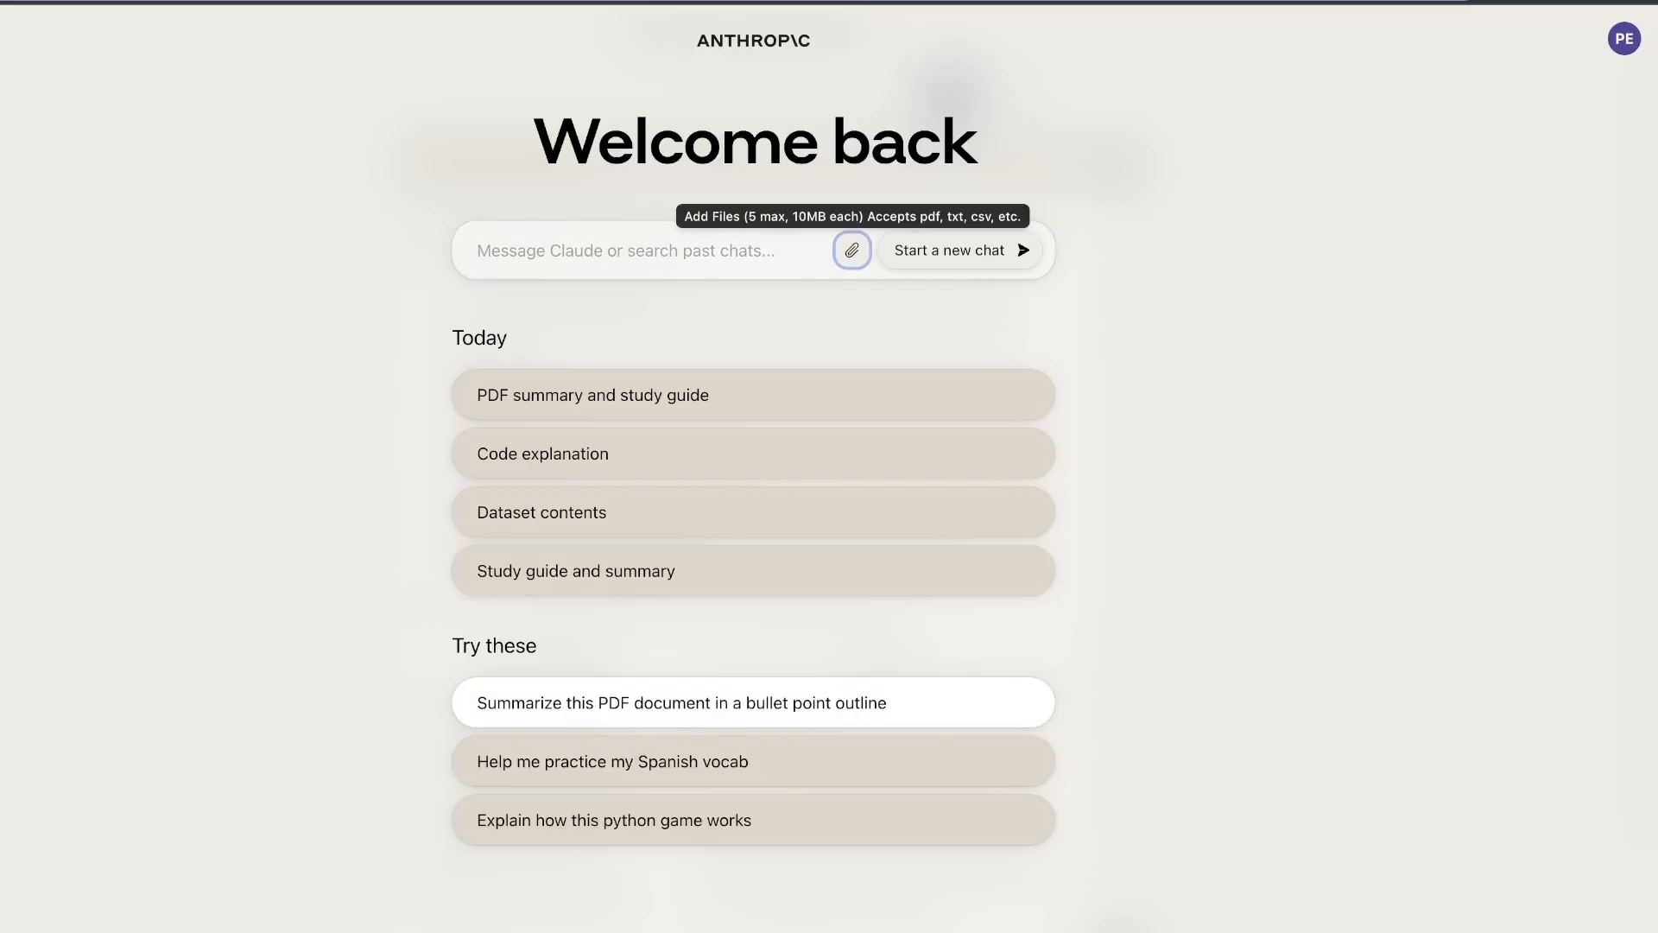
- Attach ingest.py and ask Claude to analyze it, explain what it does and suggest improvements
click(851, 251)
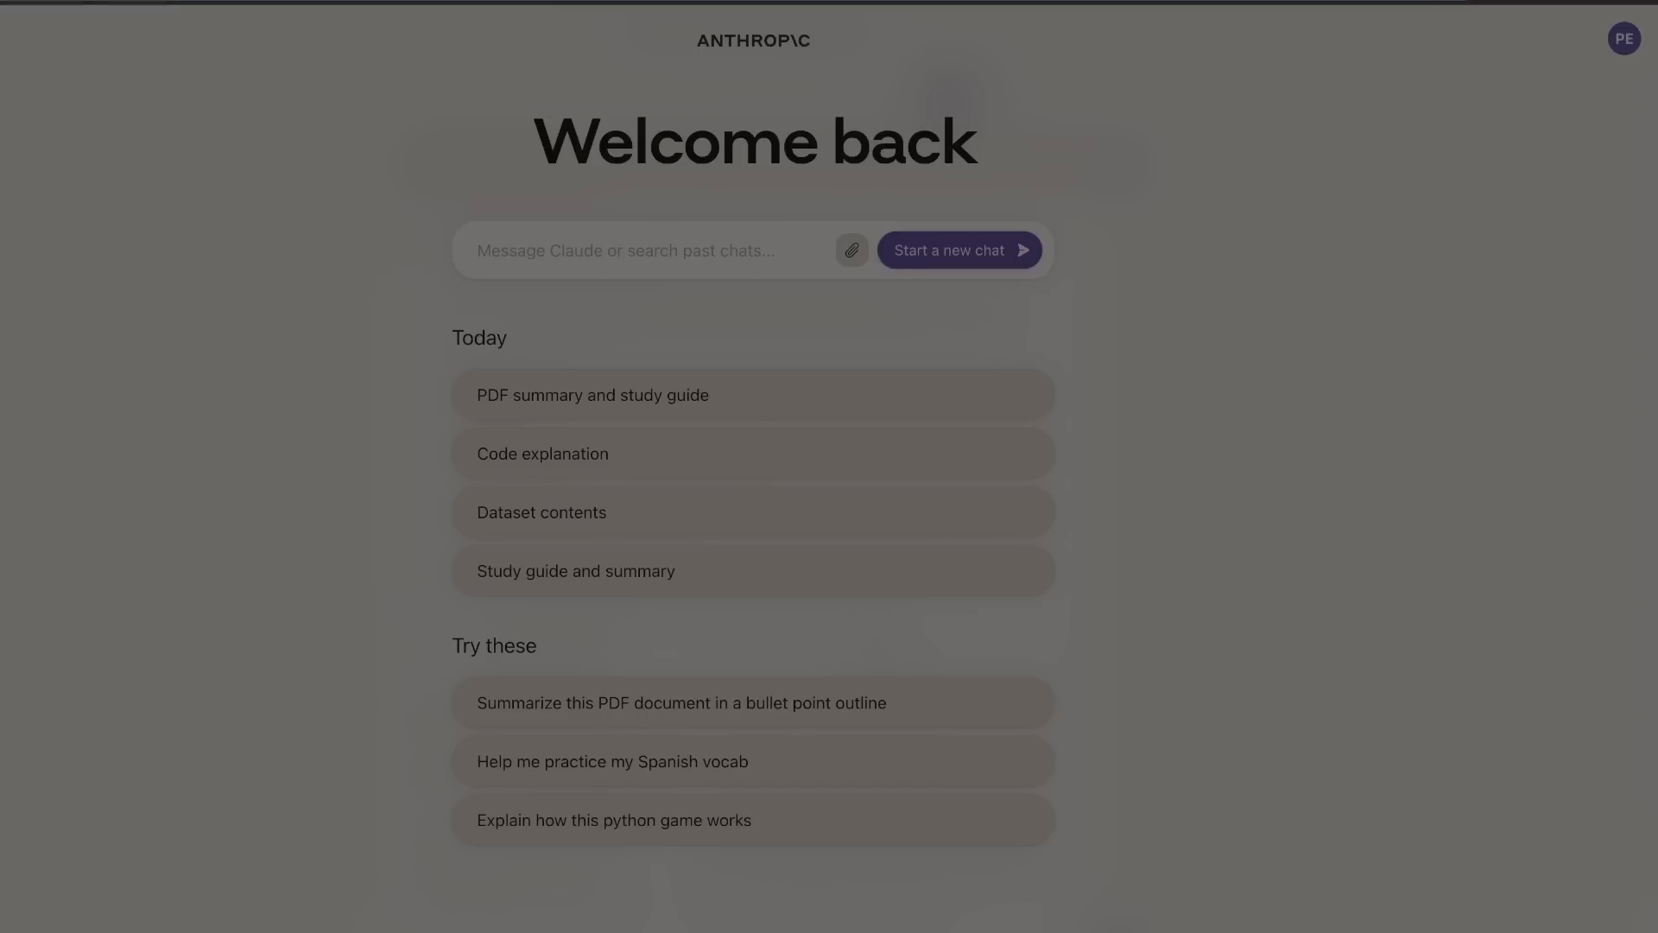
click(851, 249)
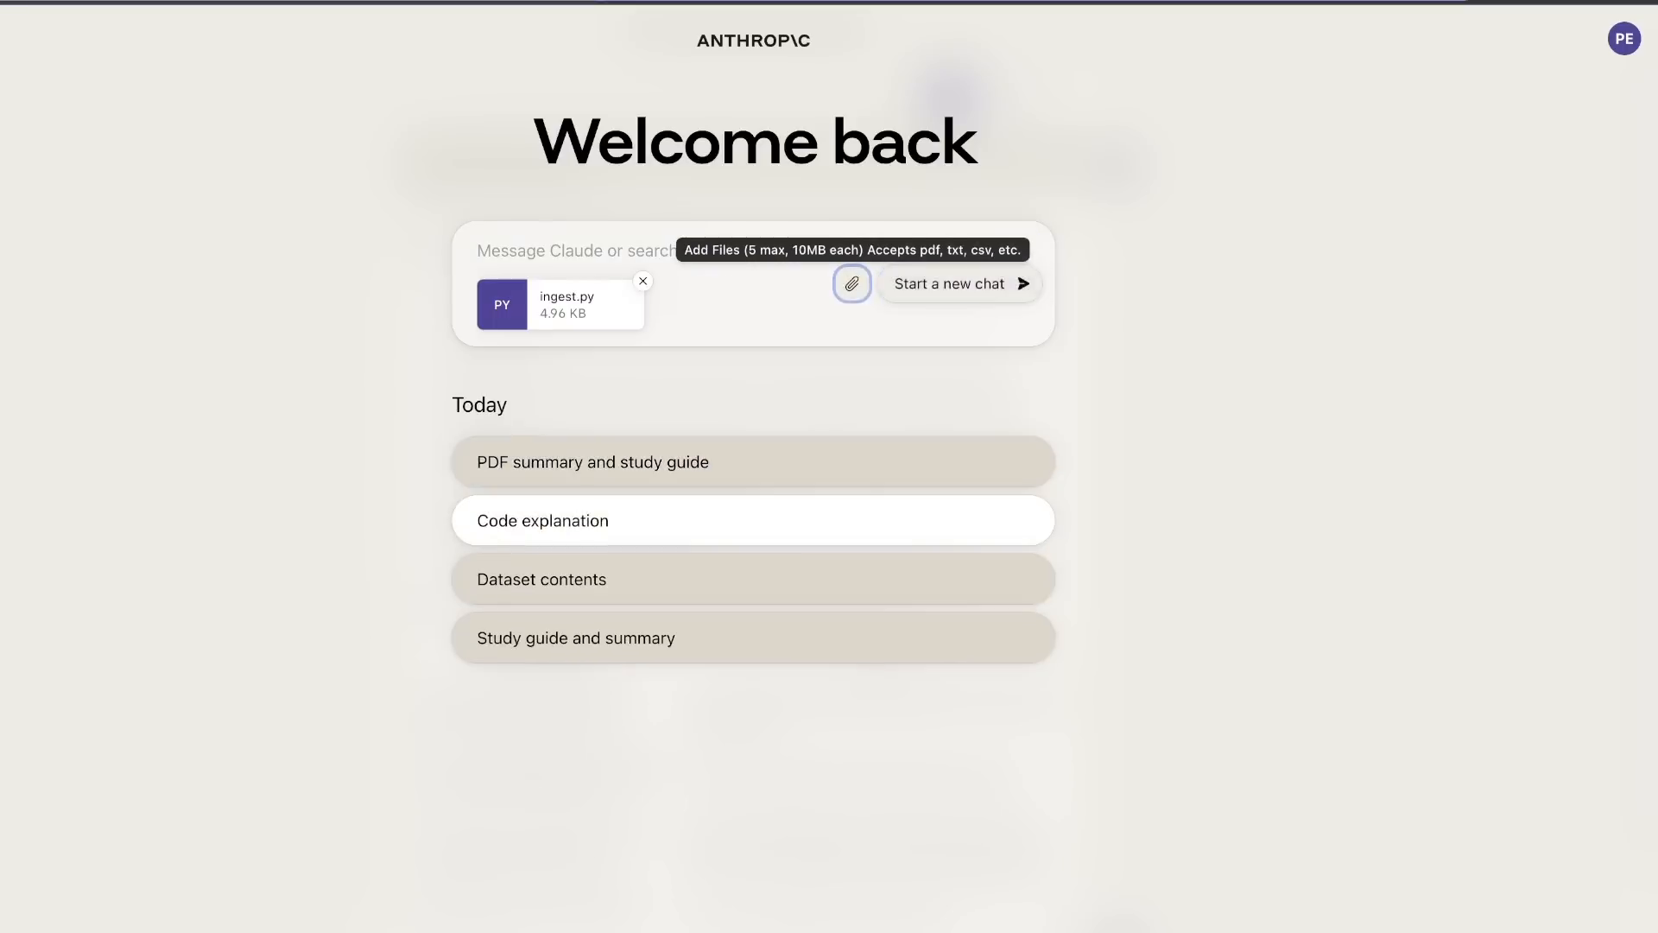
text(Analyze this code, explain what is does and what potential improvement can be implemented in this code.)
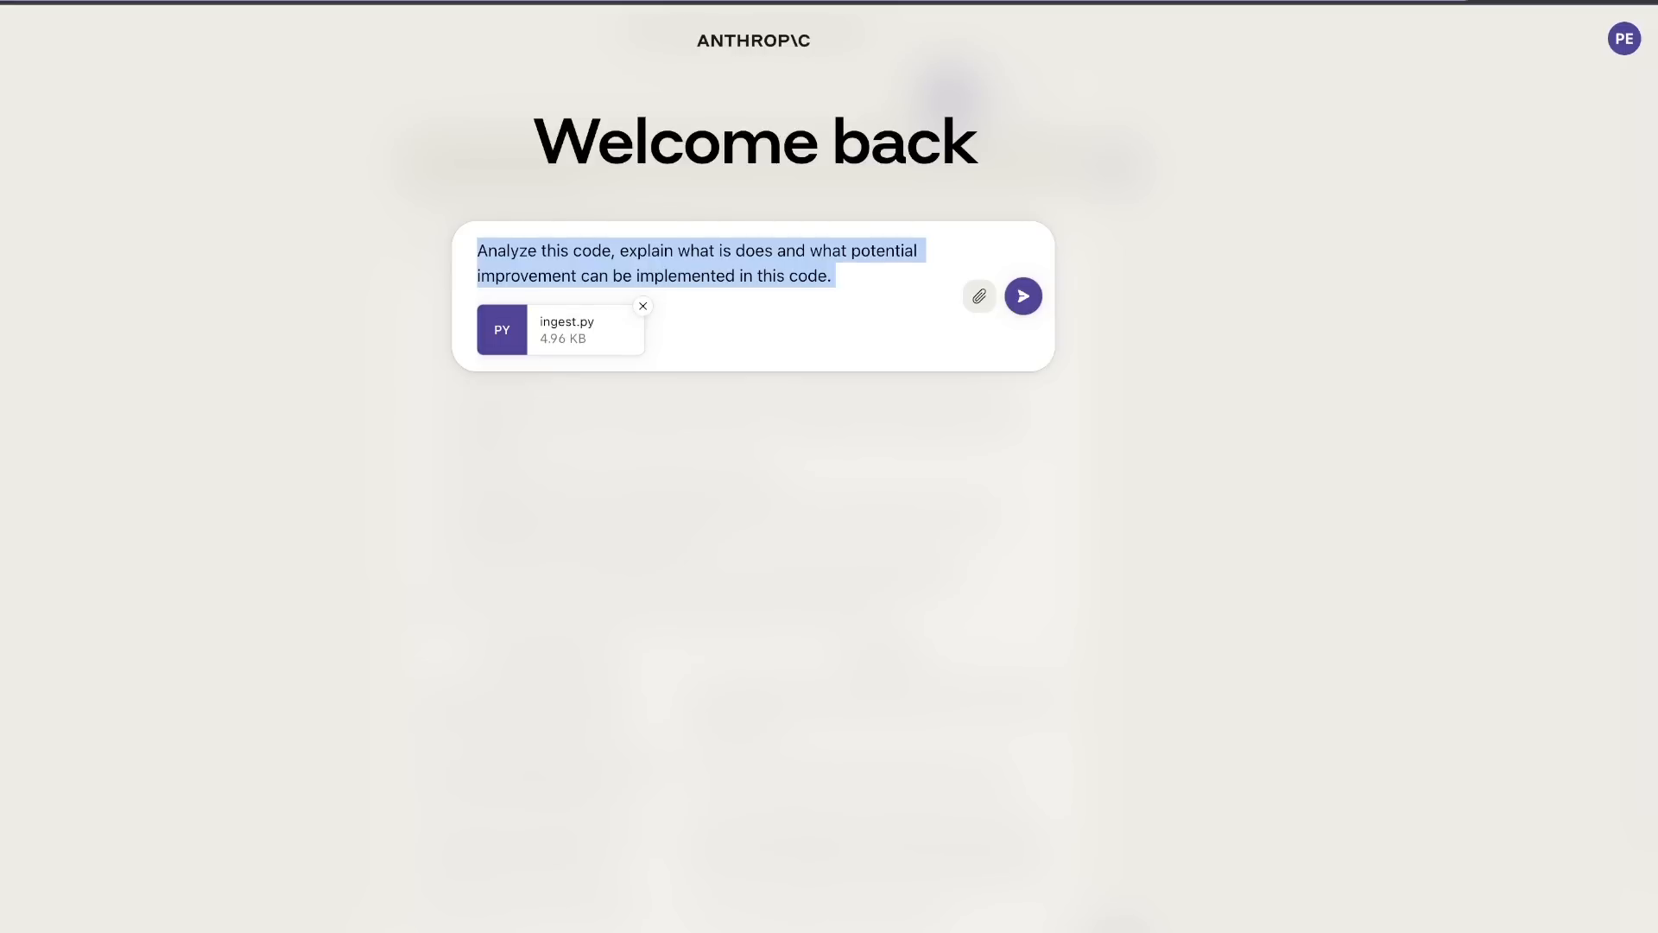
click(1021, 295)
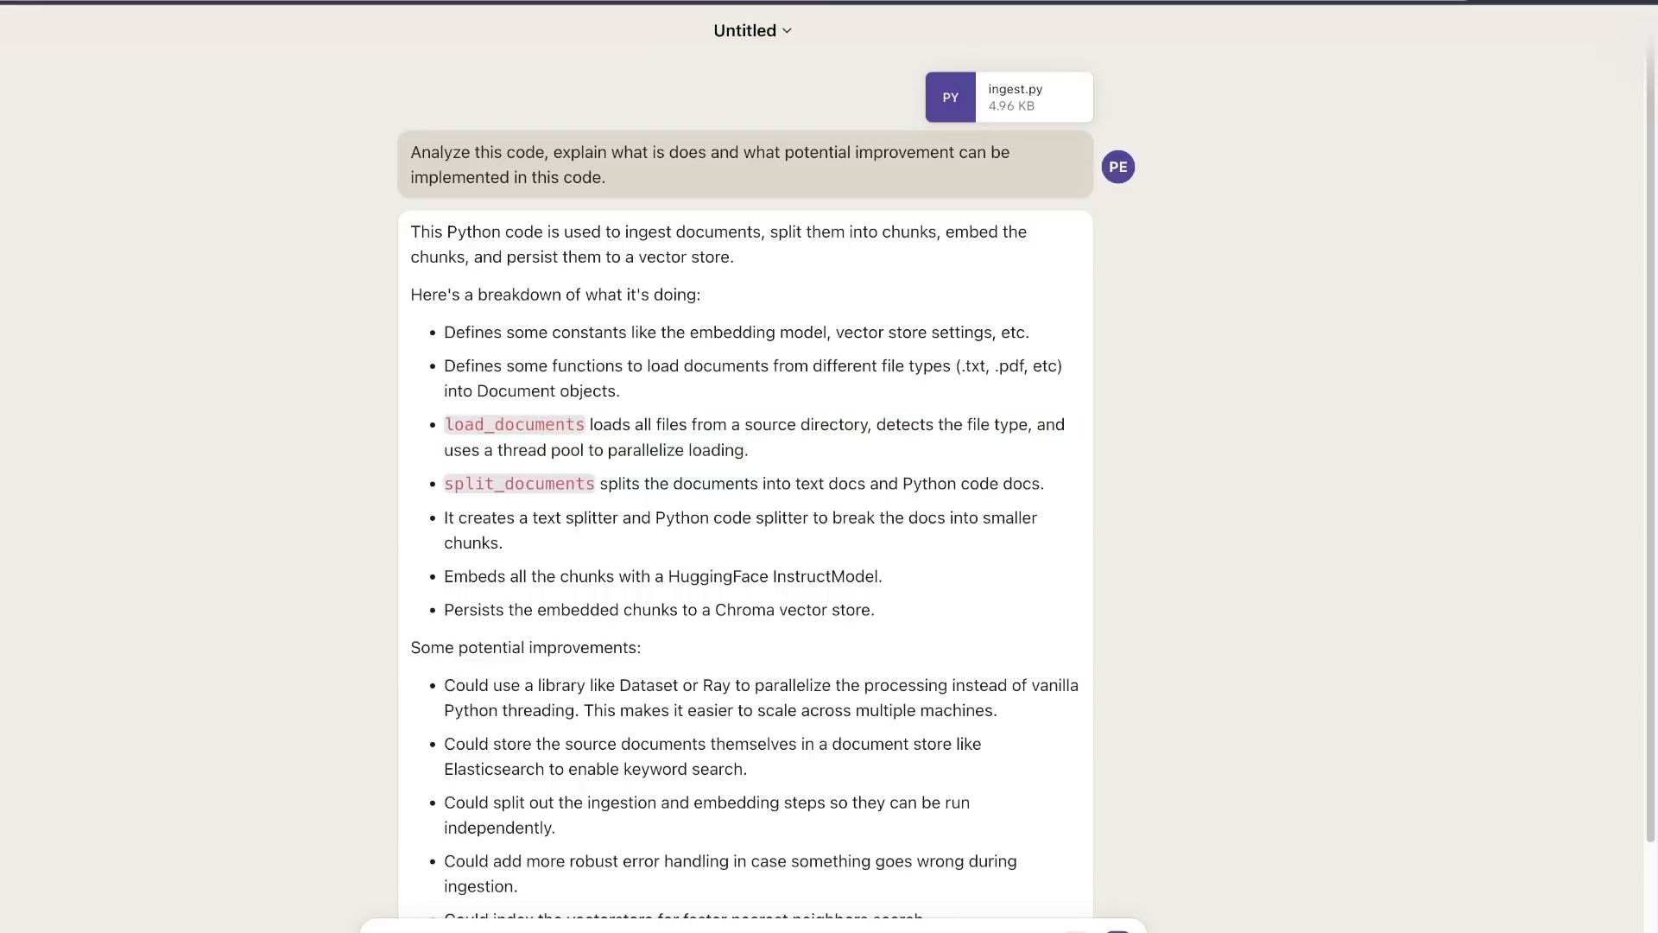
- Highlight Claude's breakdown of what ingest.py does and read on through the improvement ideas
drag(446, 365, 620, 391)
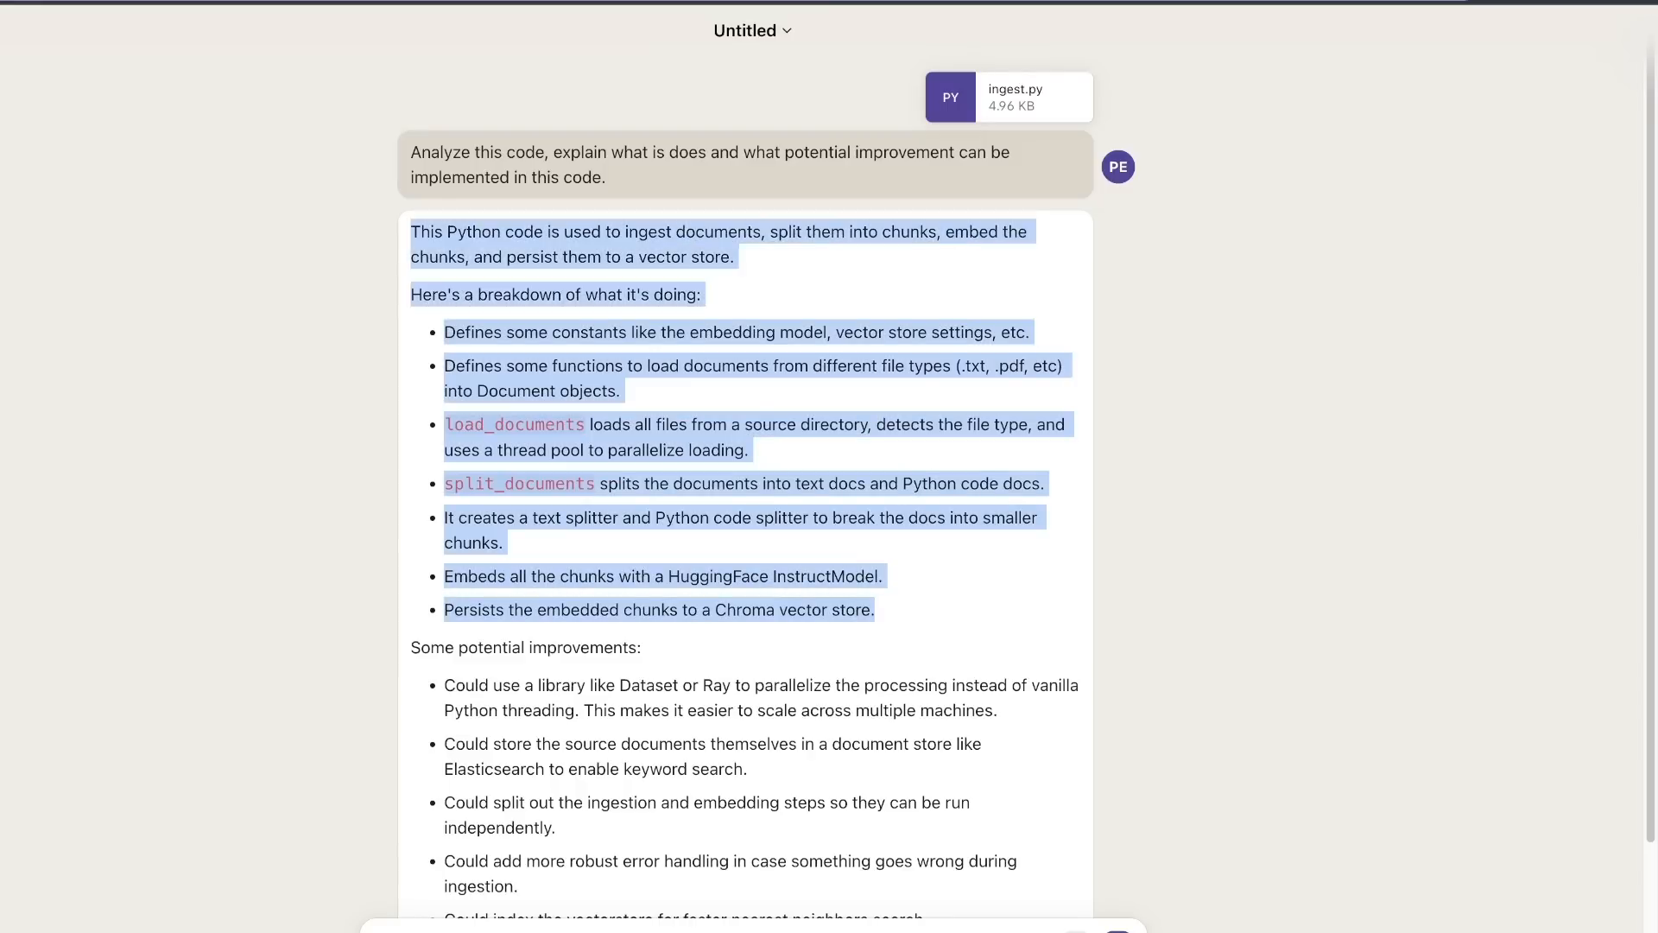
scroll(down, 3)
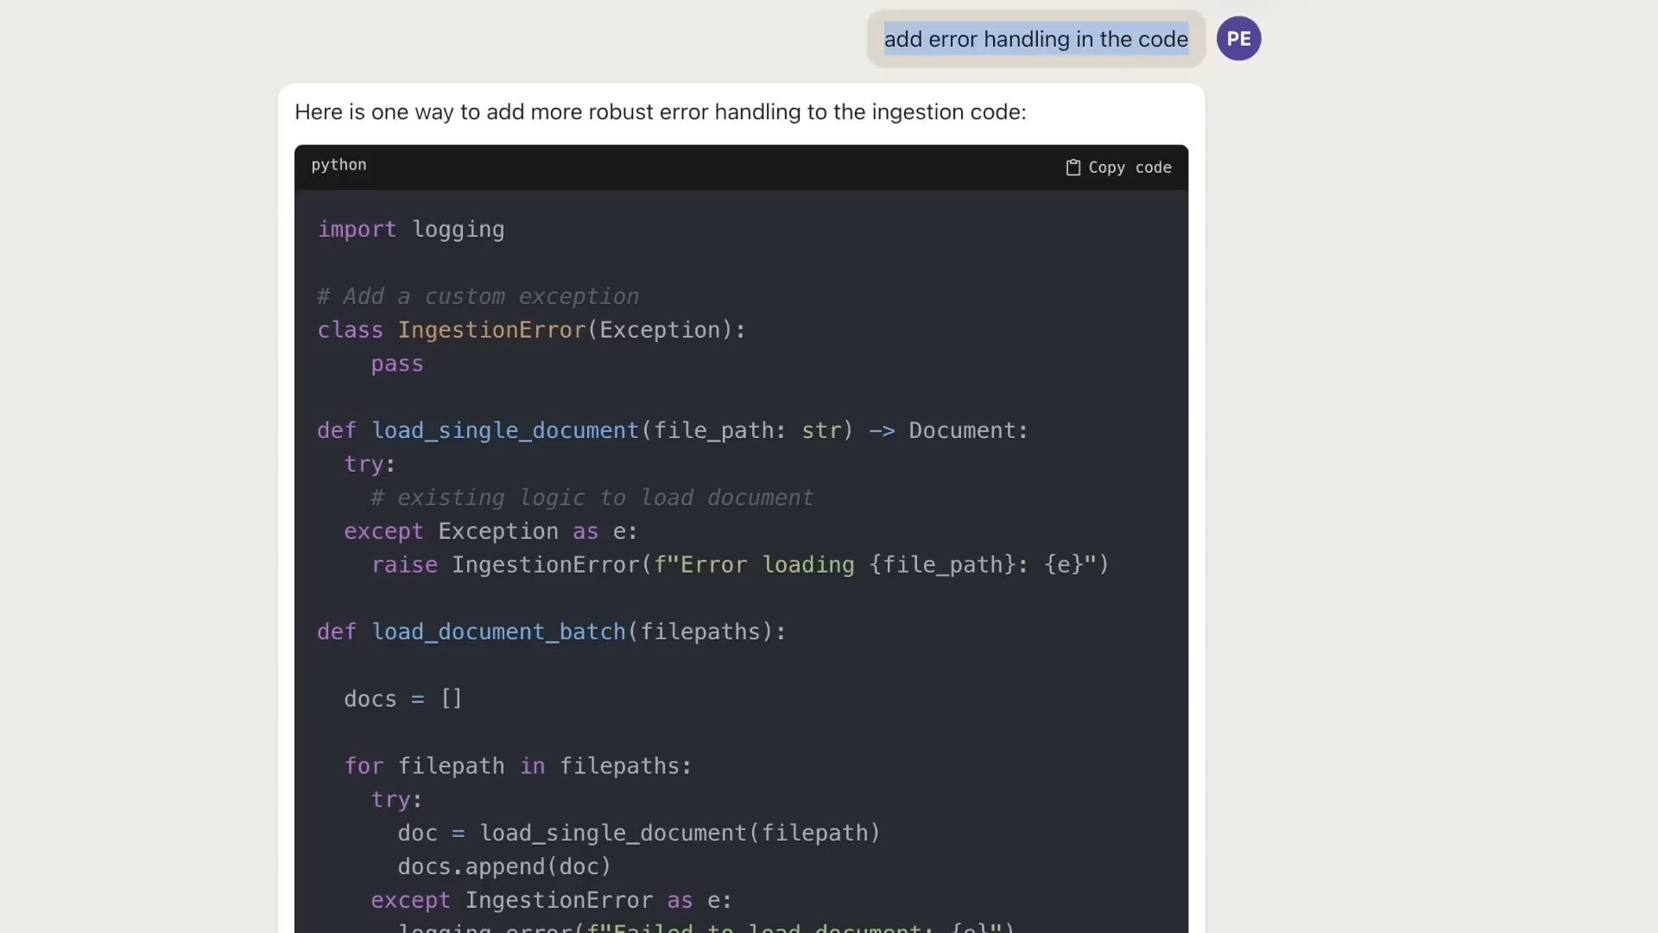
scroll(down, 3)
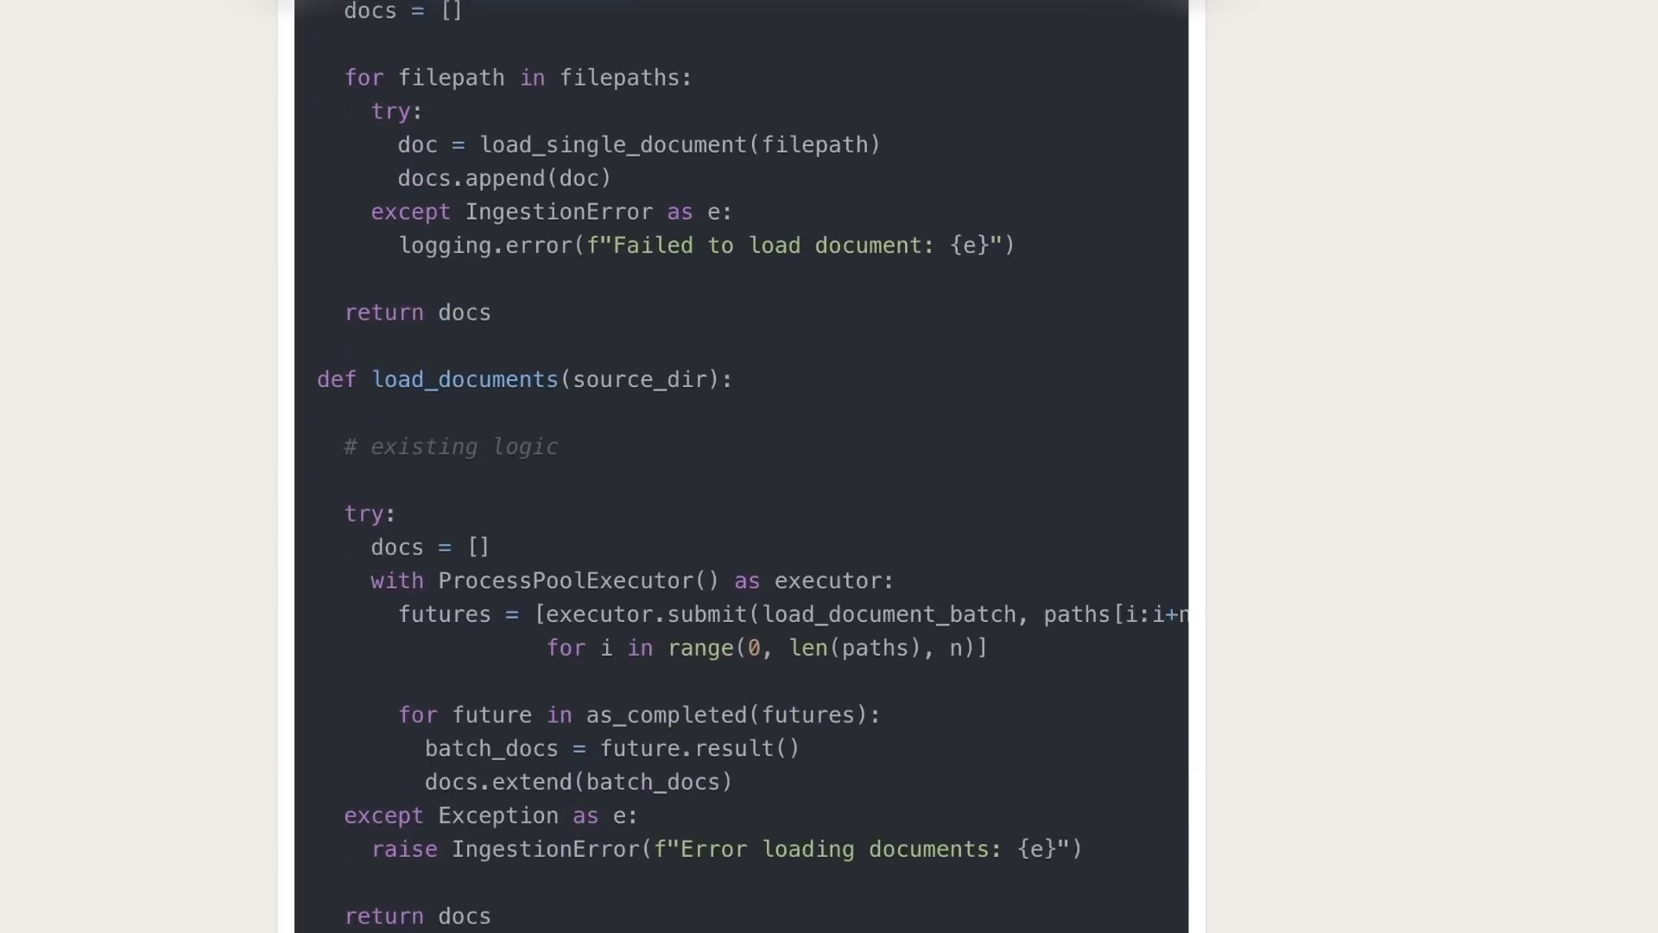
scroll(up, 3)
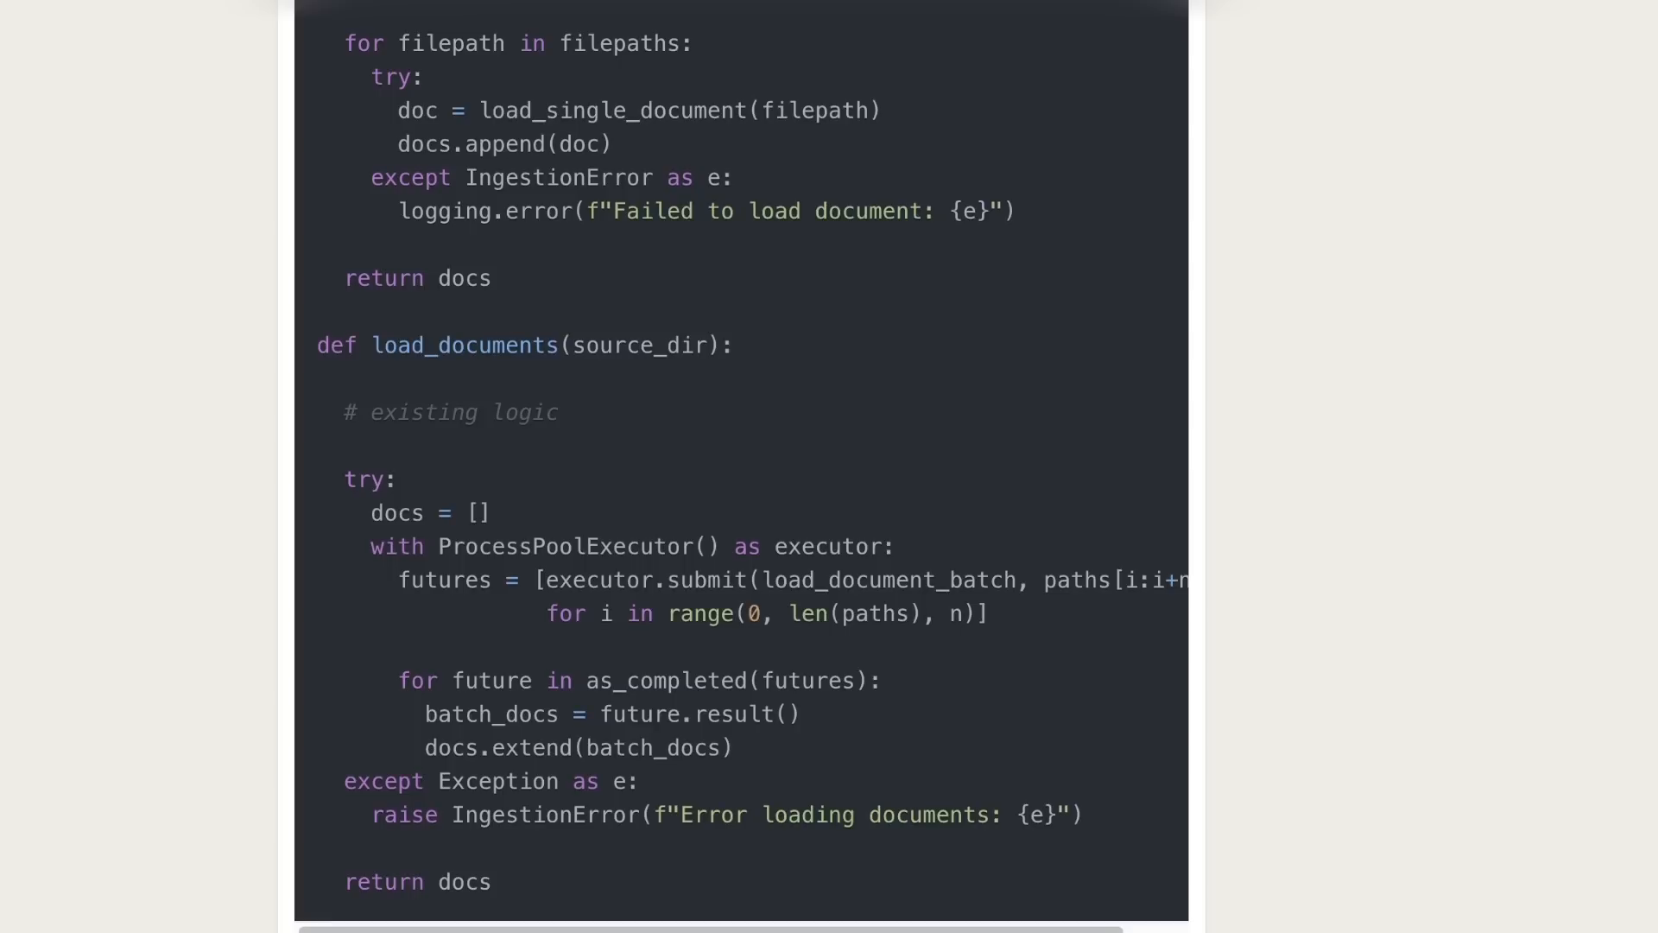
scroll(down, 3)
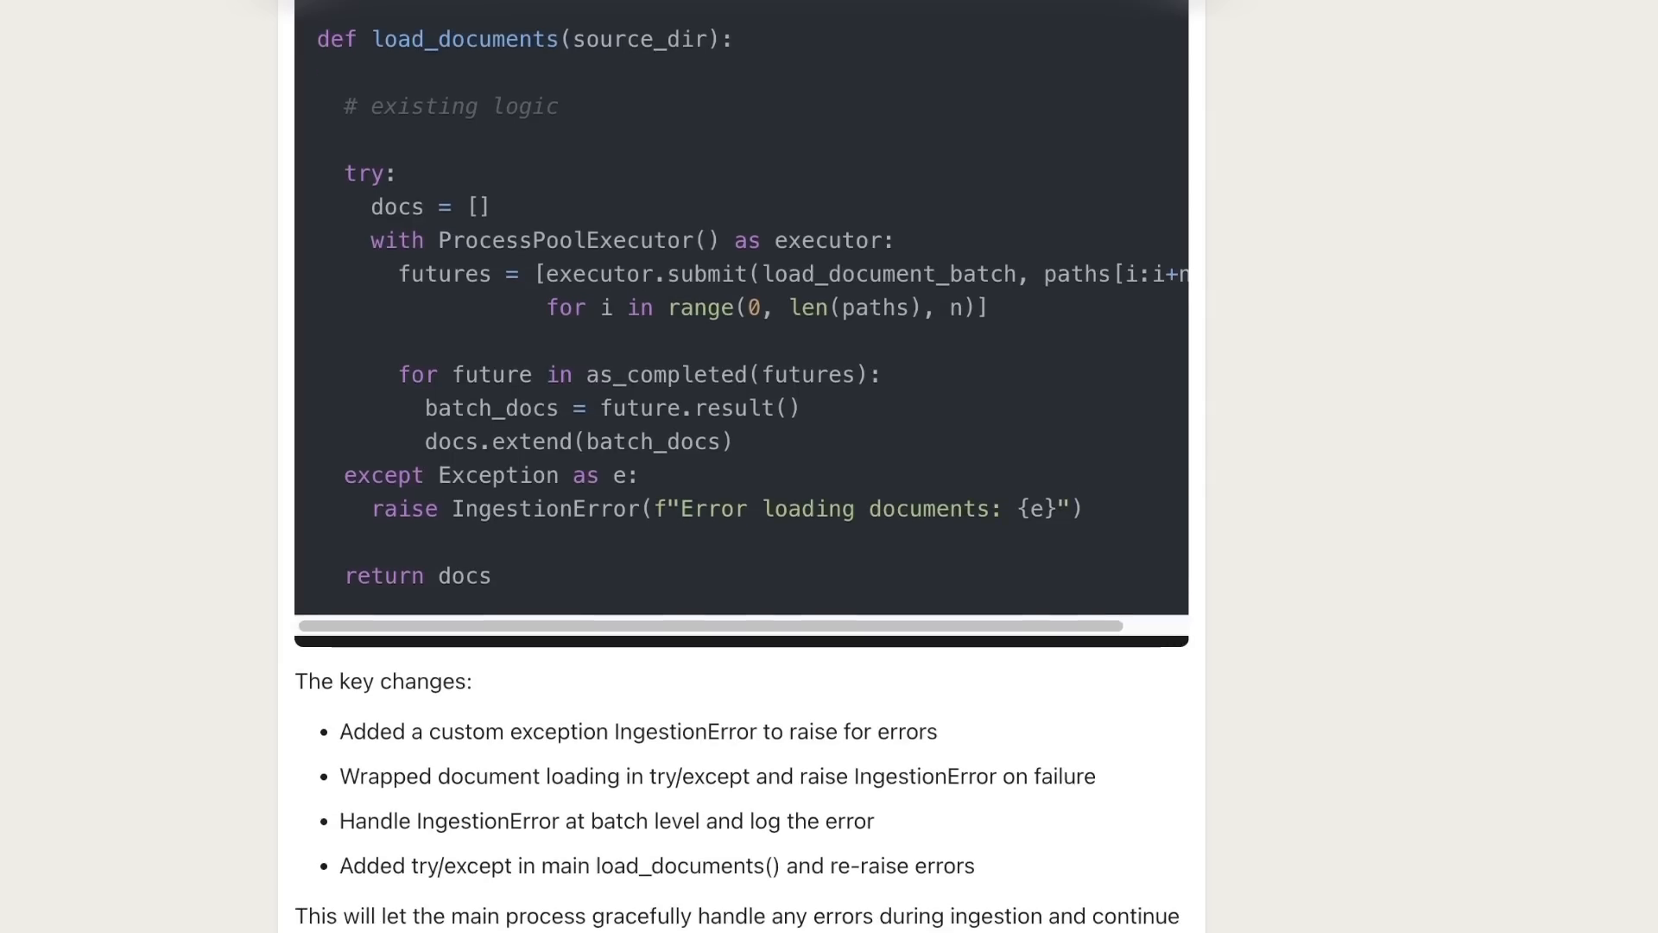
scroll(up, 3)
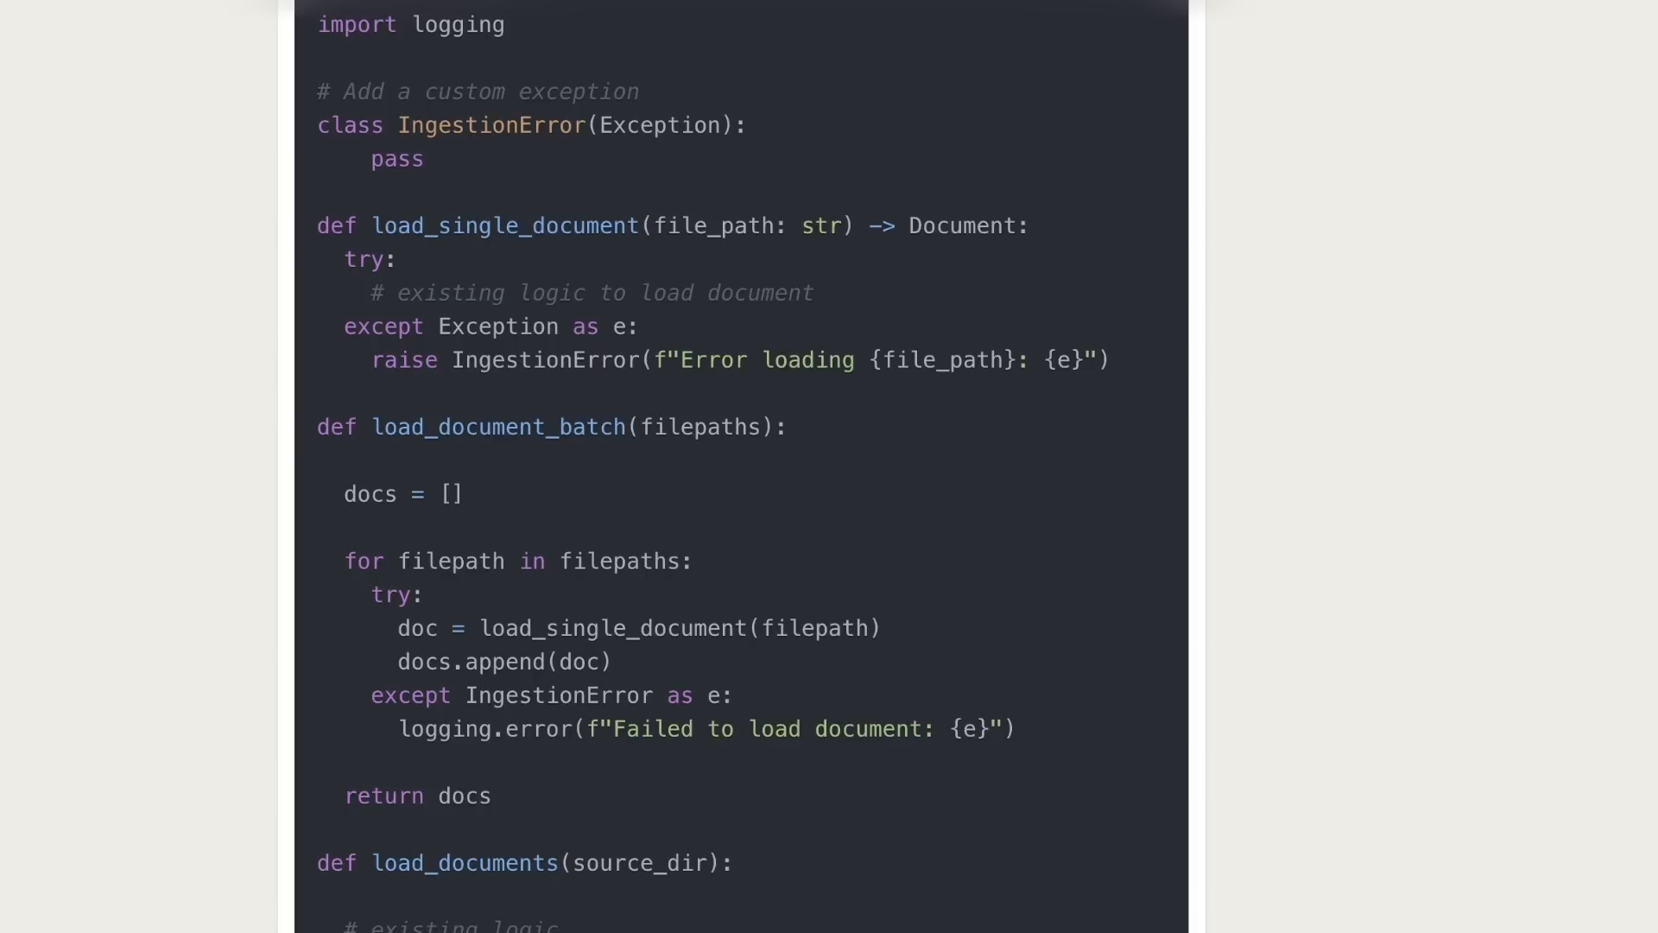
scroll(down, 3)
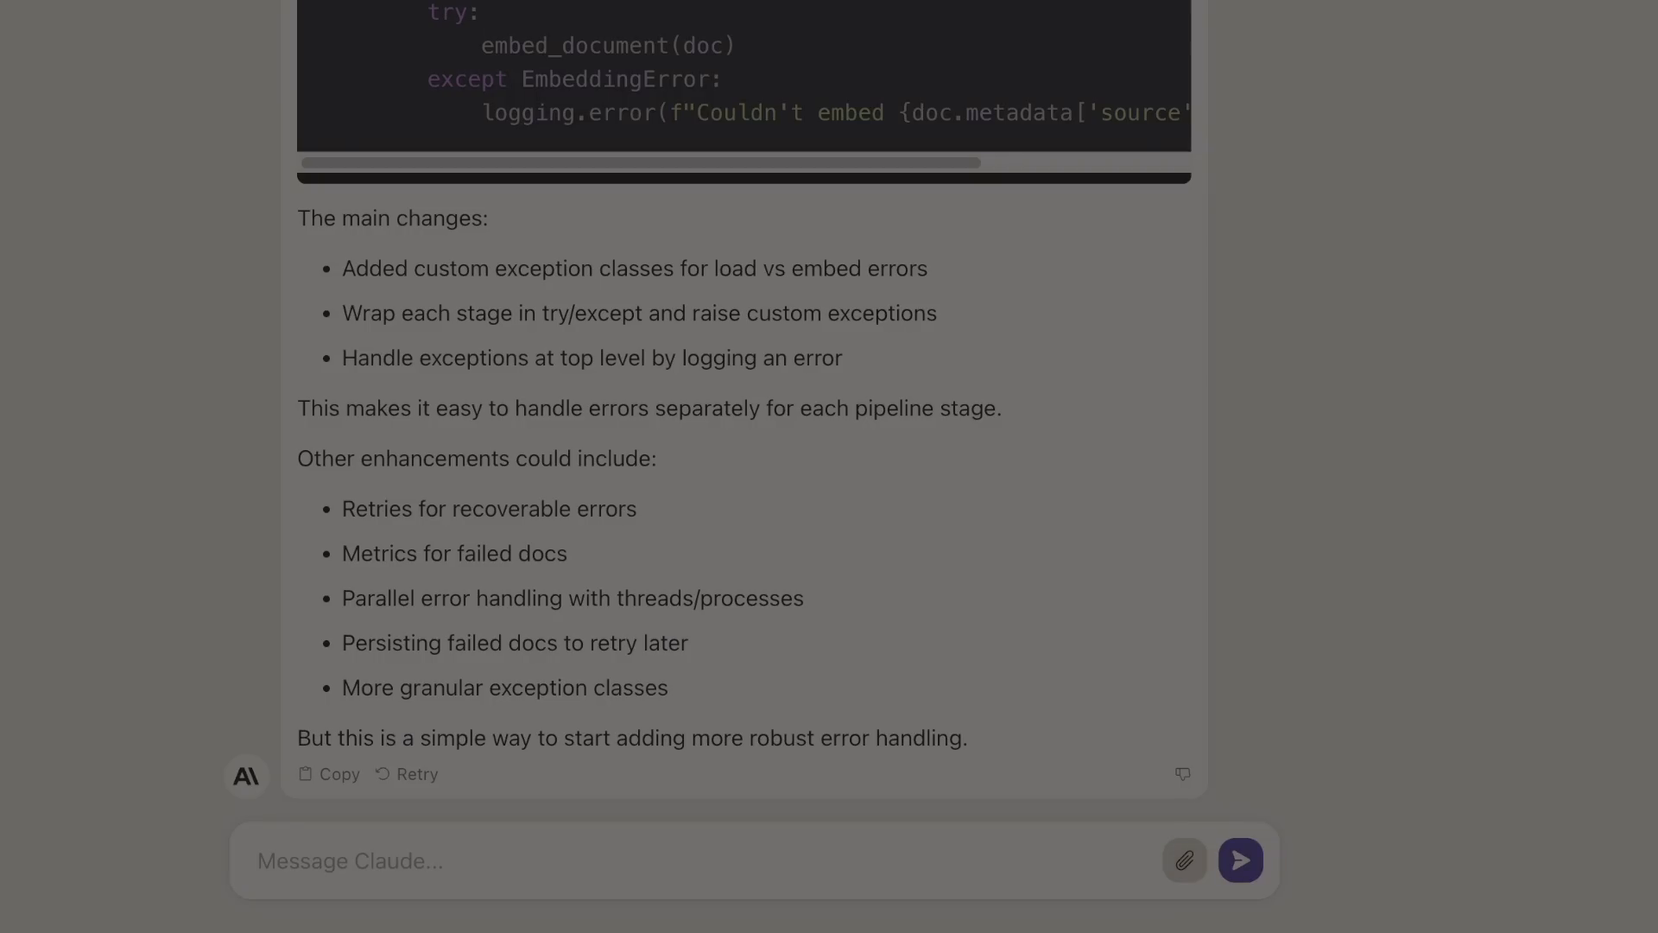
mouse_move(1185, 860)
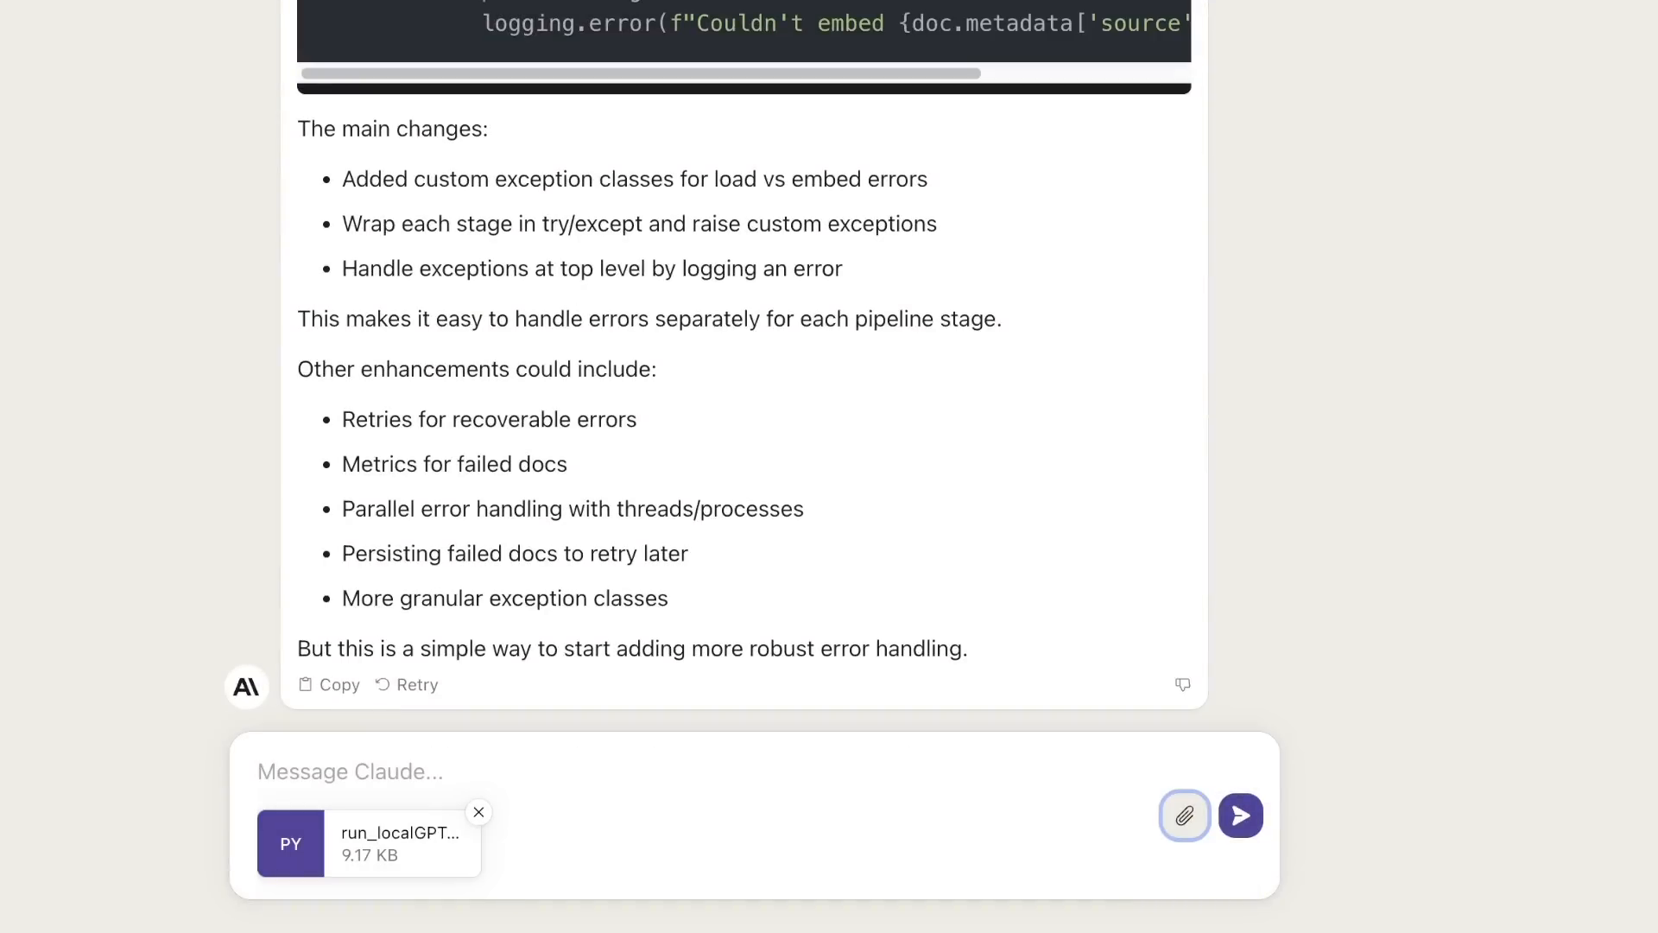
- Send the question on how run_localGPT.py relates to ingest.py across the project
click(1241, 813)
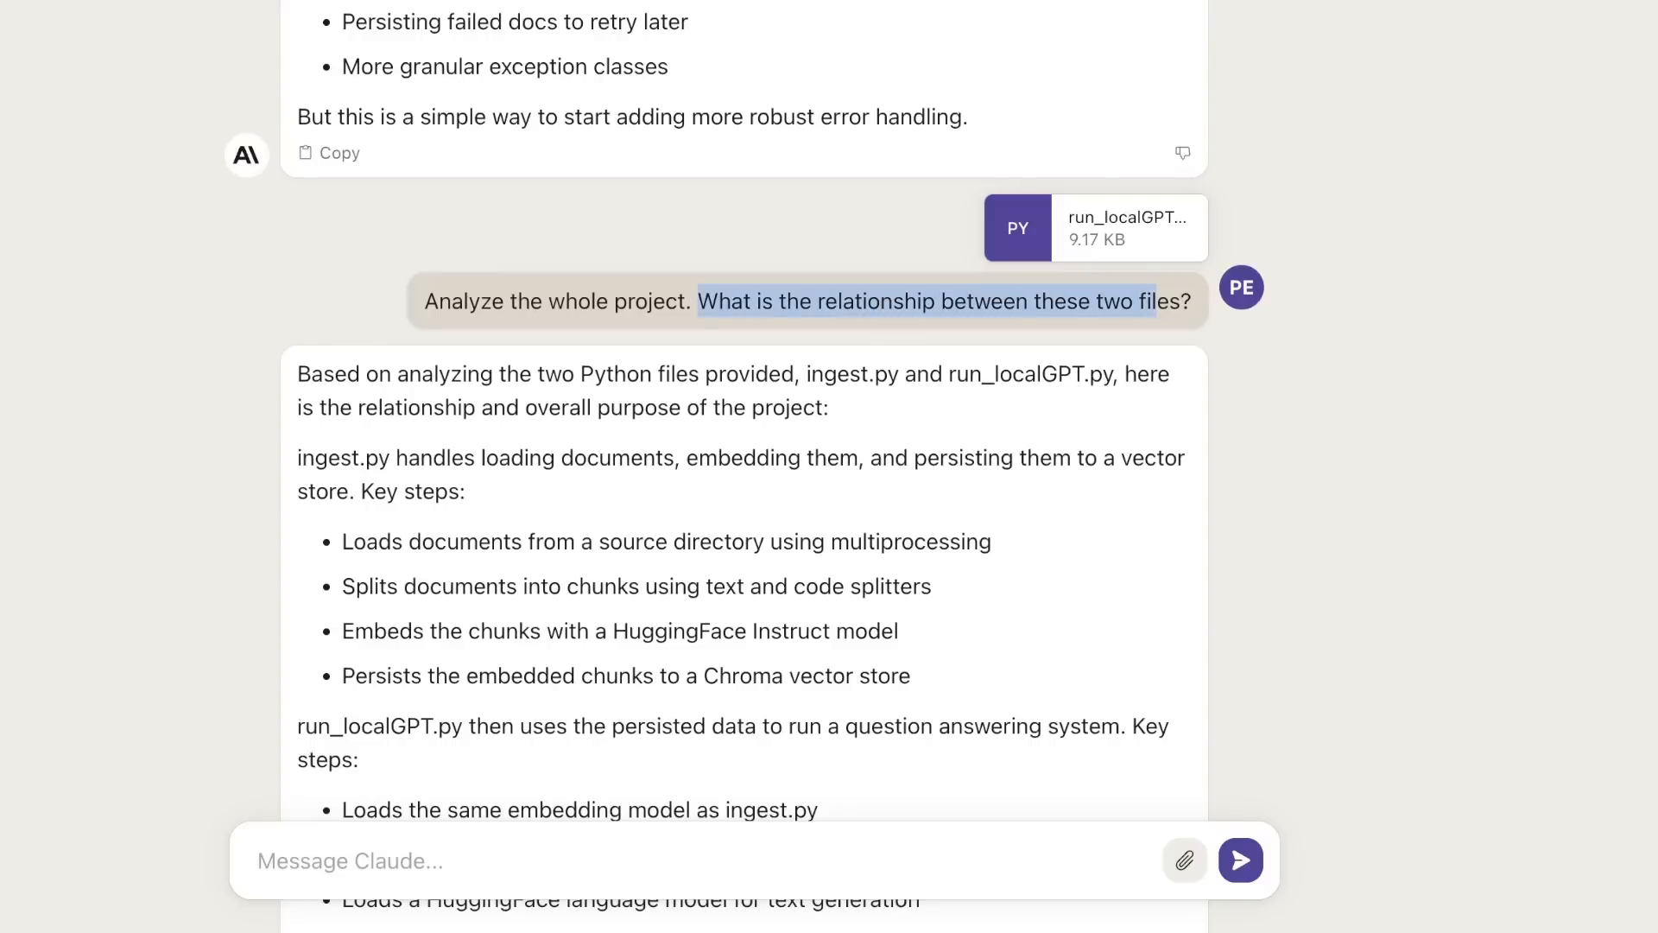
- Read Claude's pipeline explanation, highlighting the ingest.py key steps and its mention in the answer
scroll(down, 3)
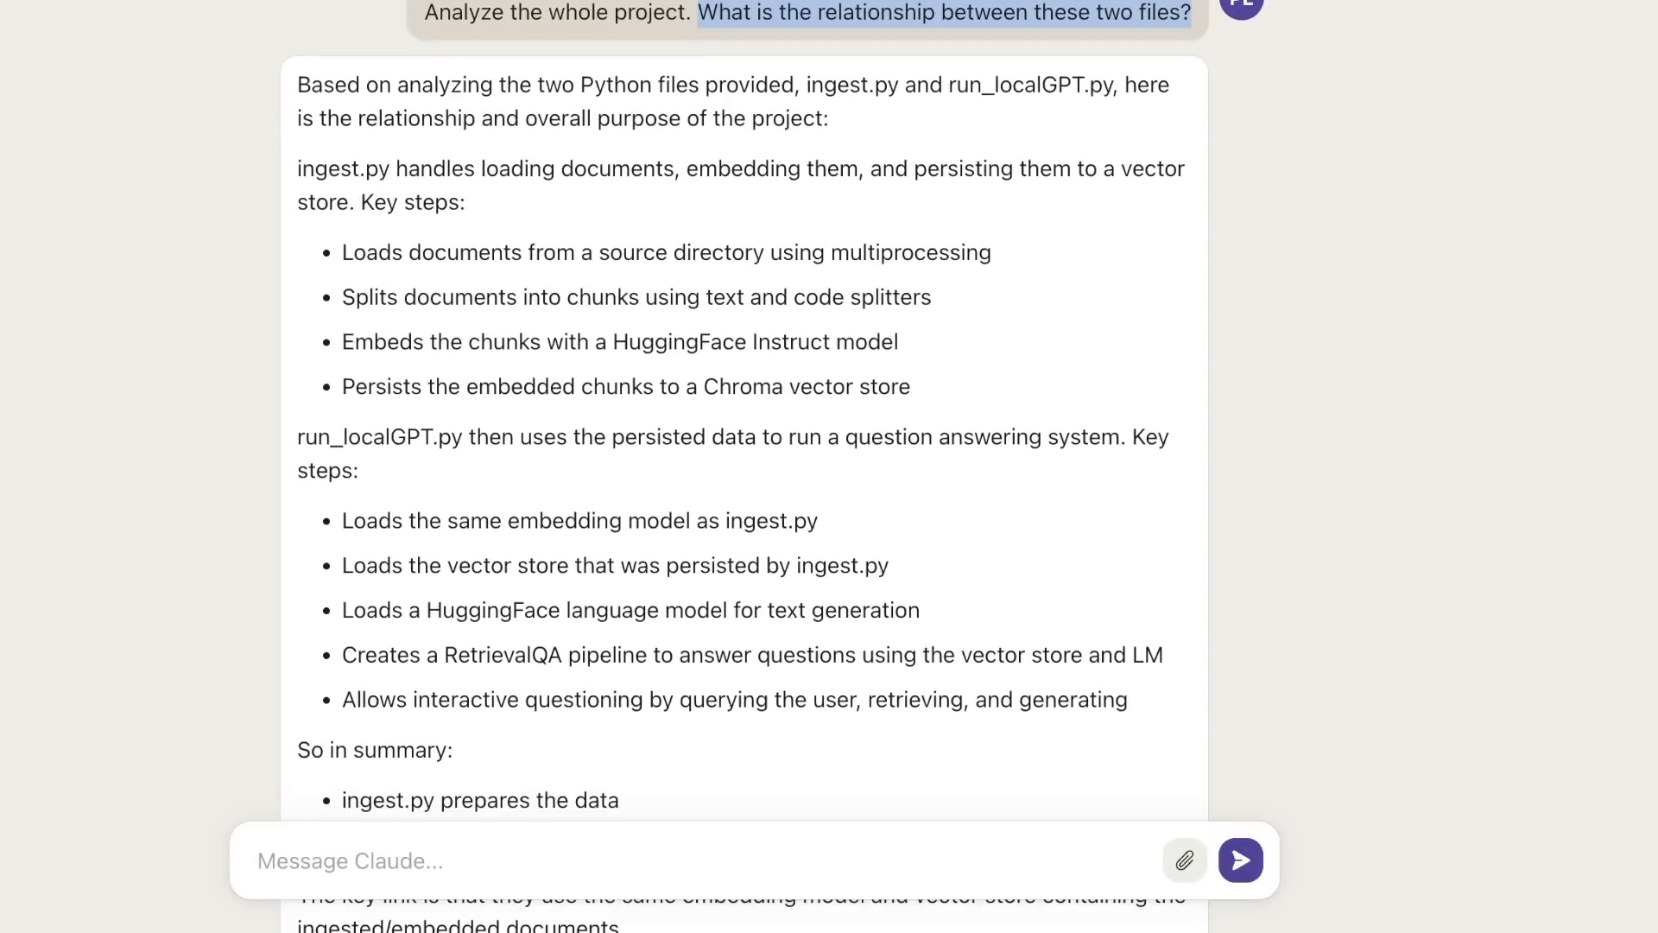
click(741, 423)
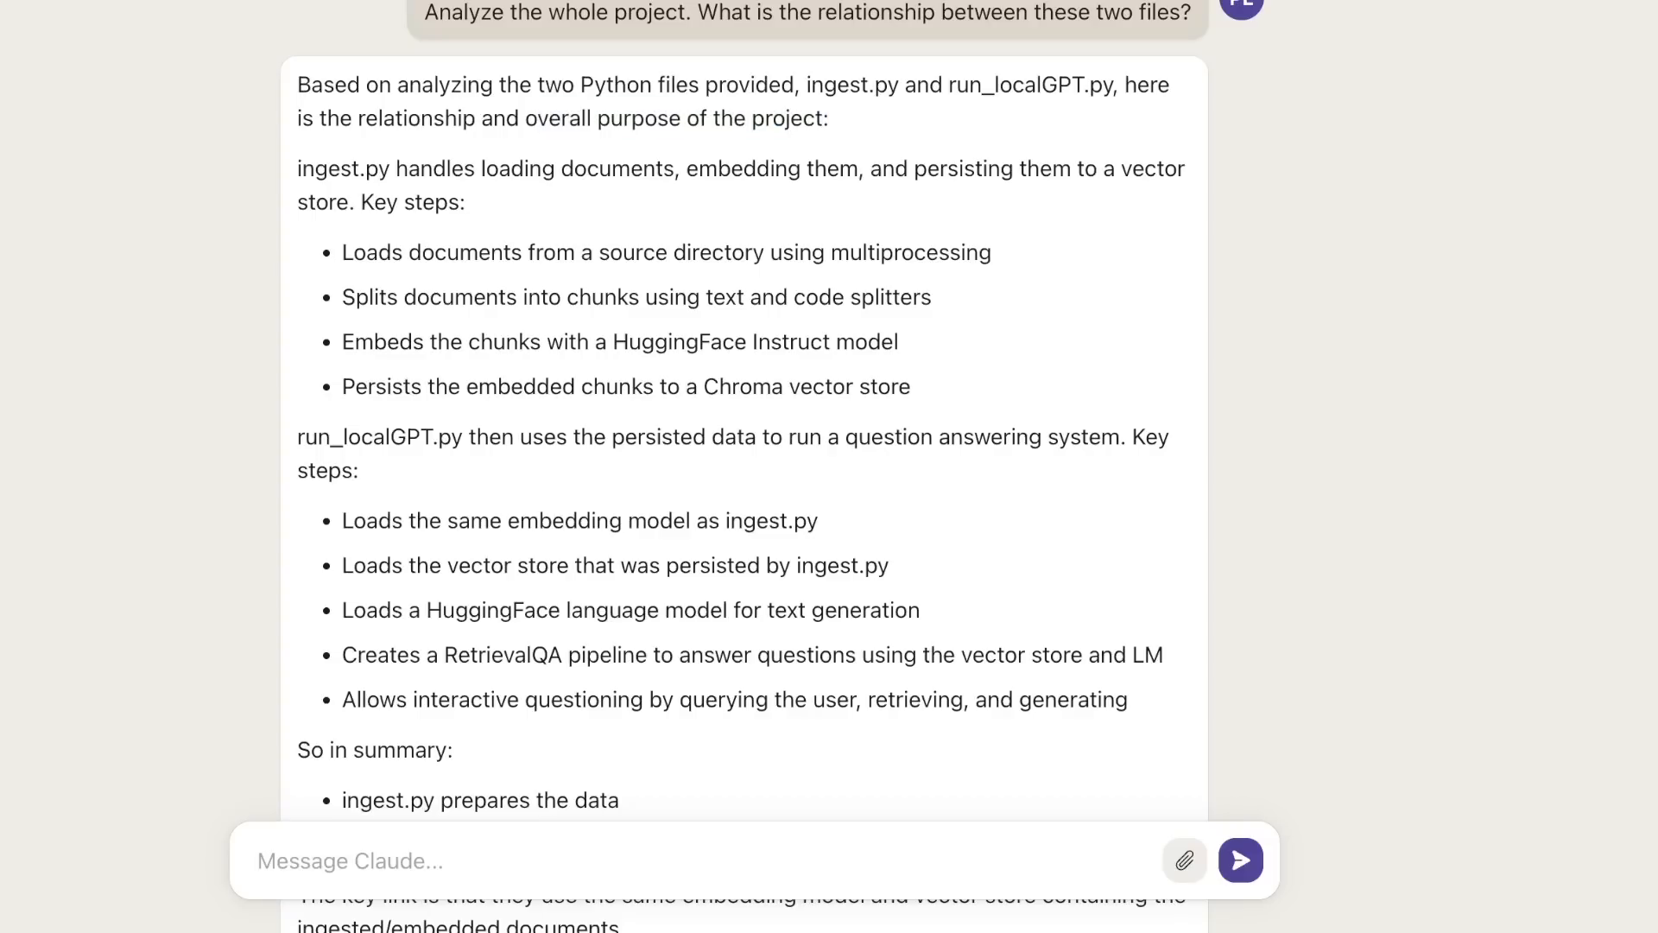
drag(301, 168, 465, 202)
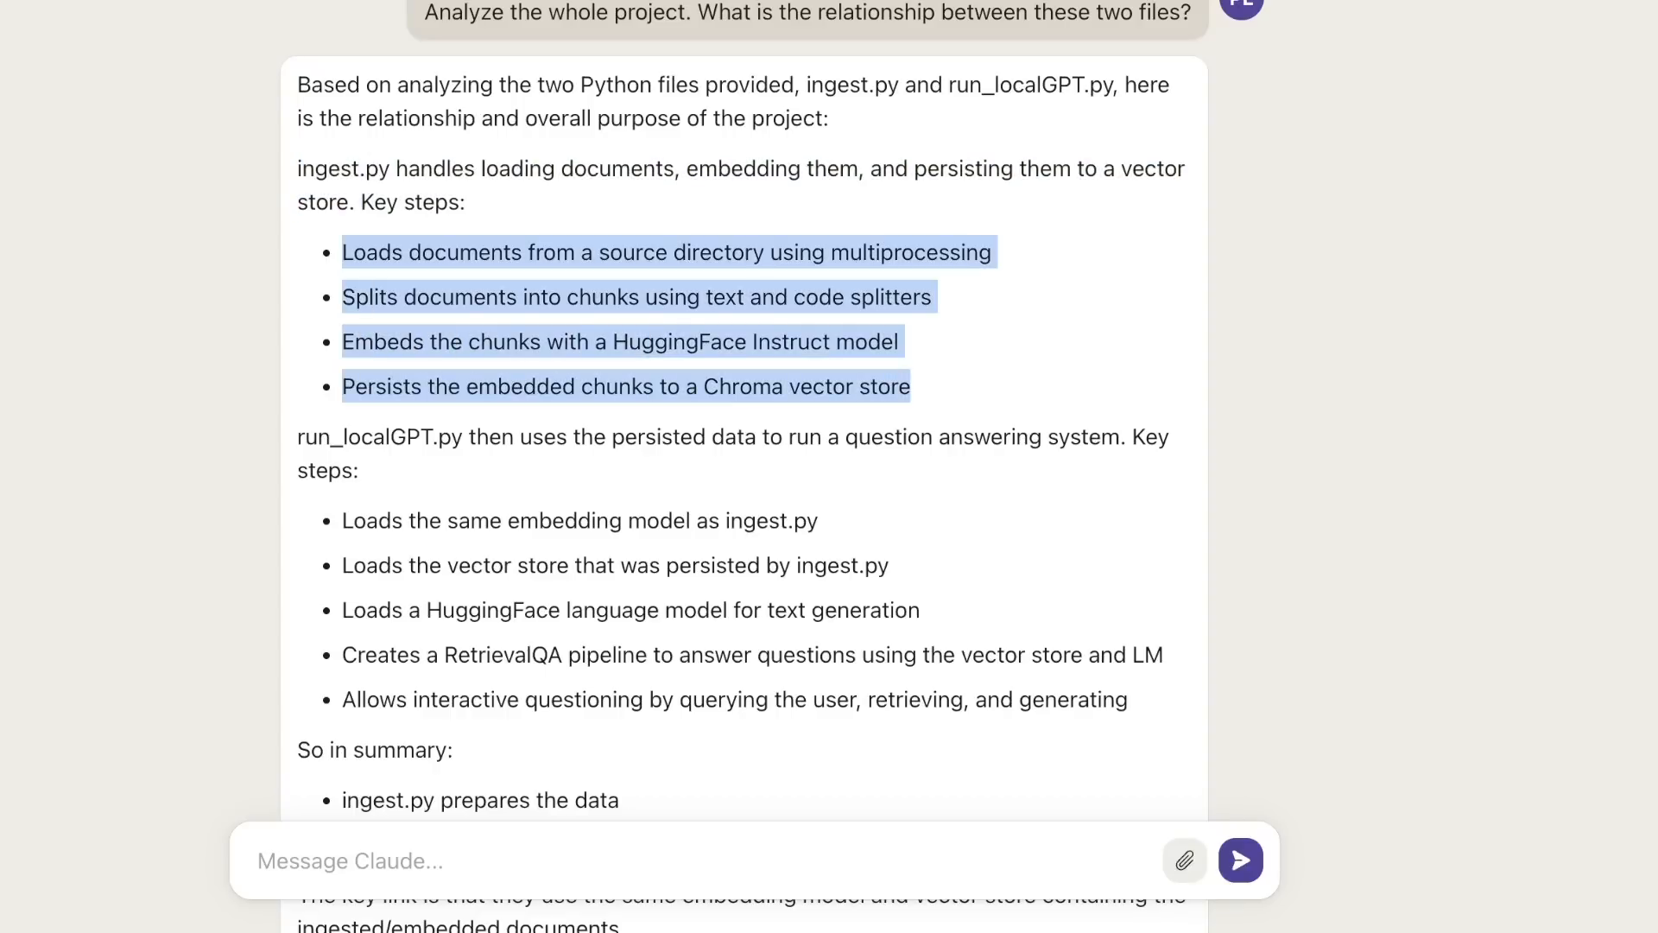
scroll(down, 3)
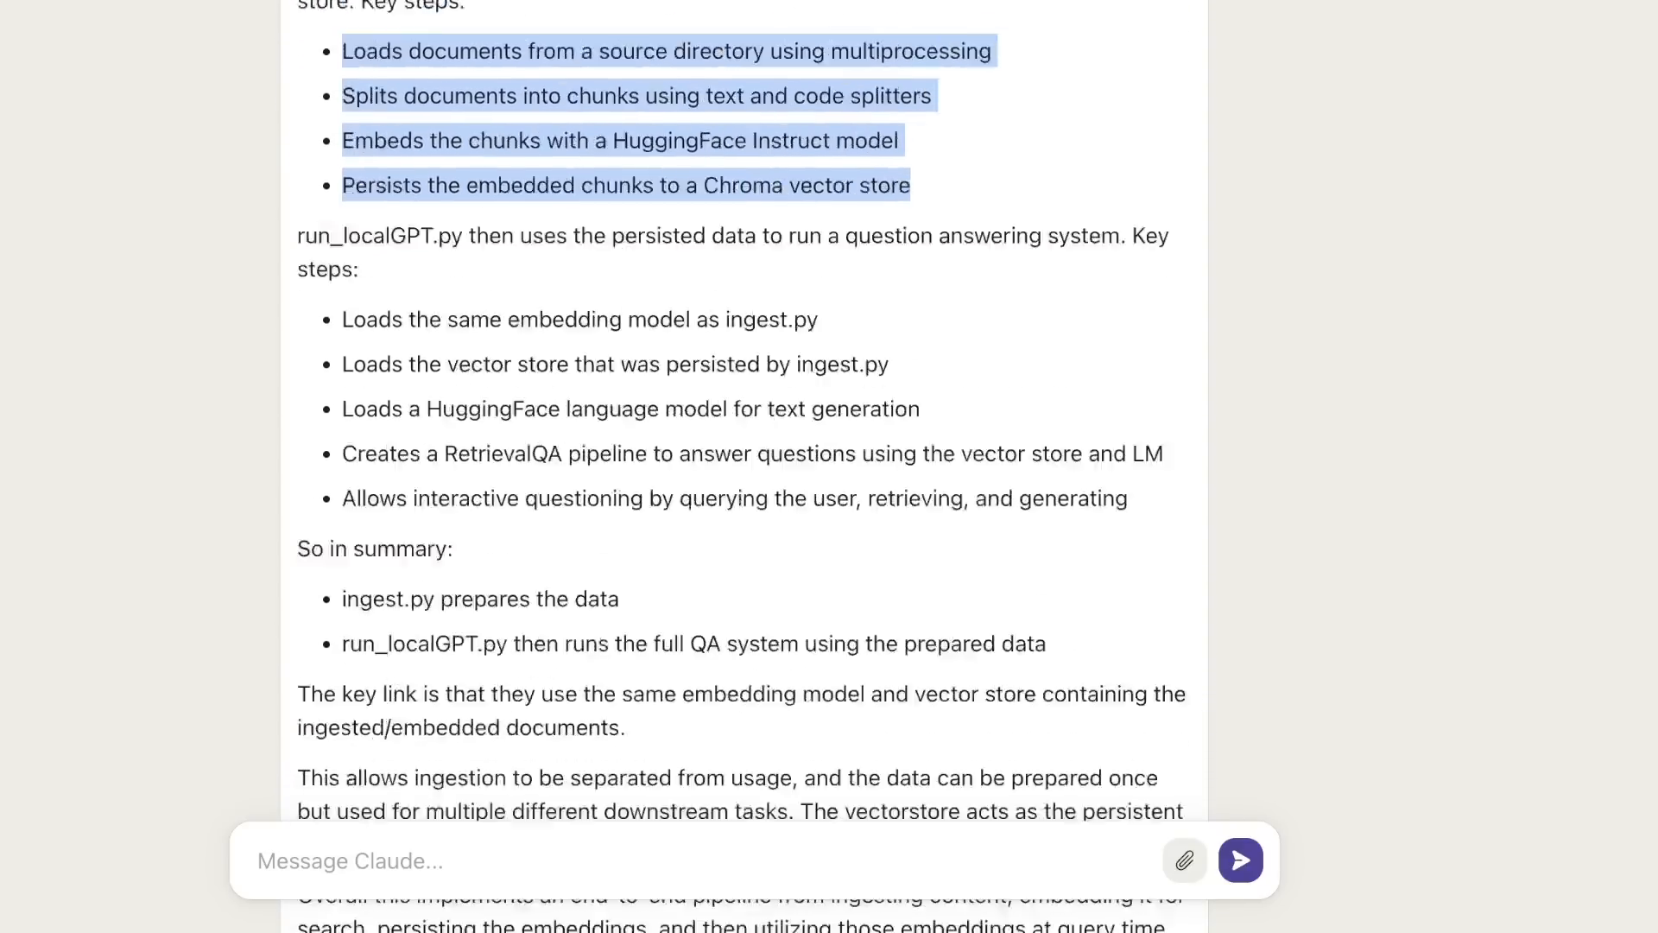
scroll(down, 3)
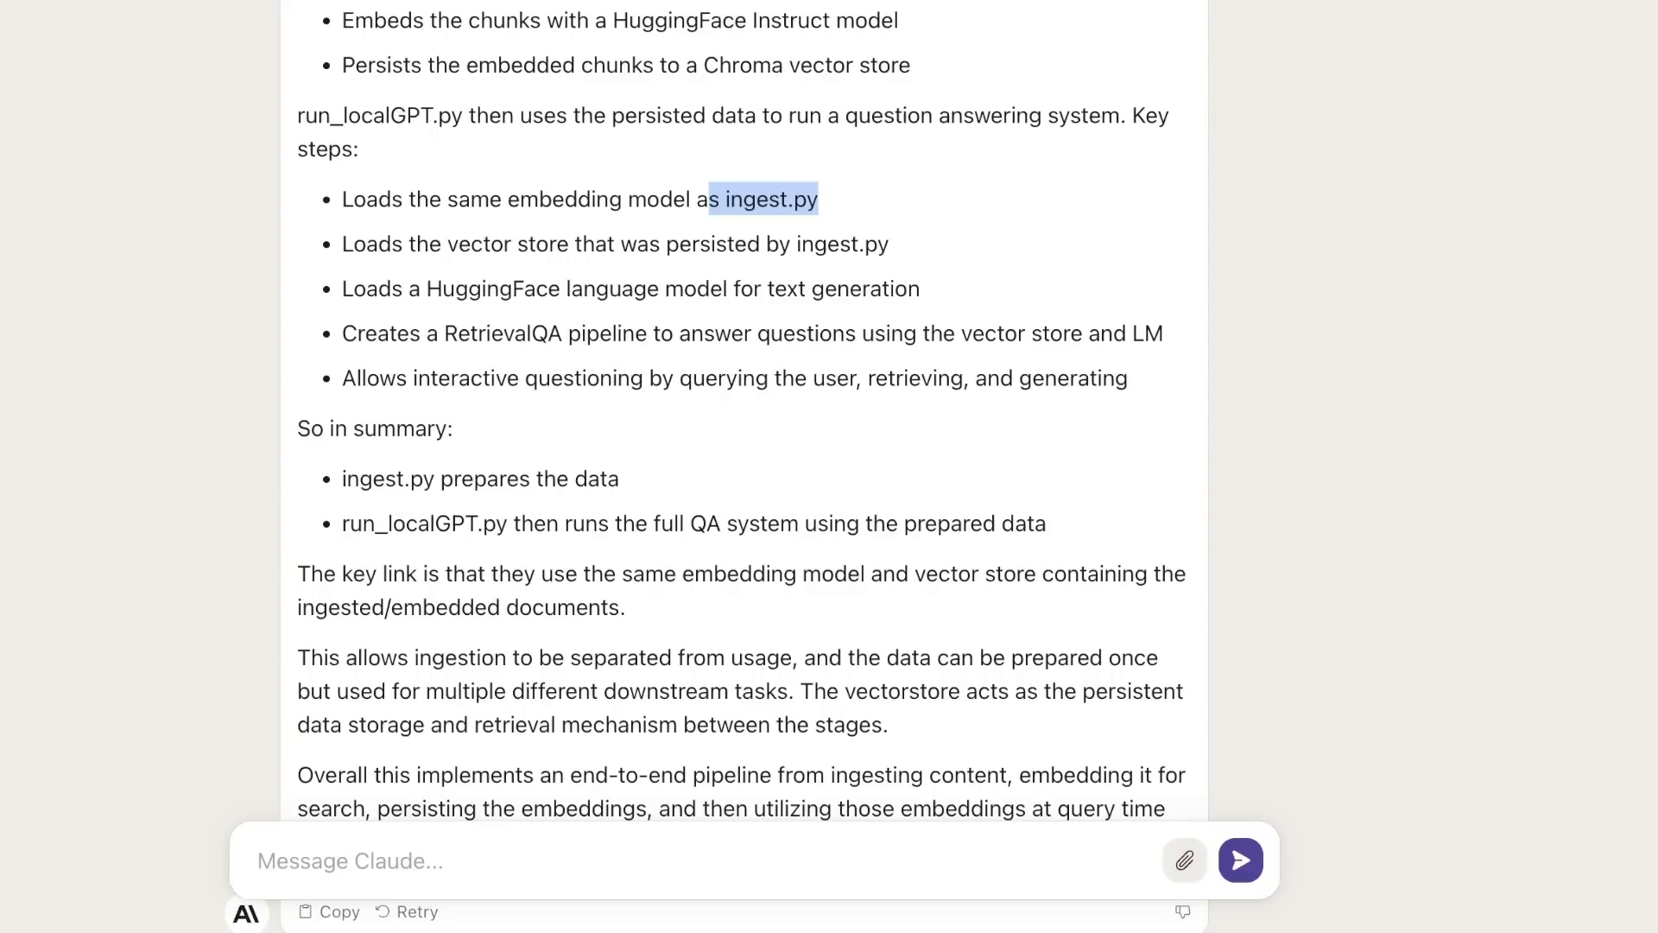
double_click(556, 199)
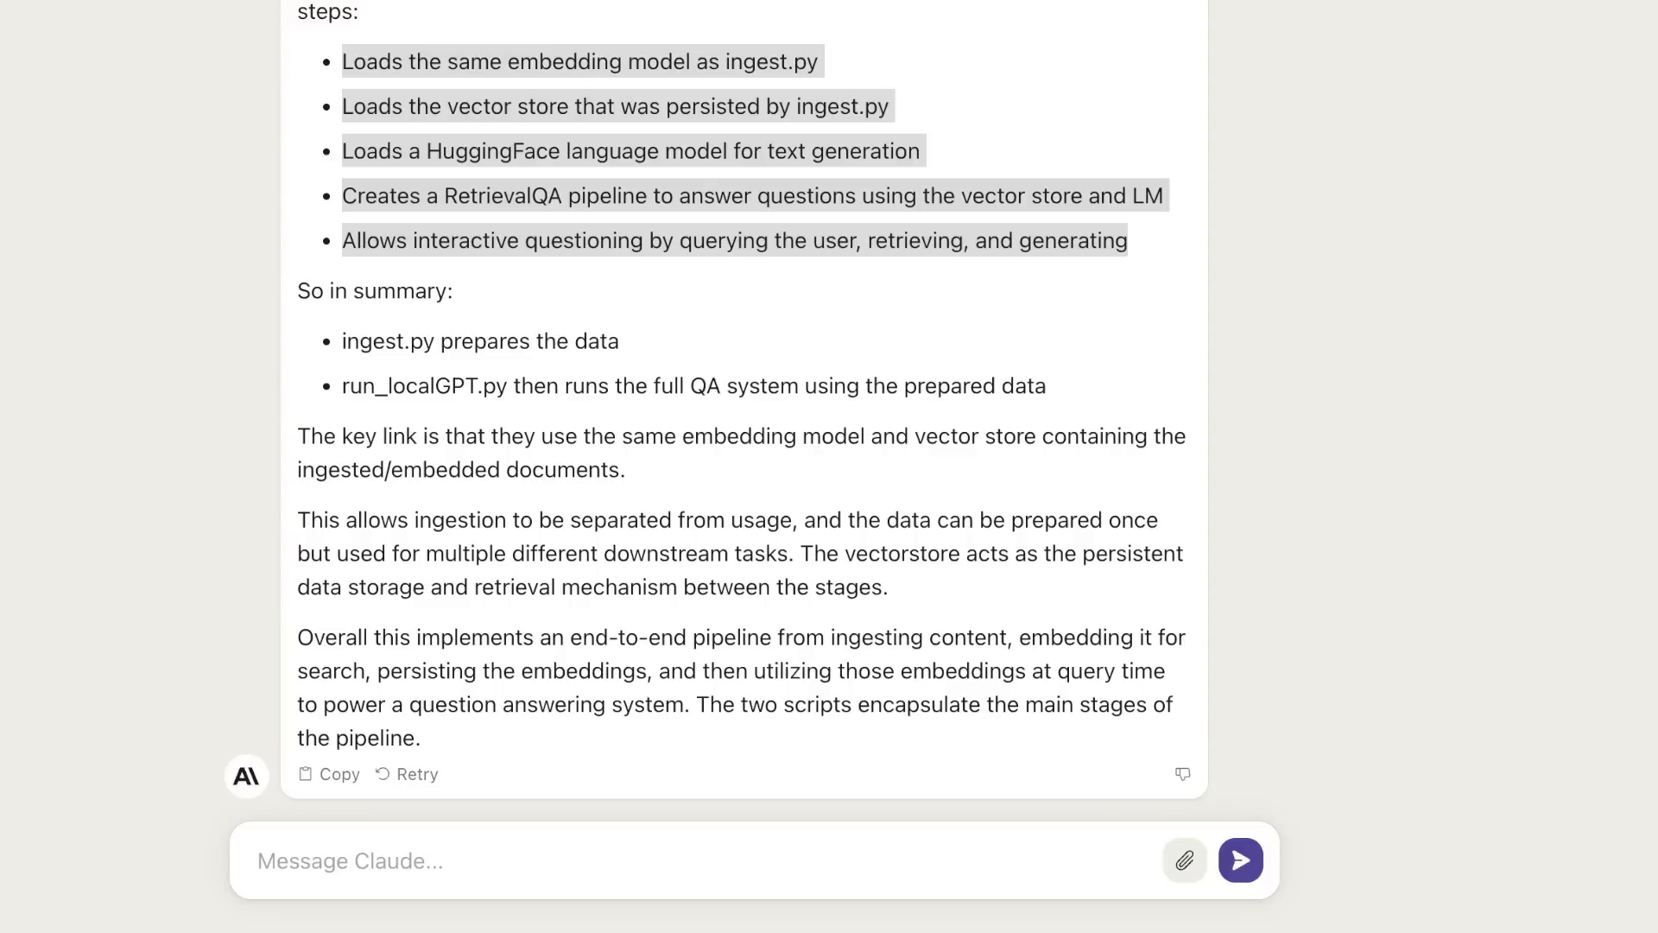
scroll(up, 3)
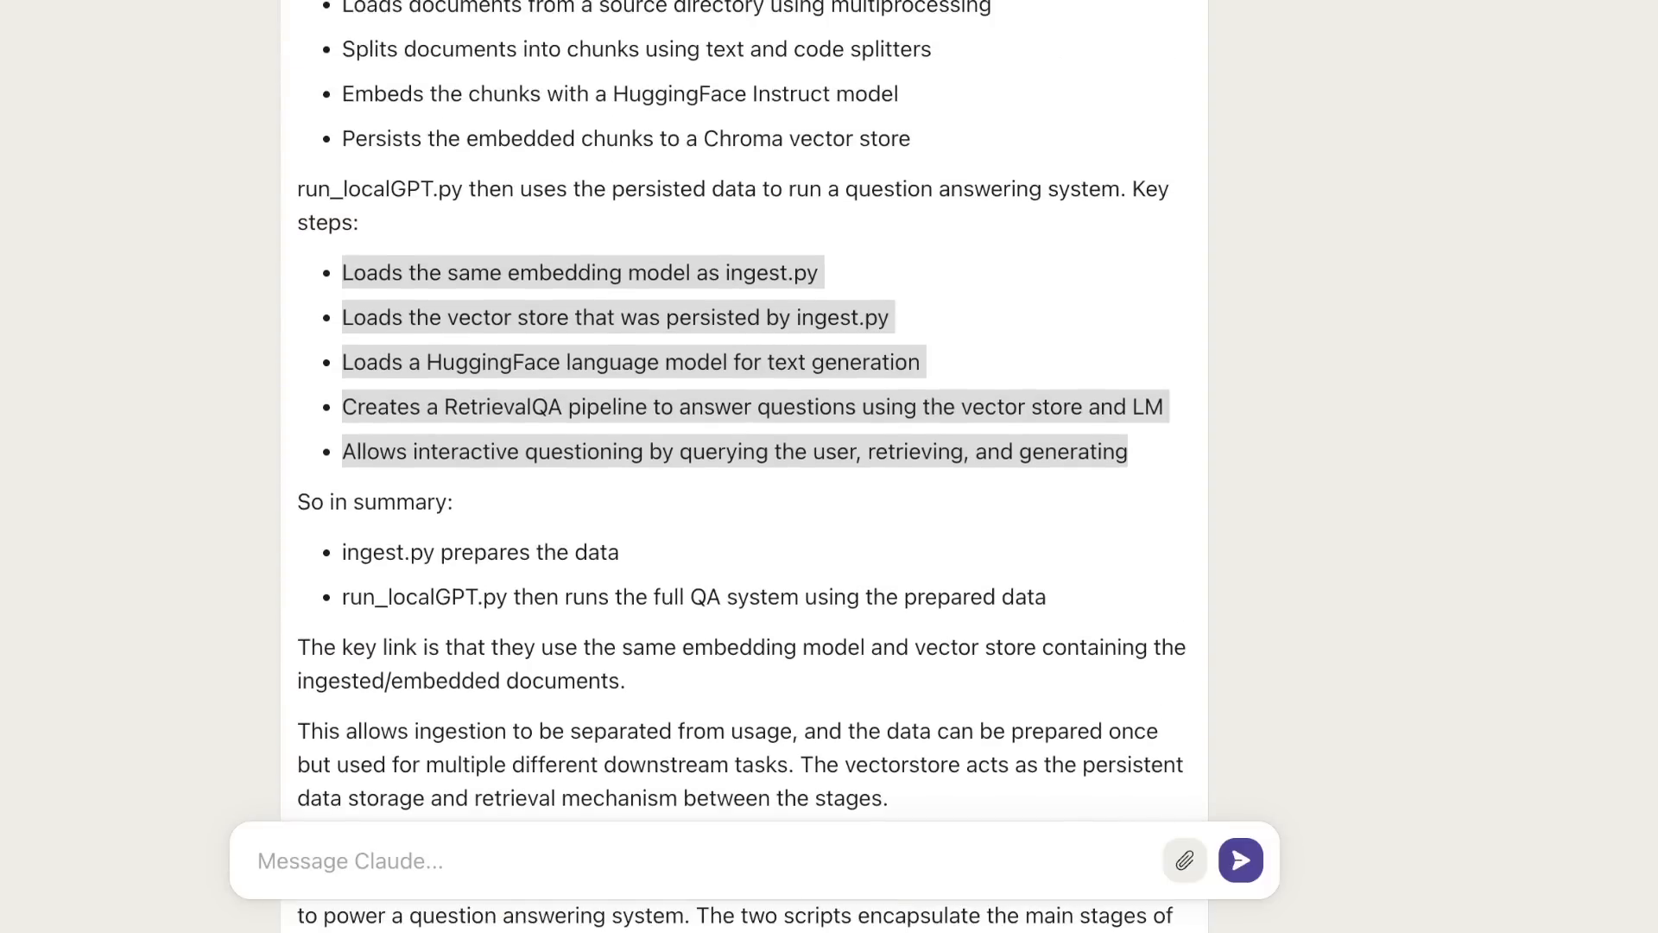
scroll(down, 3)
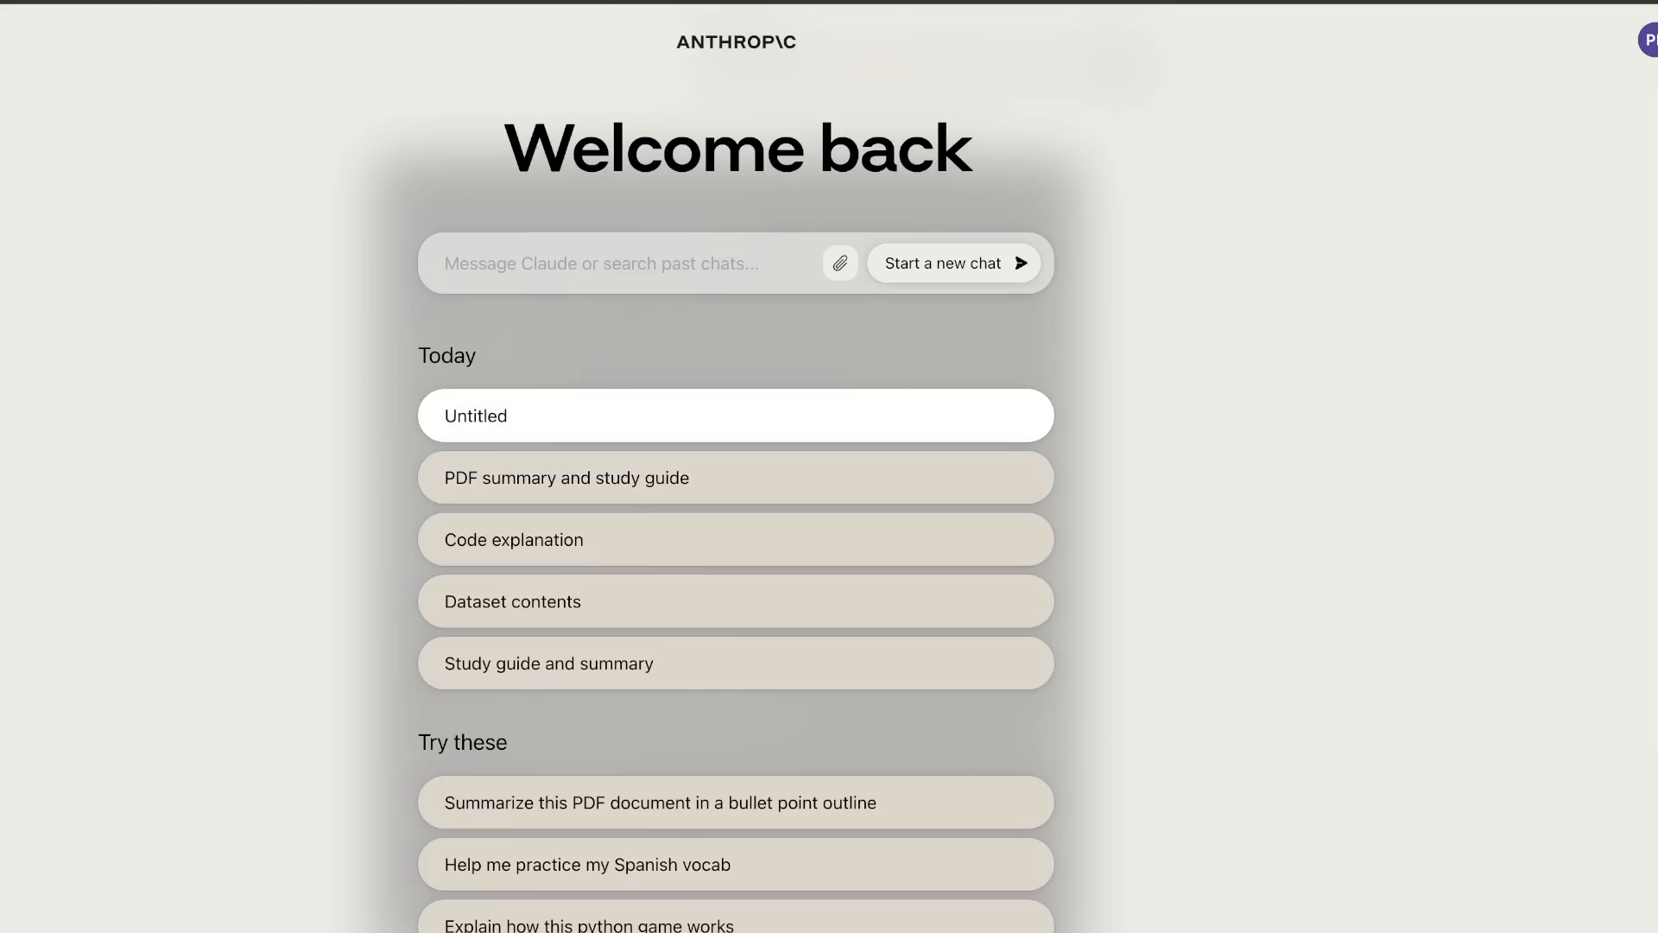
click(734, 414)
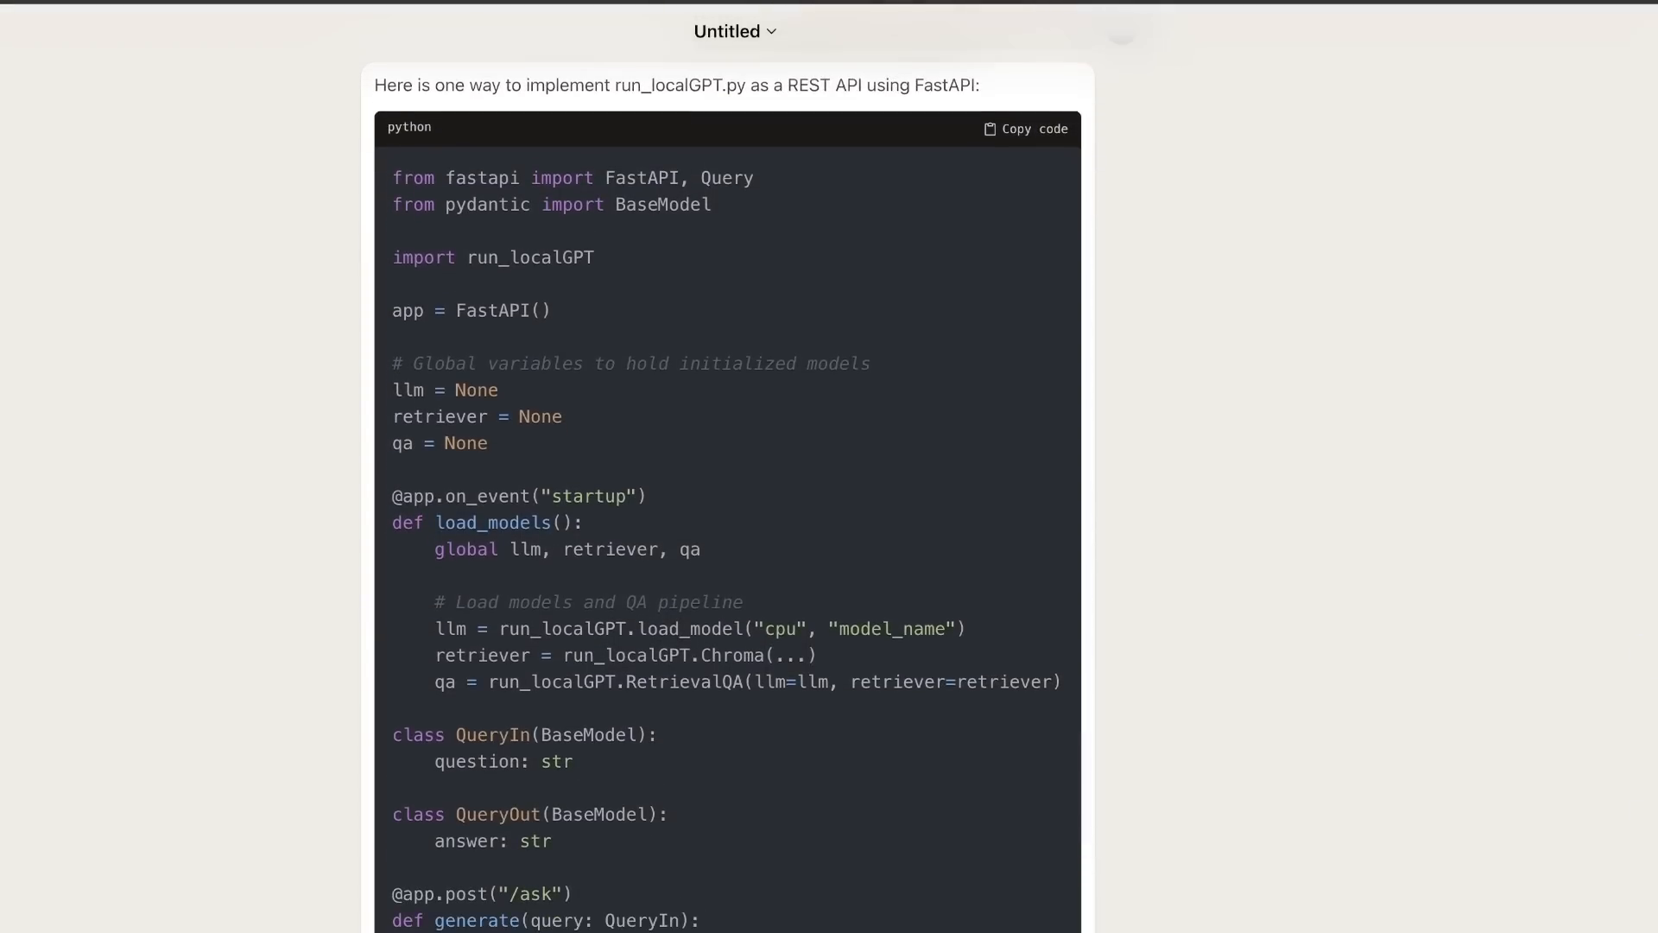
scroll(up, 3)
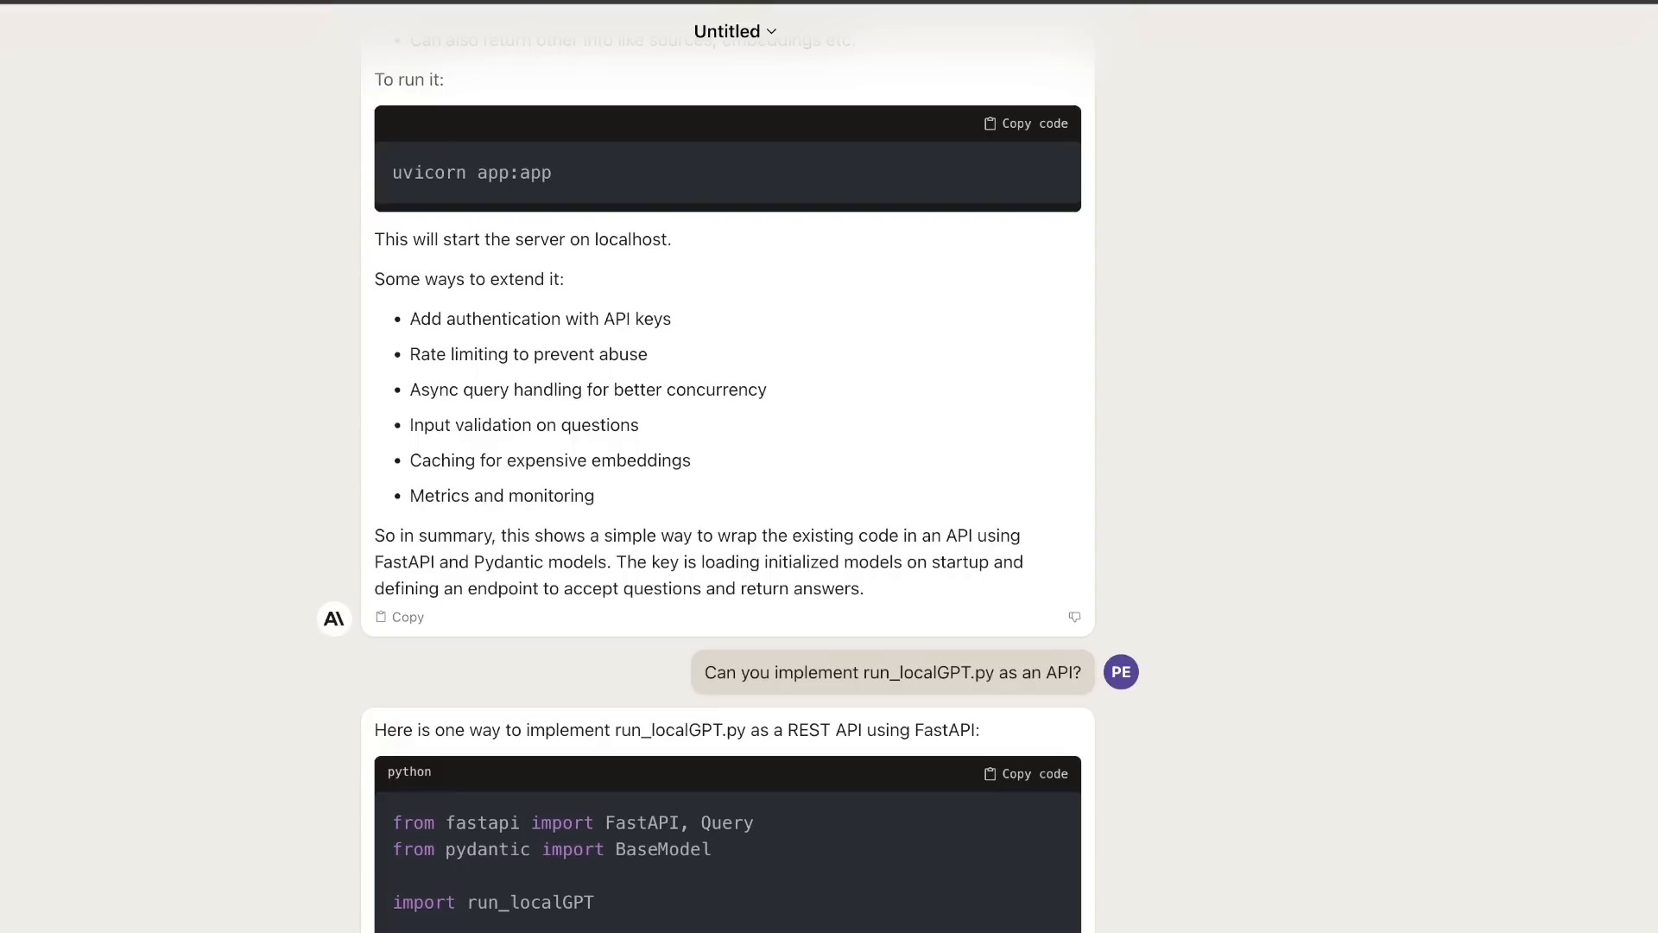
scroll(down, 3)
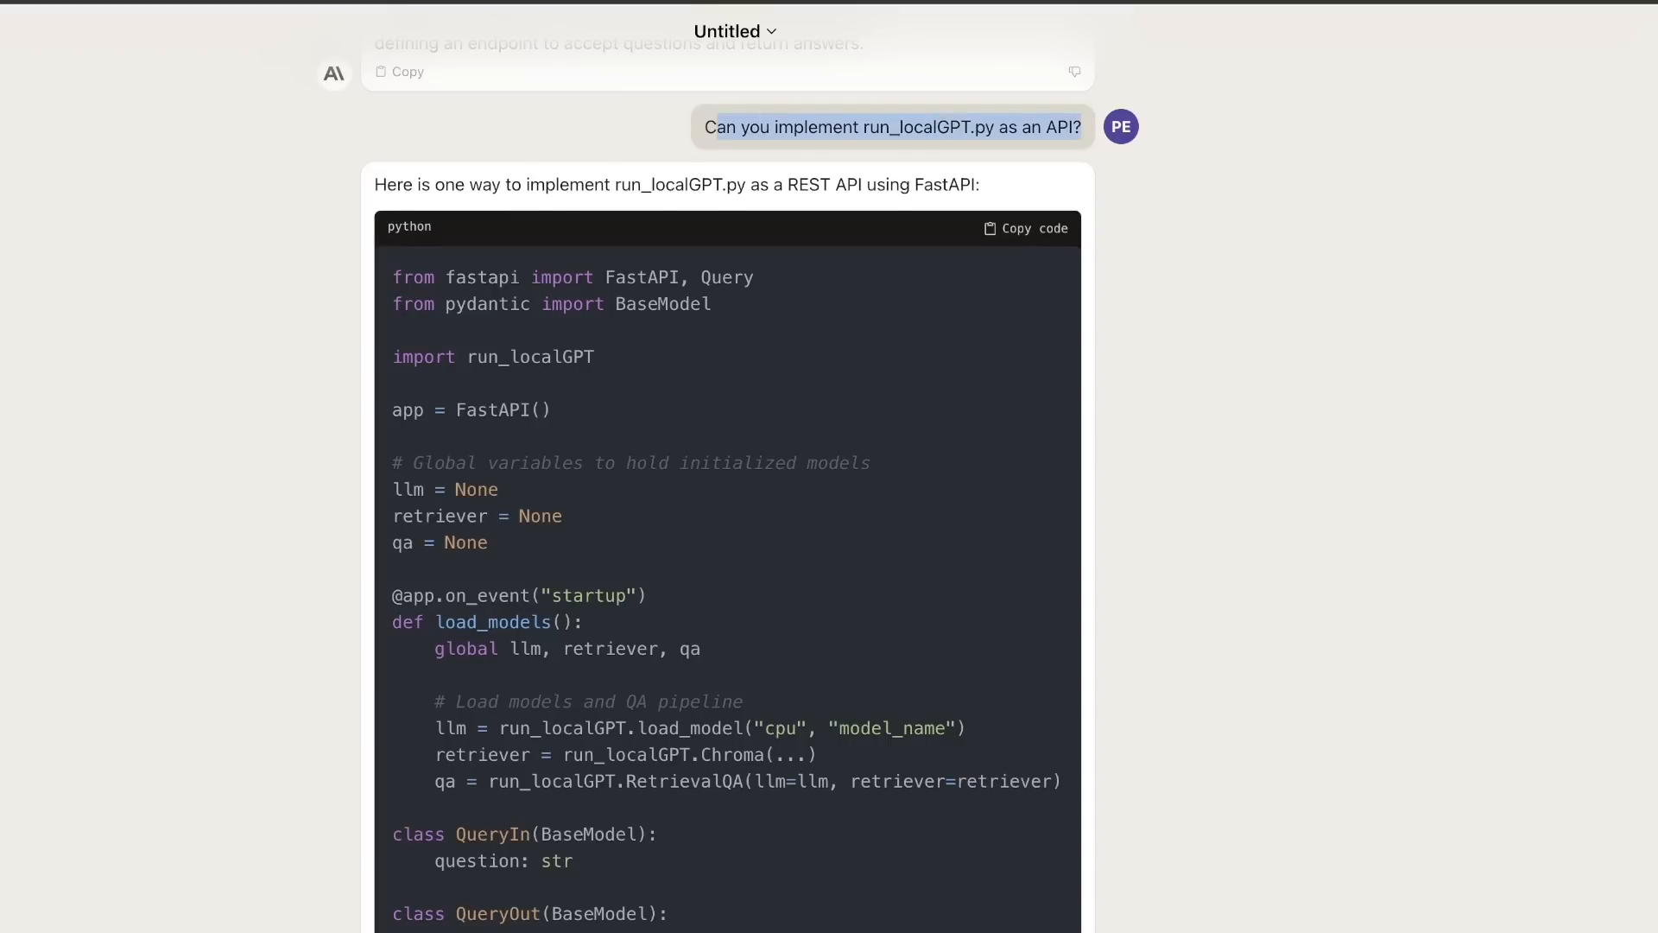
scroll(up, 3)
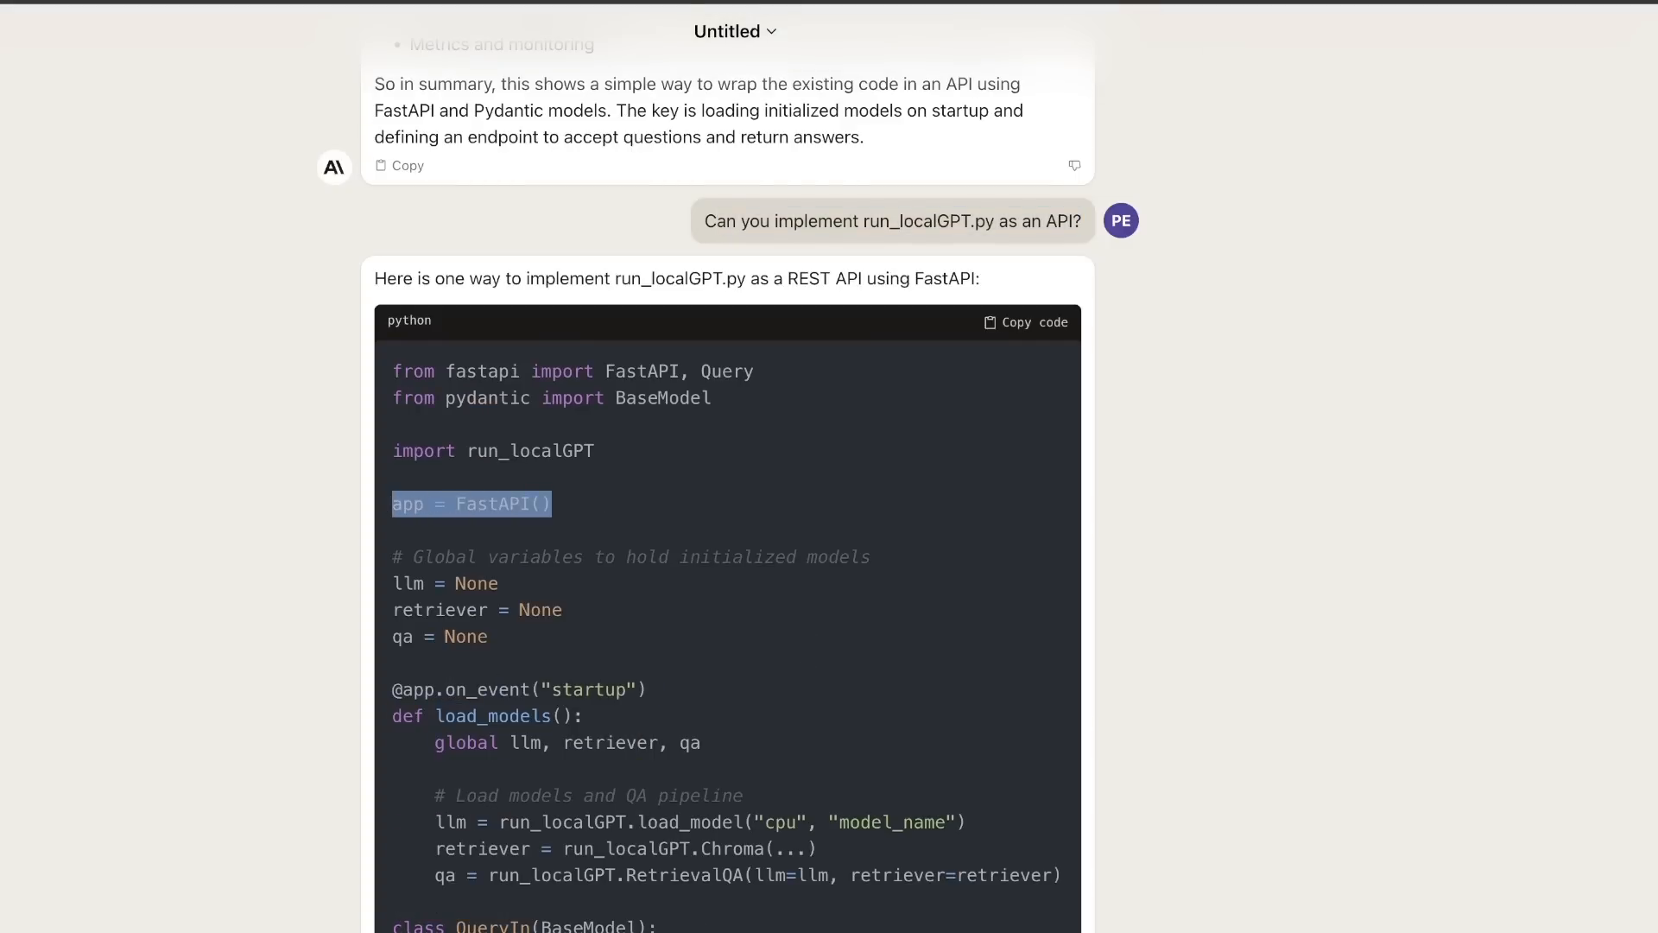
scroll(down, 3)
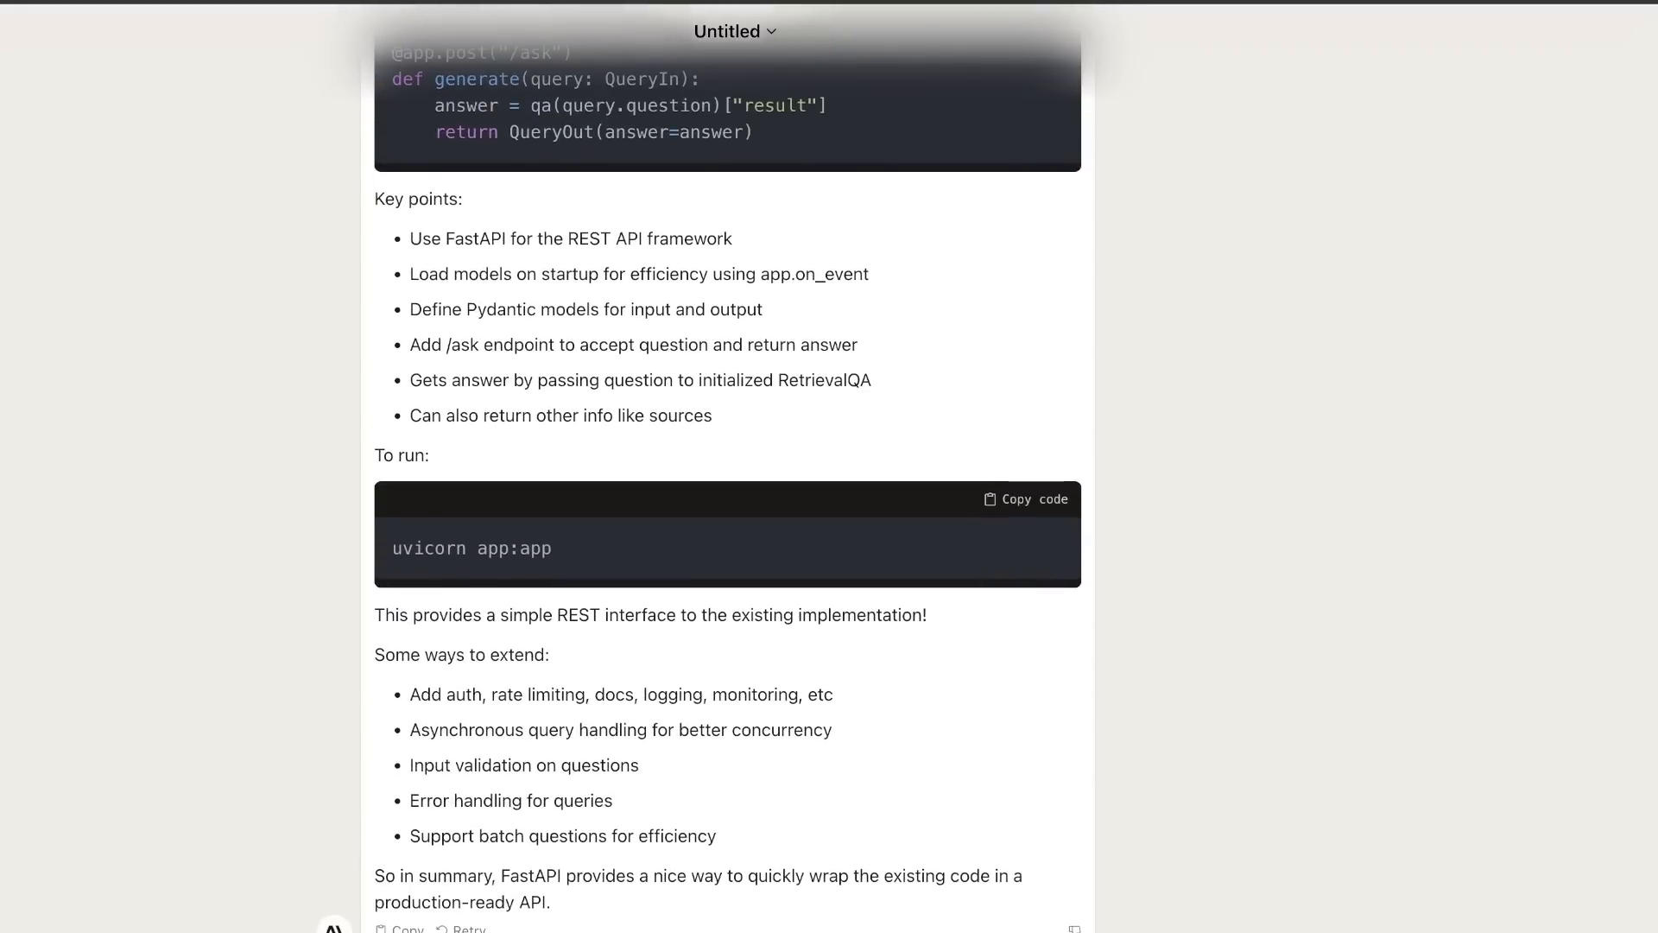
scroll(down, 3)
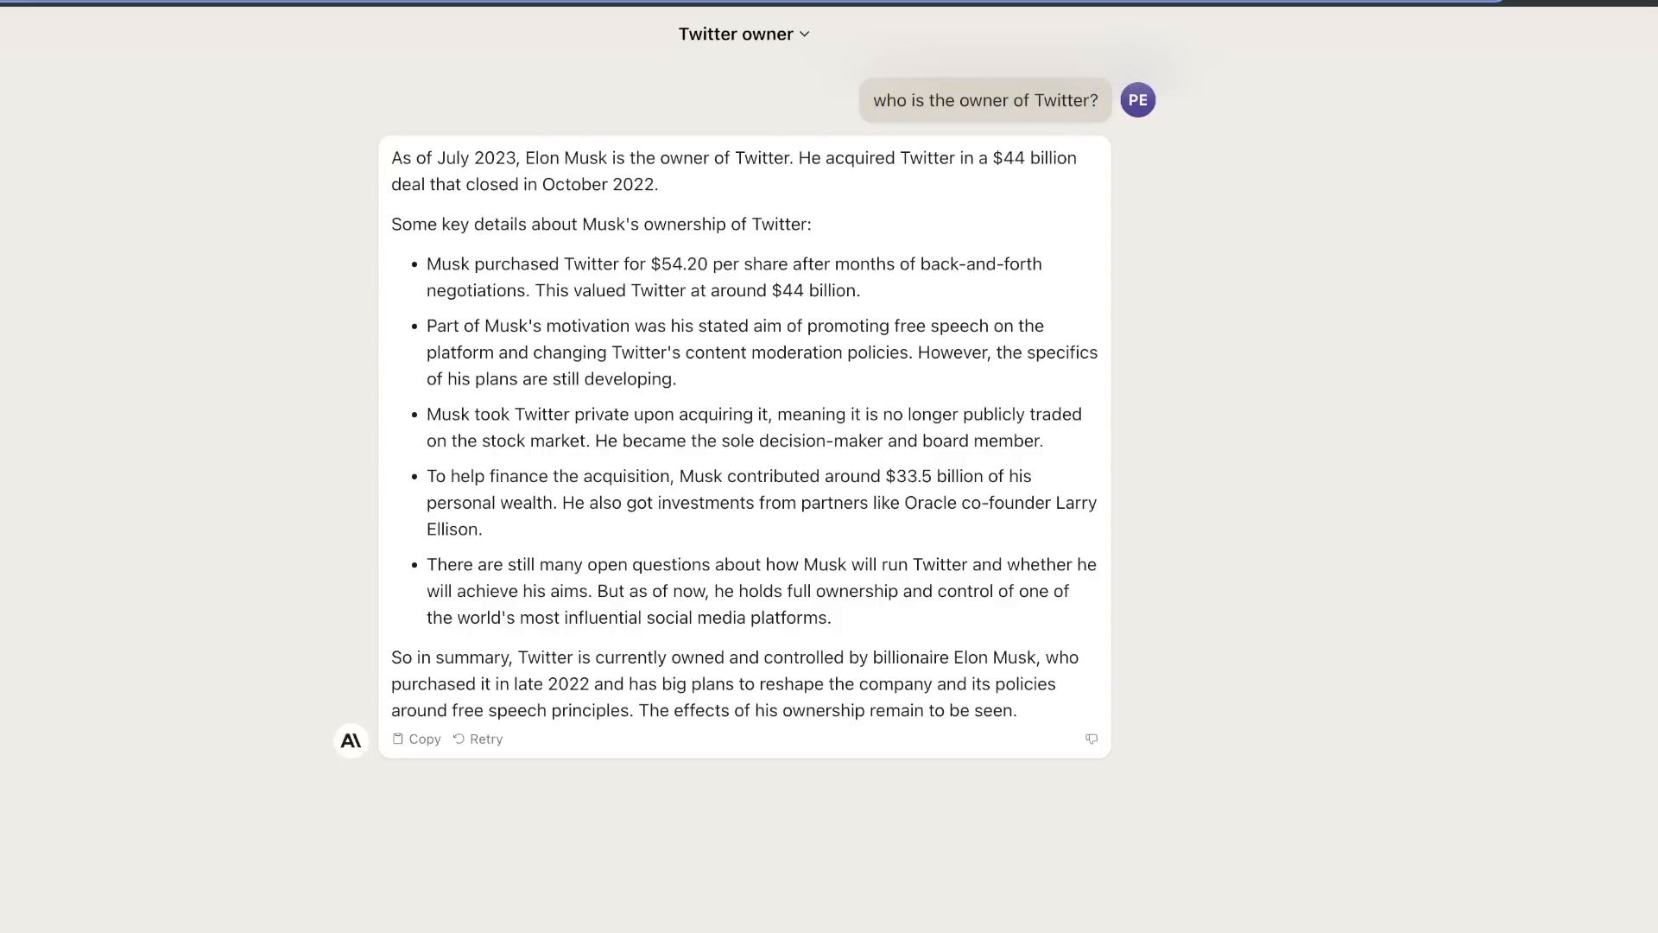
- Highlight the key line of Claude's answer about who owns Twitter
drag(391, 157, 650, 185)
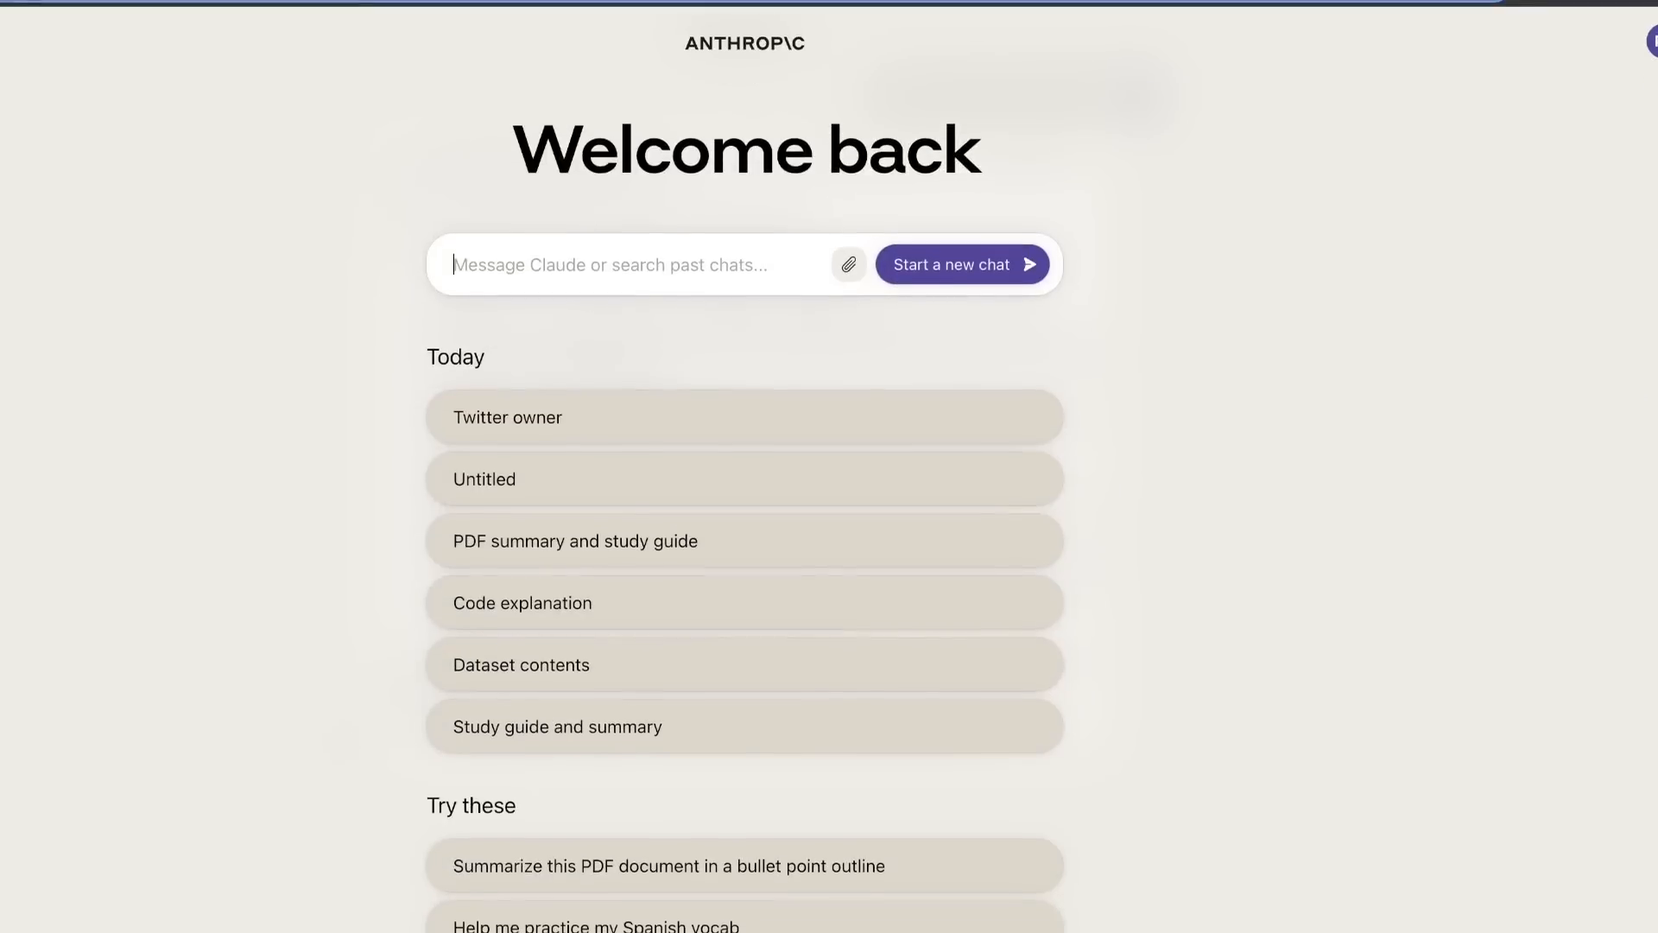
- Delete the 'Twitter owner' conversation via its title menu and confirm the deletion
click(507, 417)
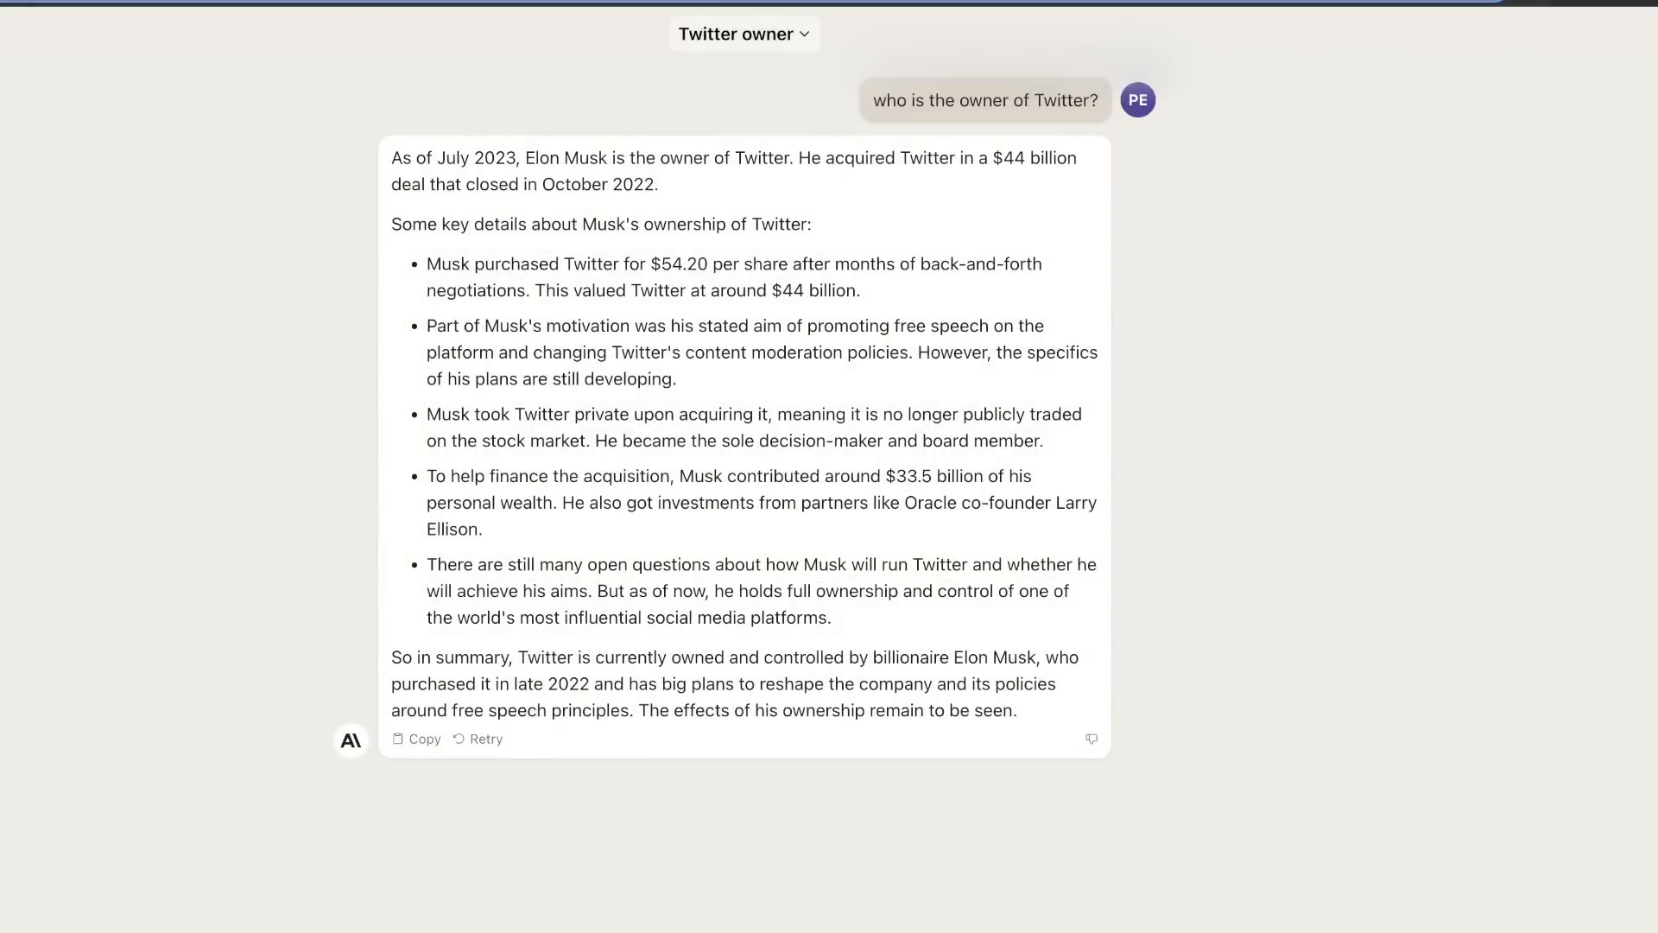
click(742, 32)
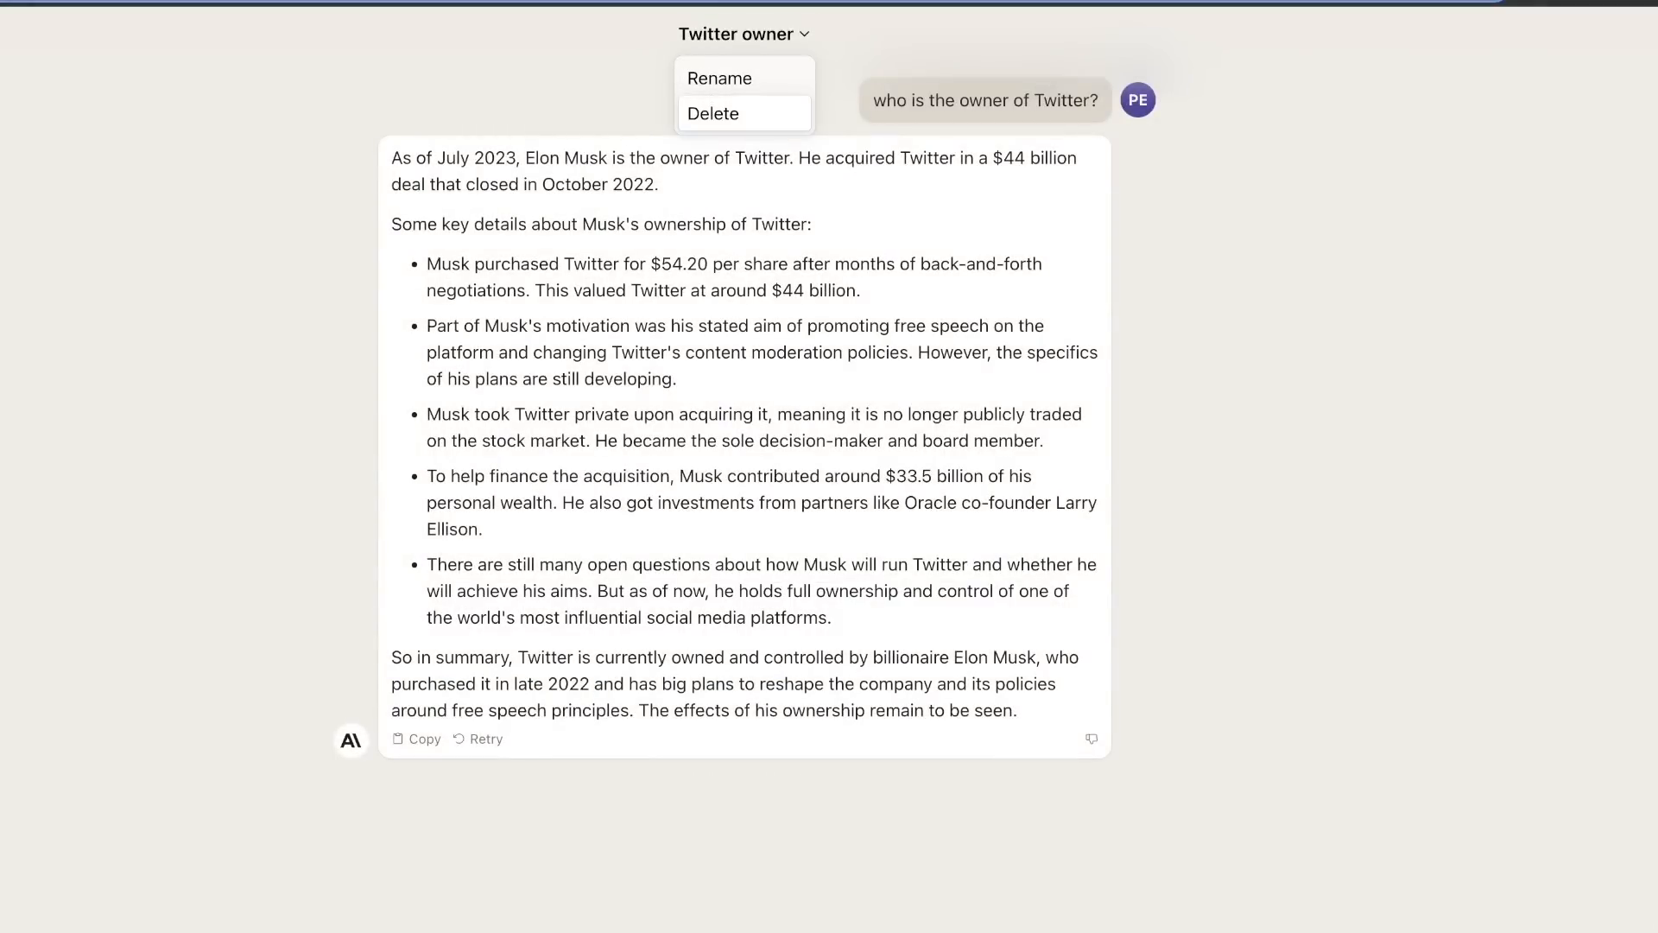
click(714, 114)
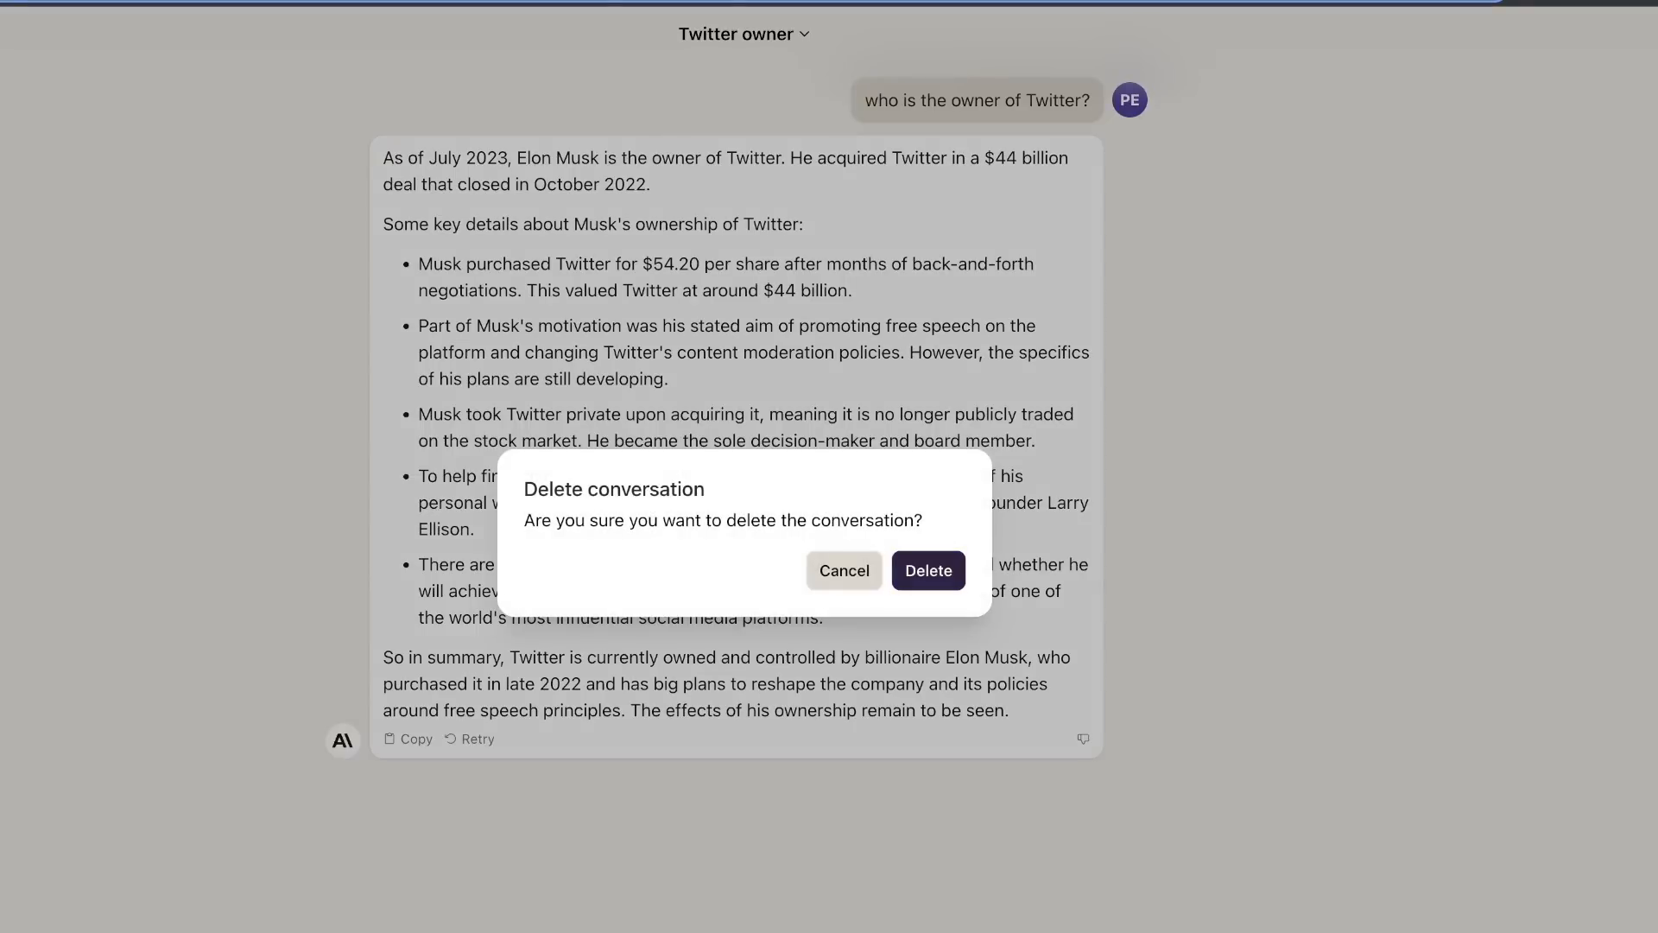
click(926, 570)
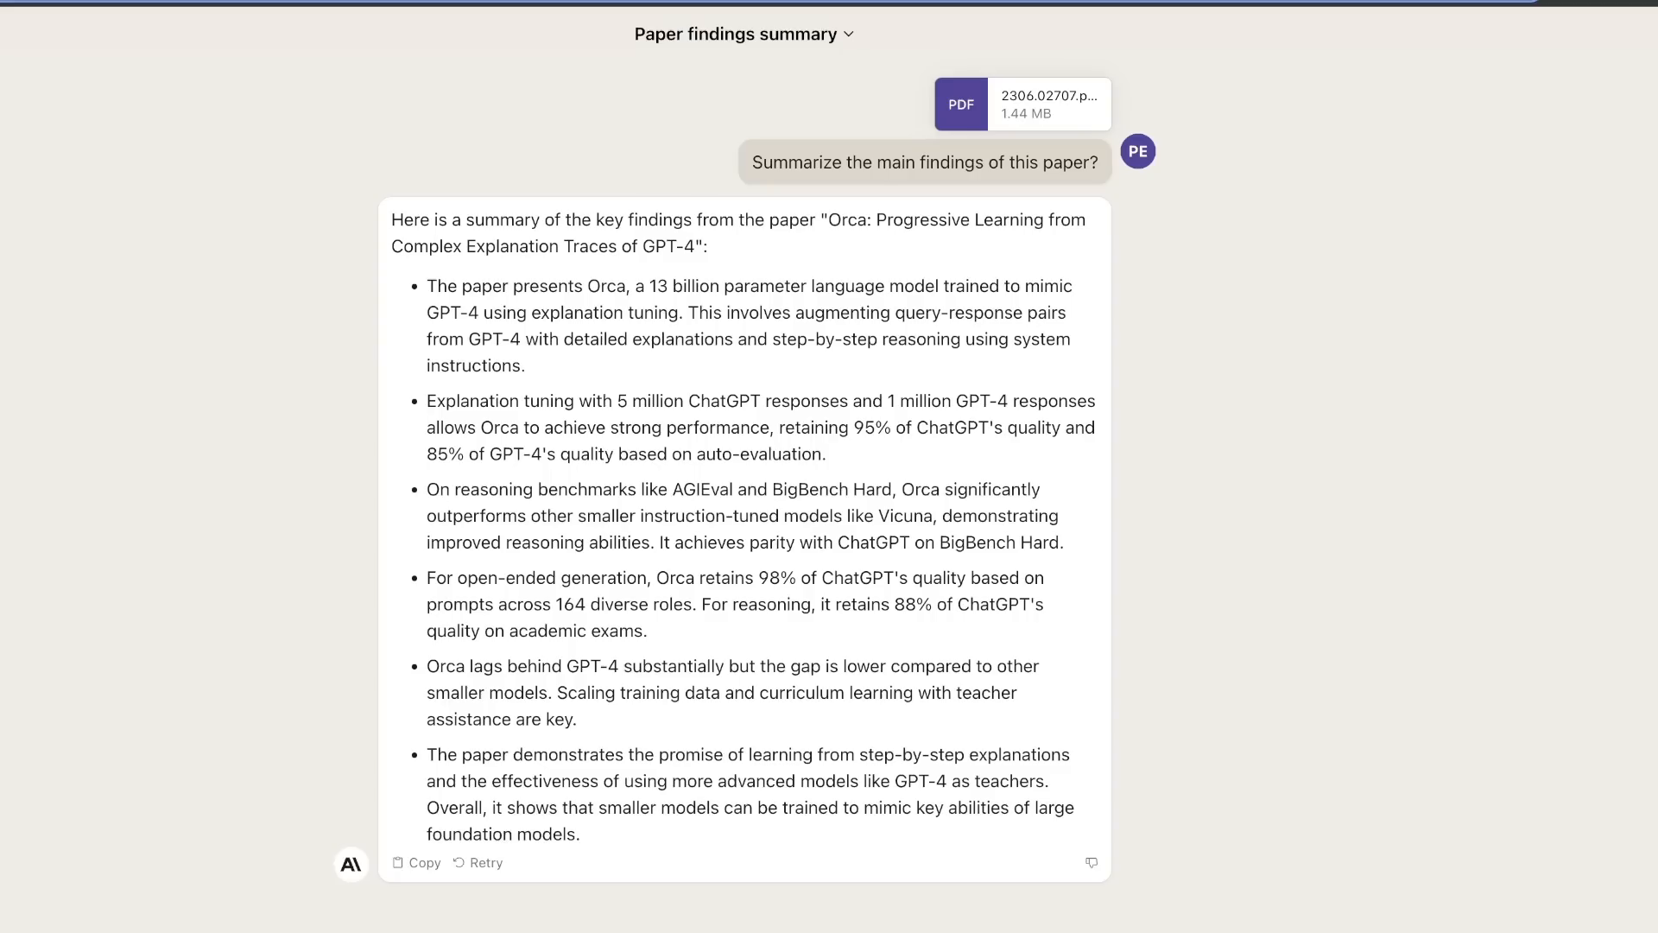
- Bring up the 'Paper findings summary' chat showing Claude's Orca paper bullet summary
click(1021, 104)
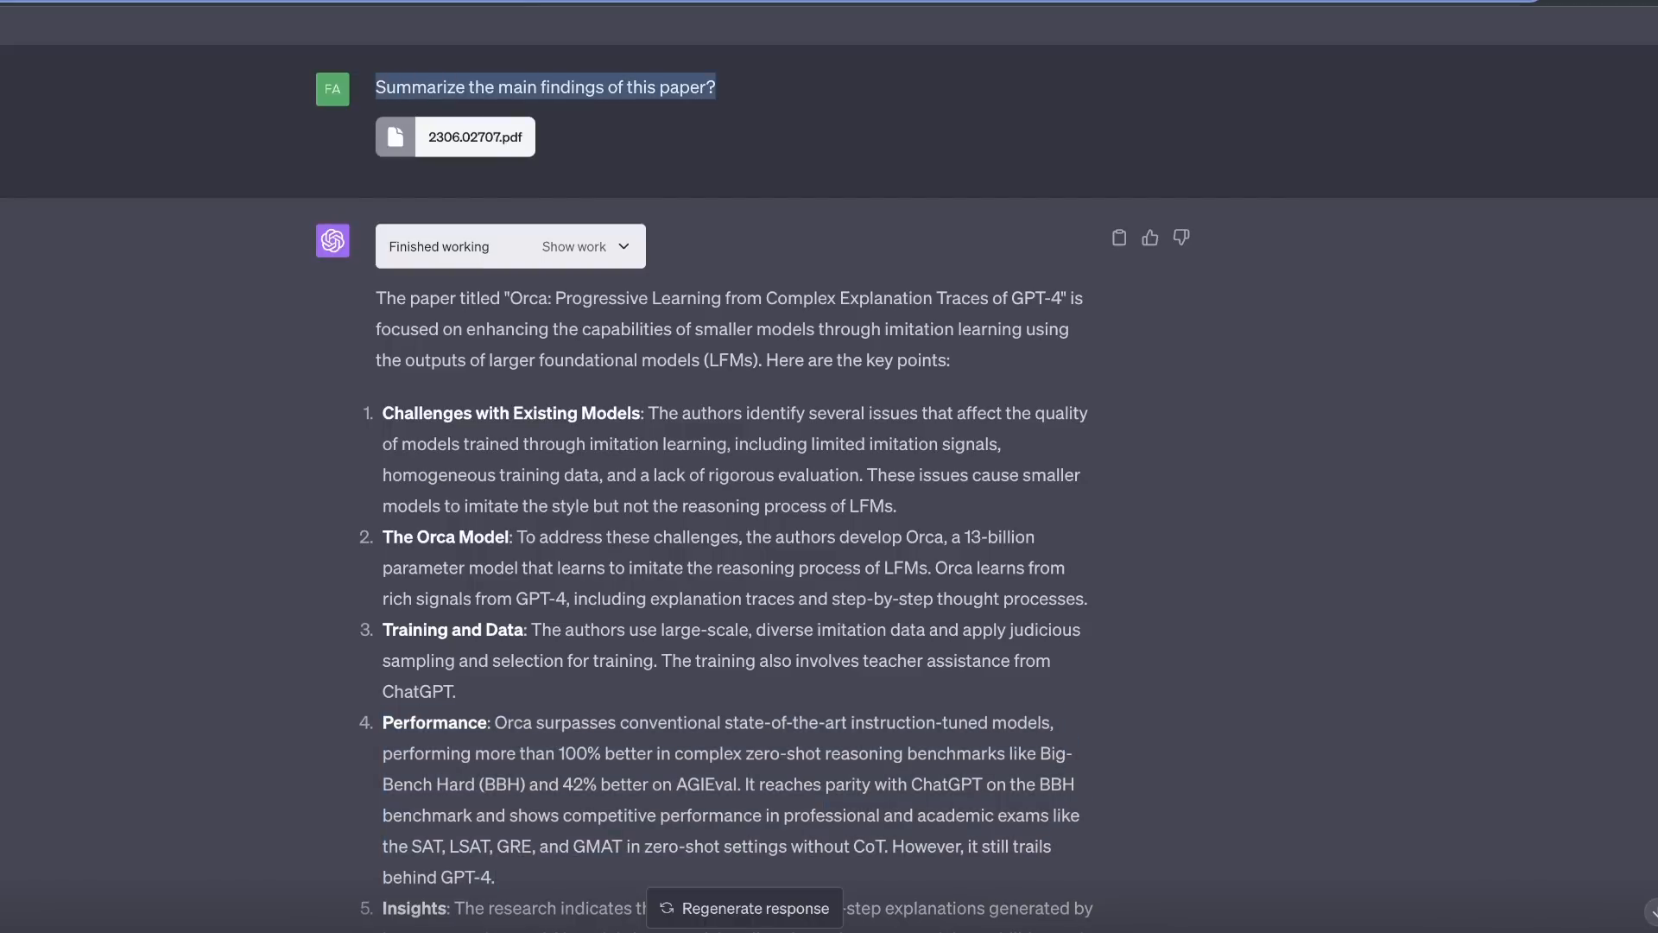
scroll(down, 3)
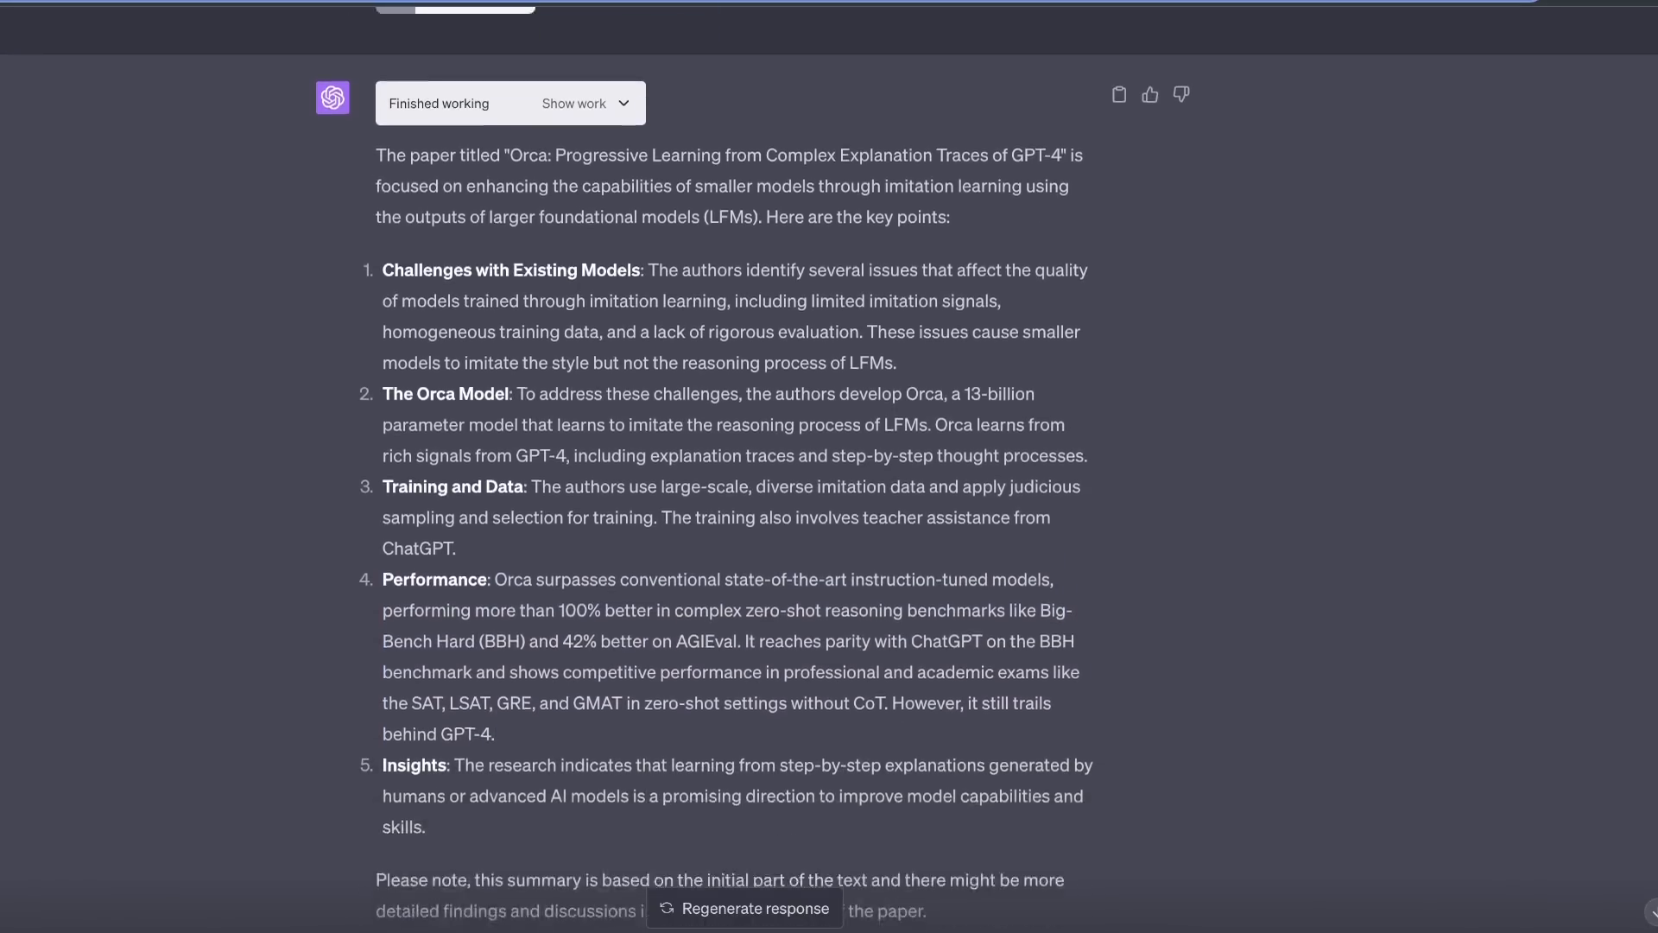
scroll(up, 3)
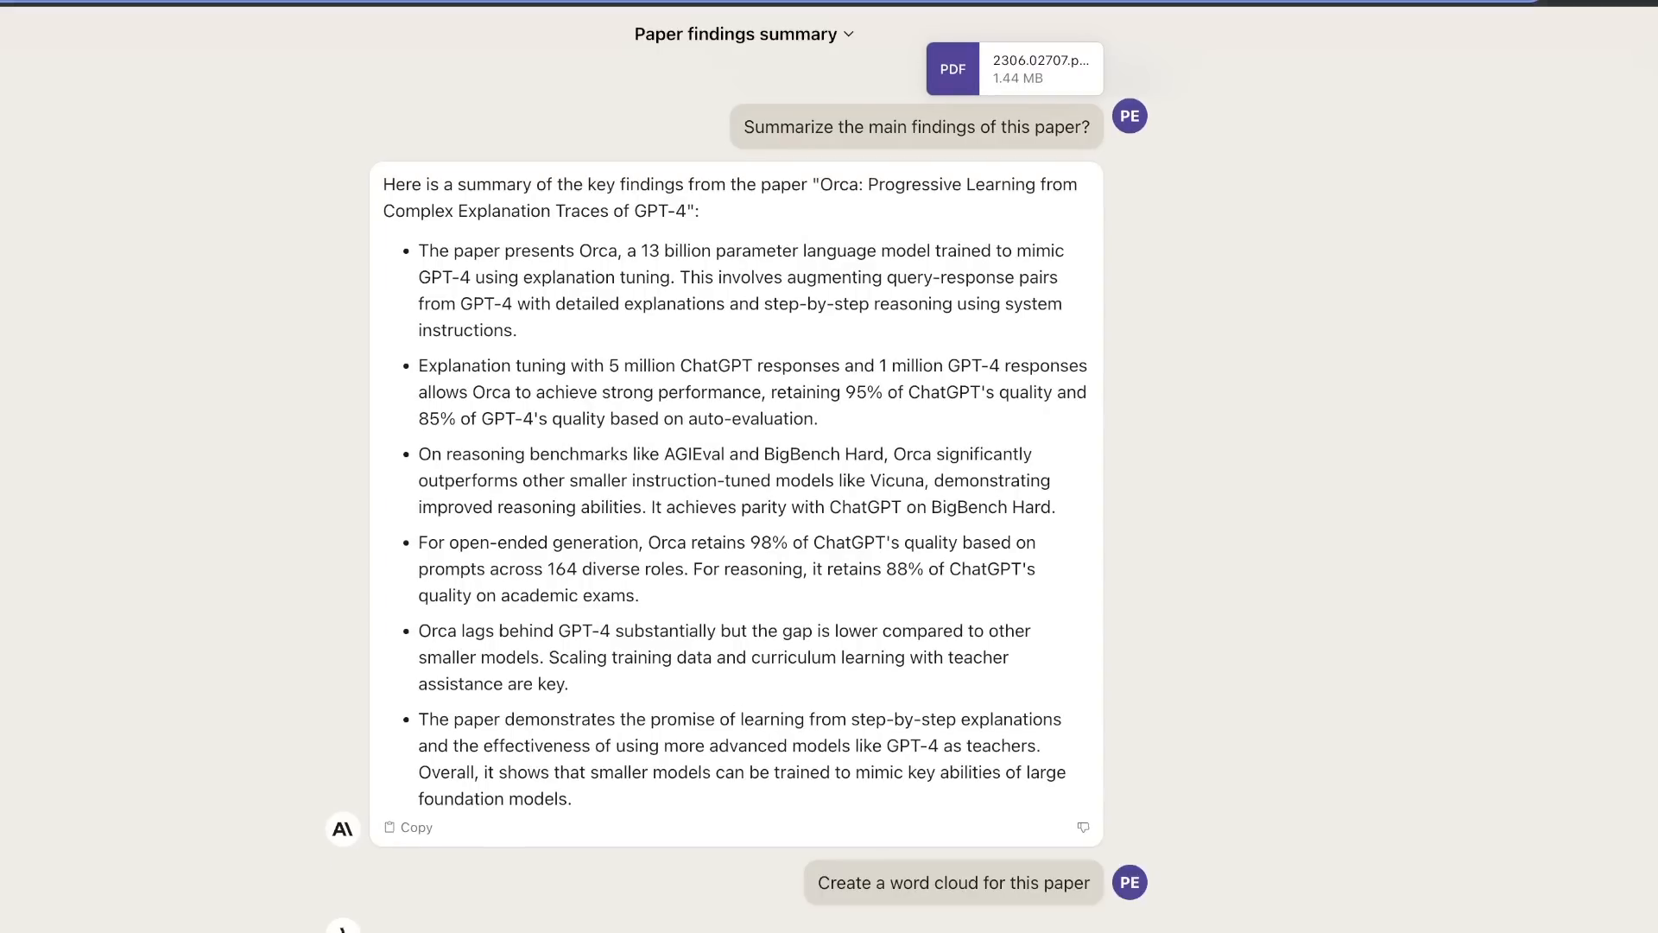
- Scroll through the word cloud response before returning to Claude's welcome page
scroll(up, 3)
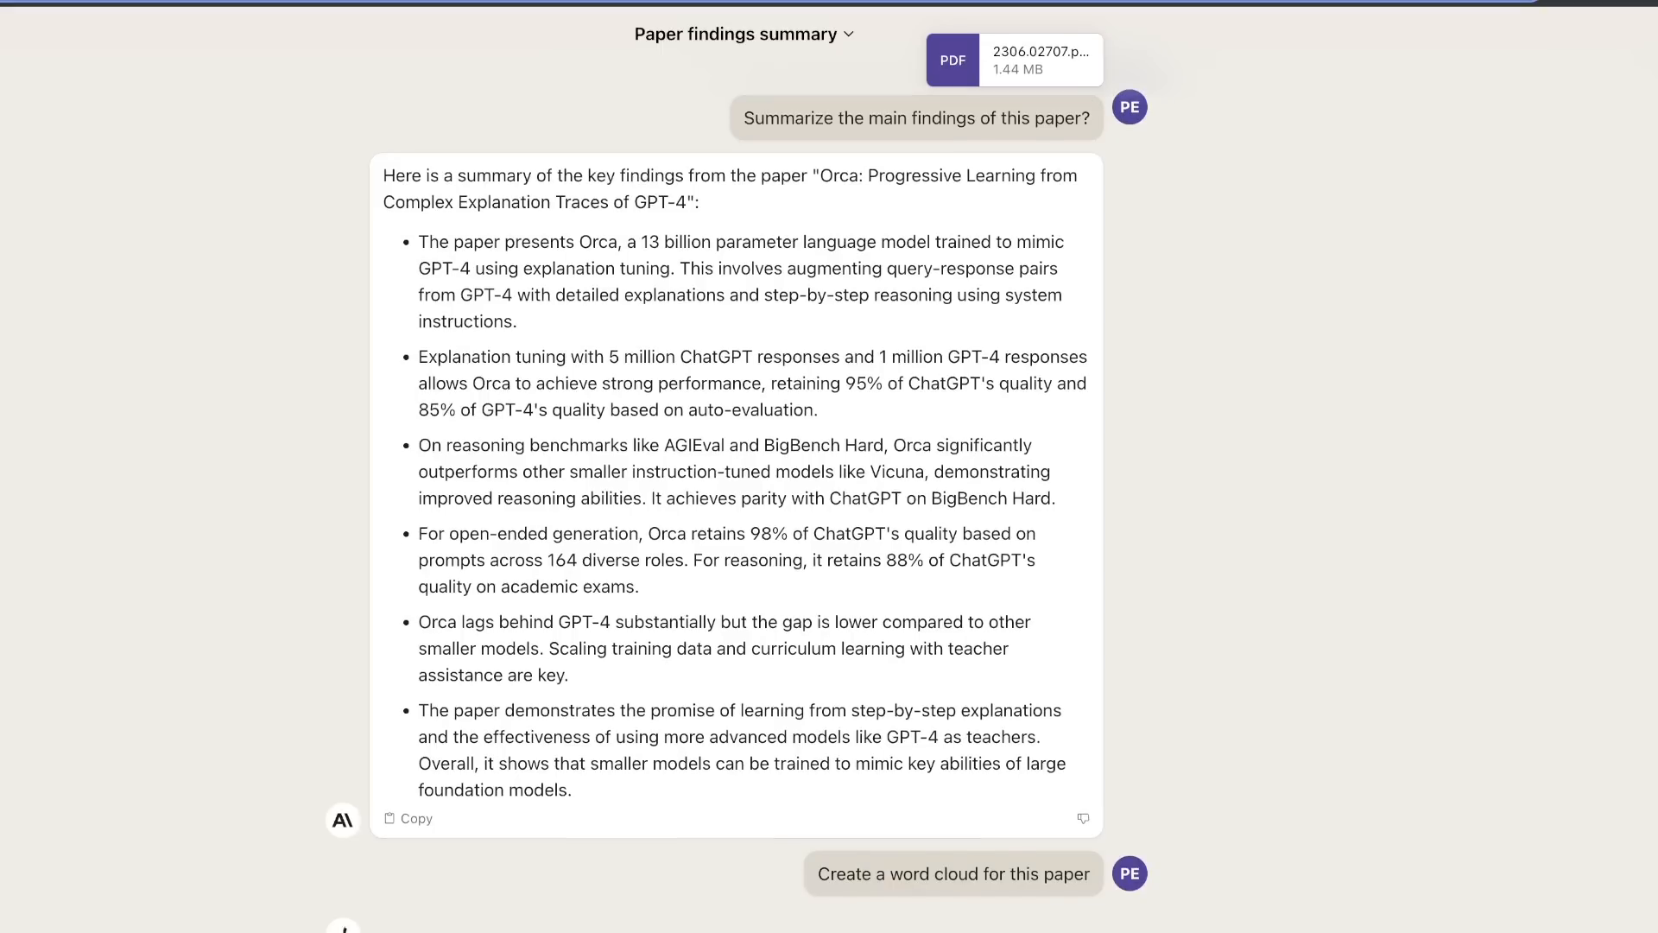
scroll(down, 3)
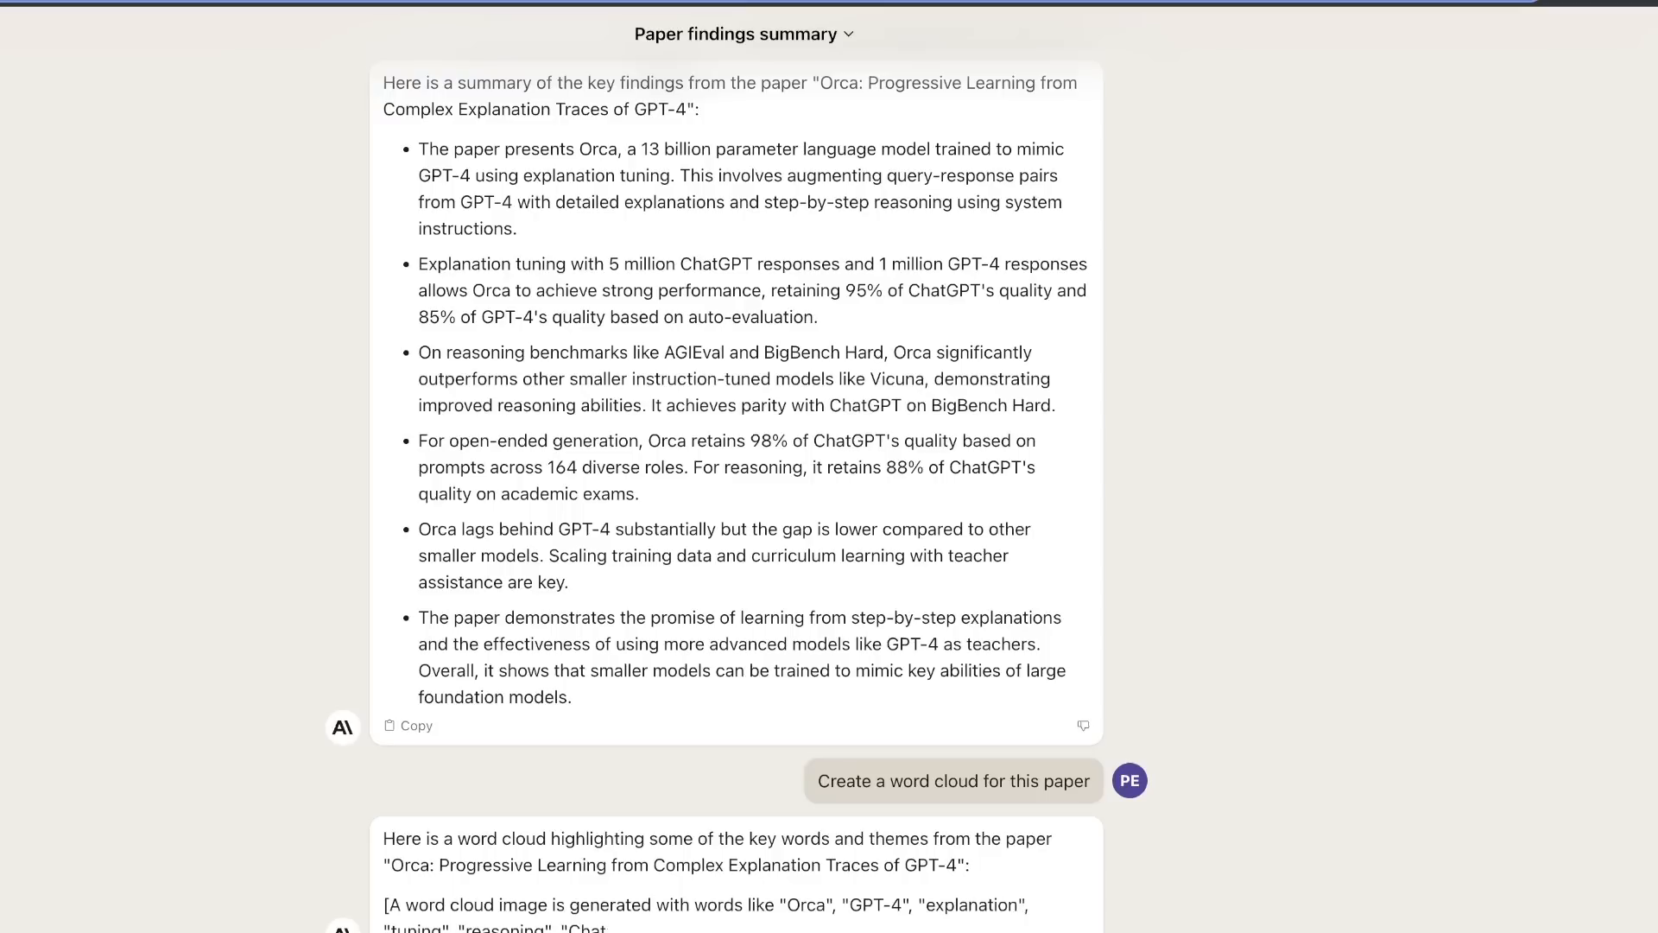
scroll(down, 3)
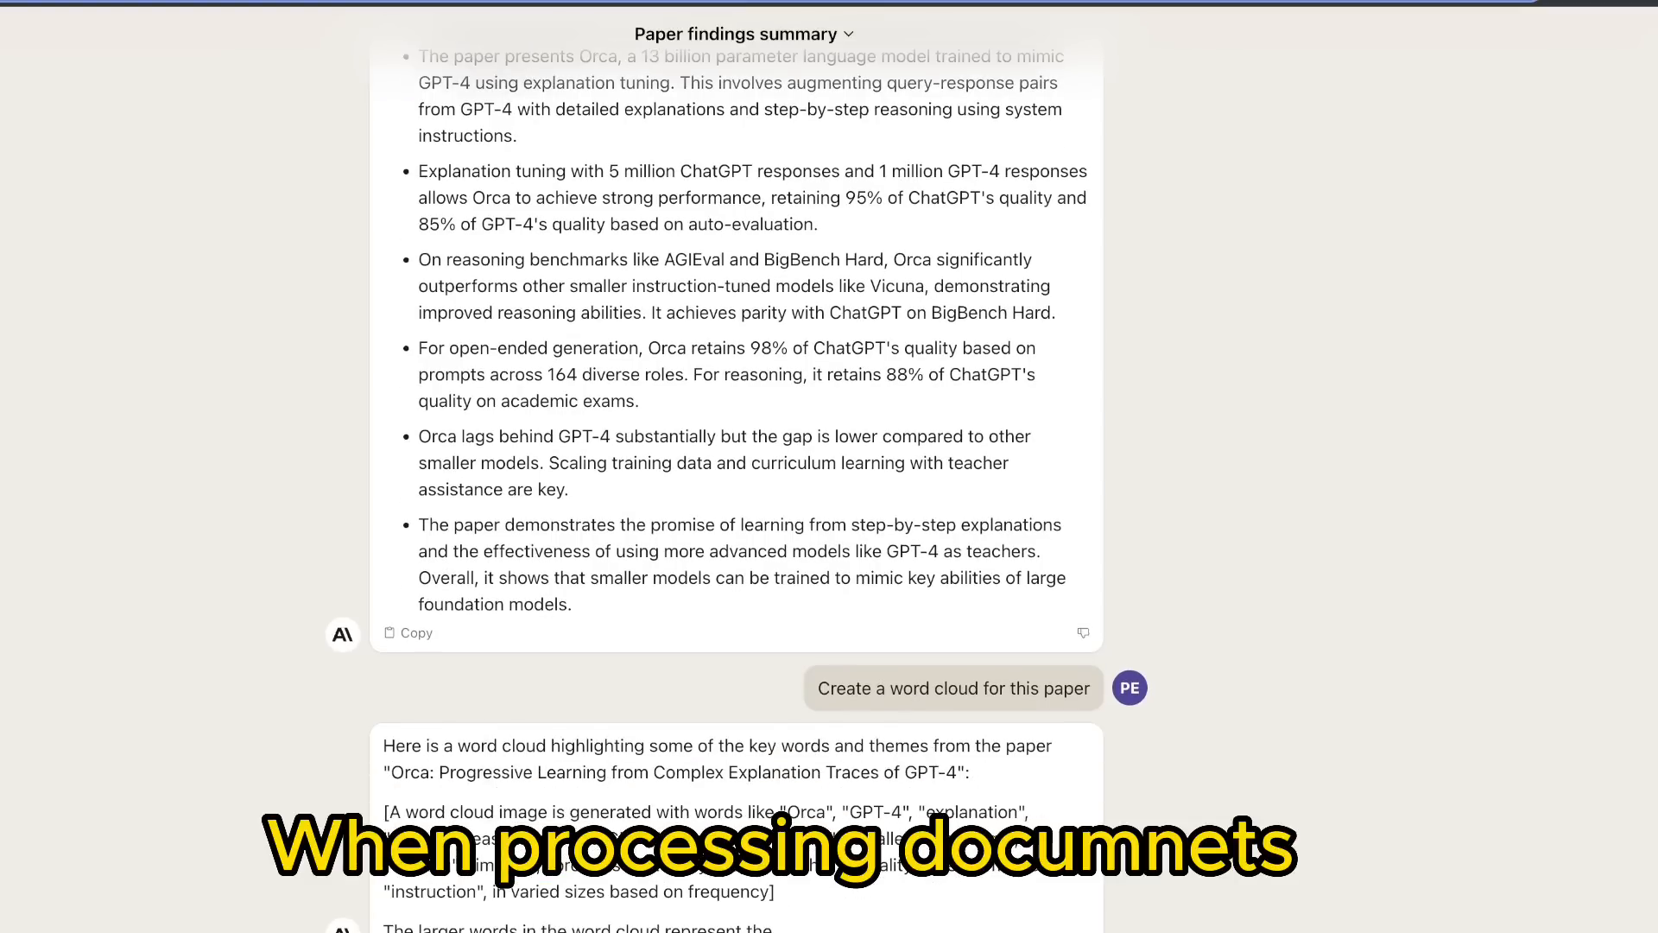
scroll(down, 3)
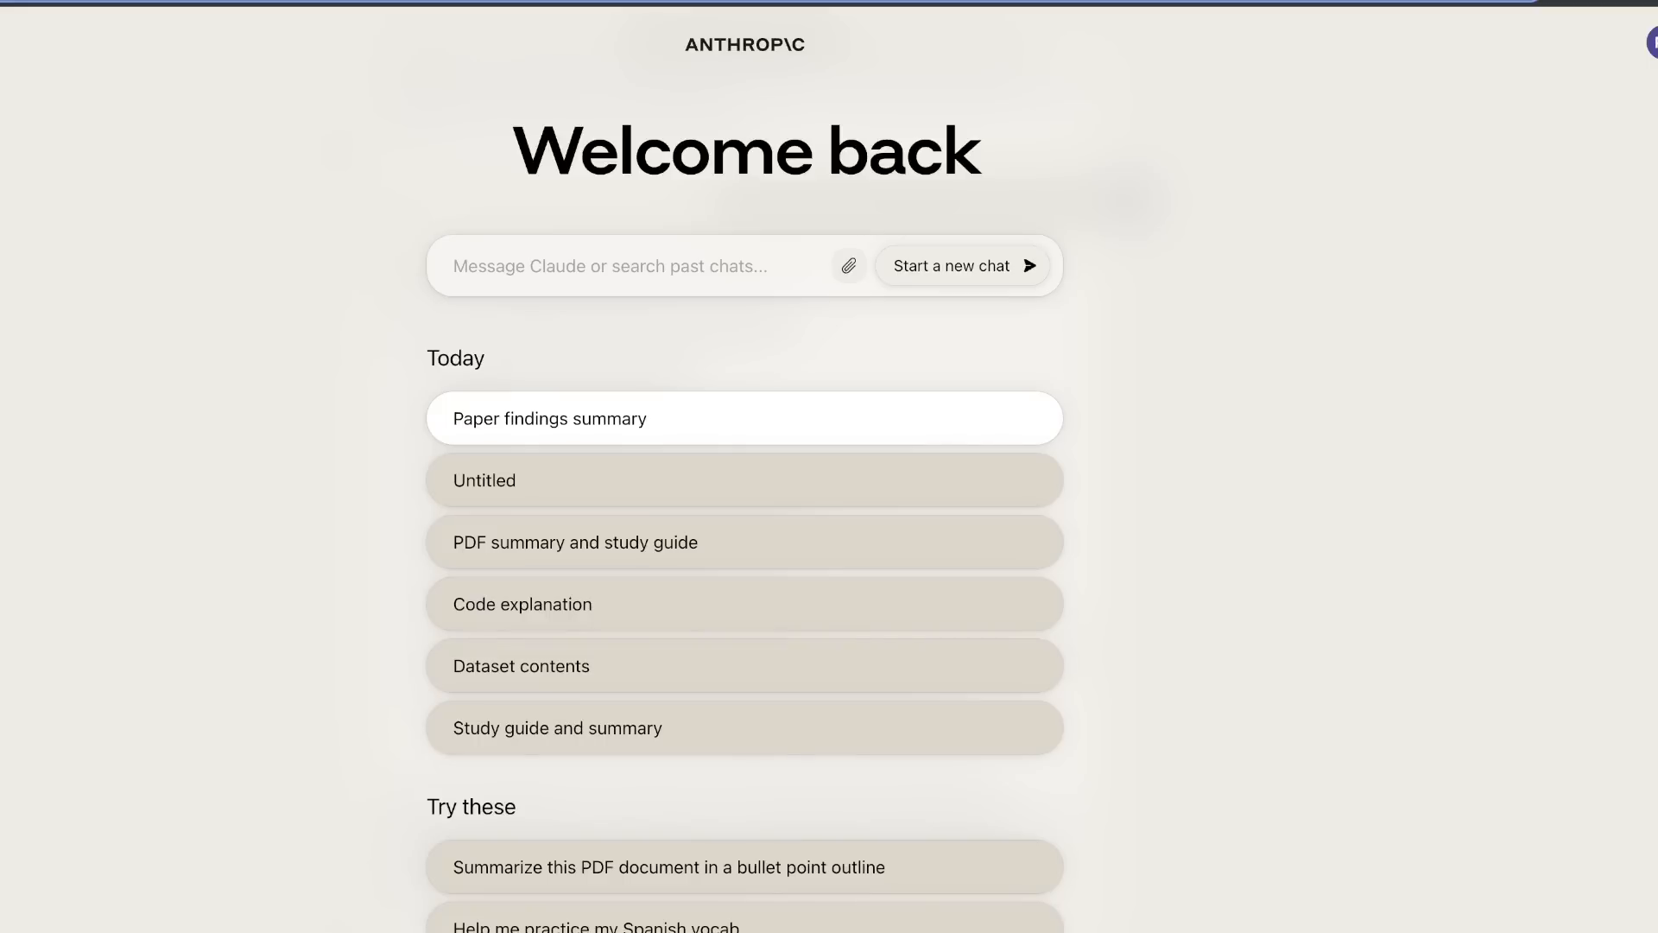
- Send the puzzle 'Mary and Jeff went to the kitchen. Then Jeff went to the park. Where is Mary?' and get Claude's answer
text(Mary and Jeff went to the kitchen.Then Jeff went to the park. Where is Mary? Where is Jeff?)
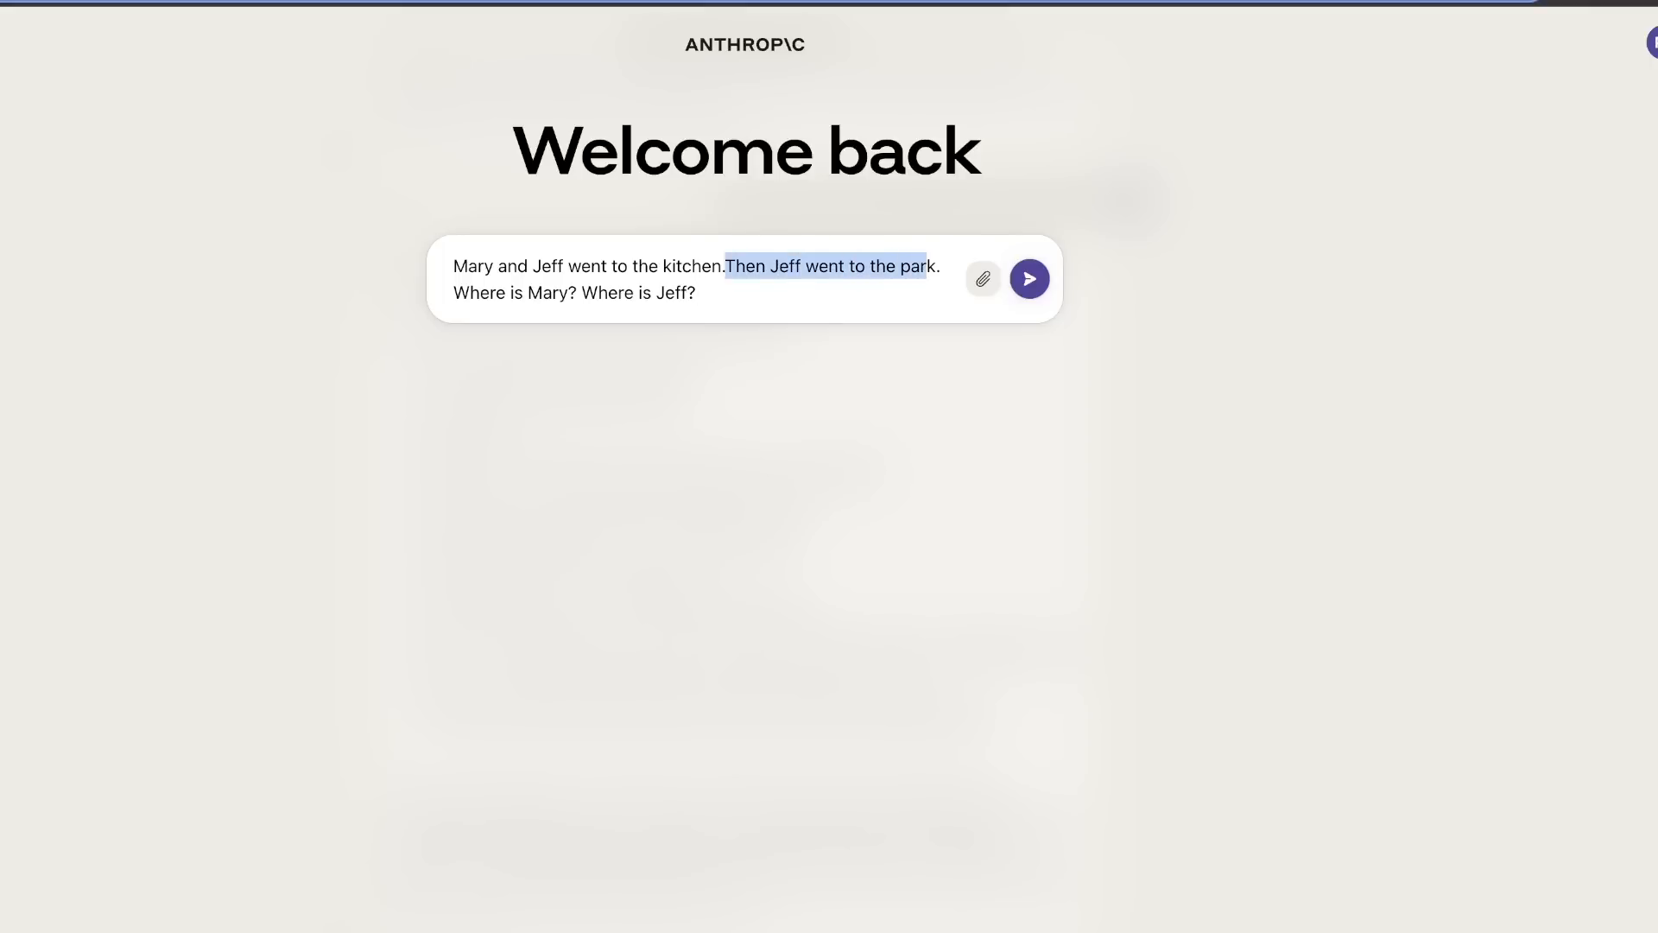
click(1027, 278)
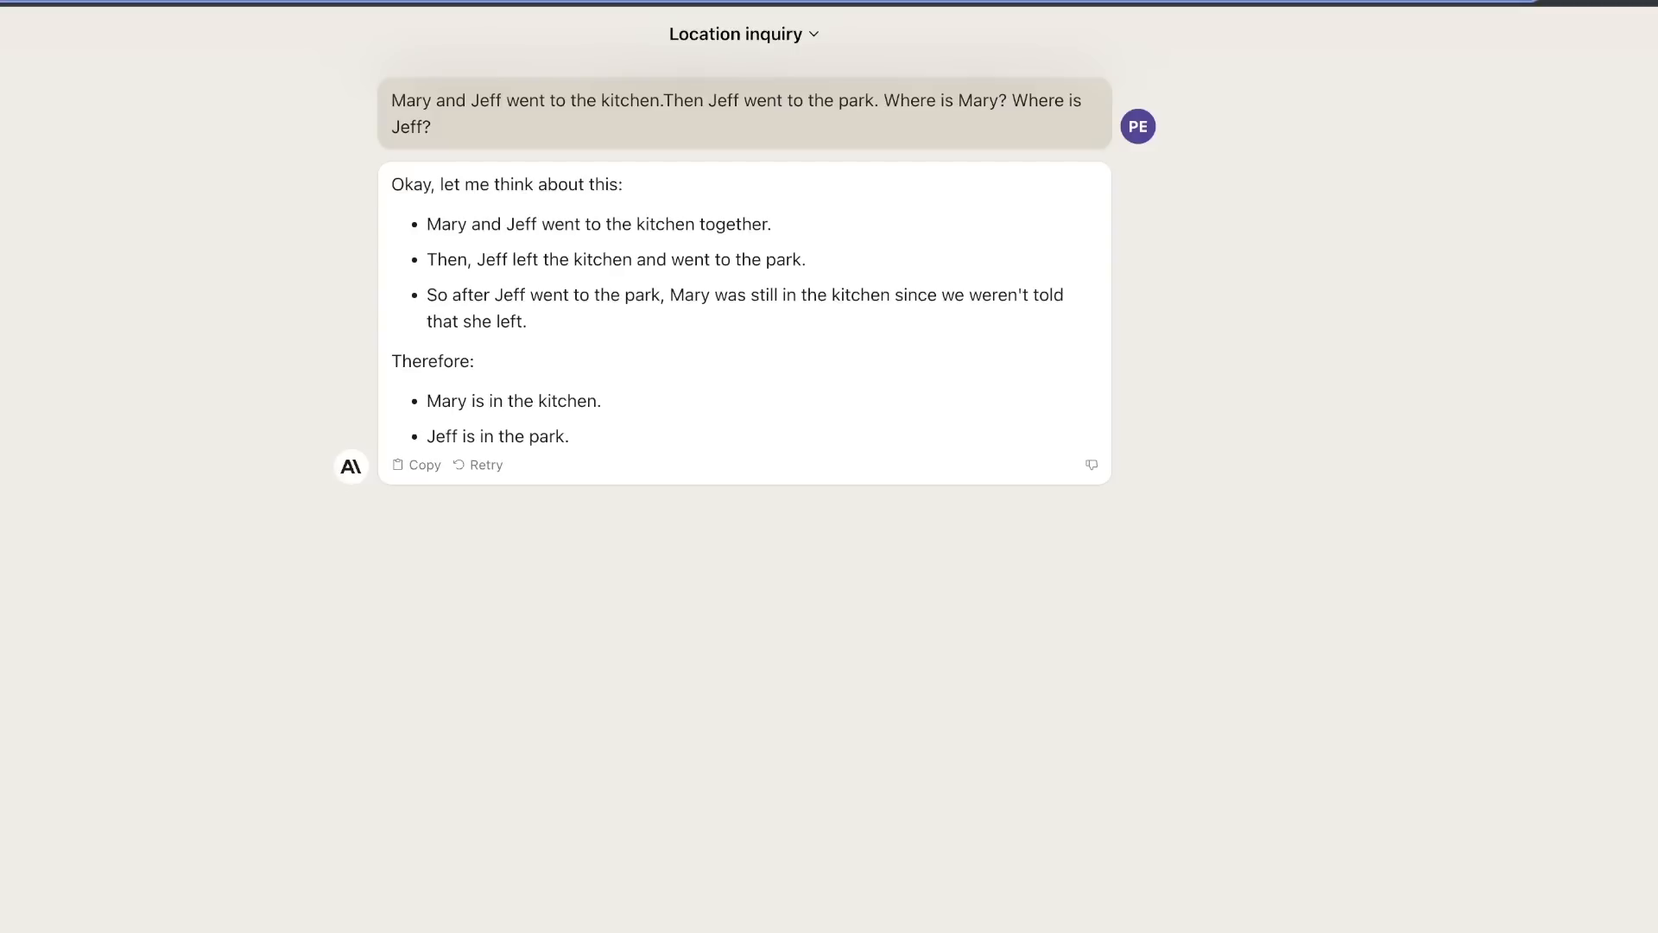
drag(392, 185, 529, 322)
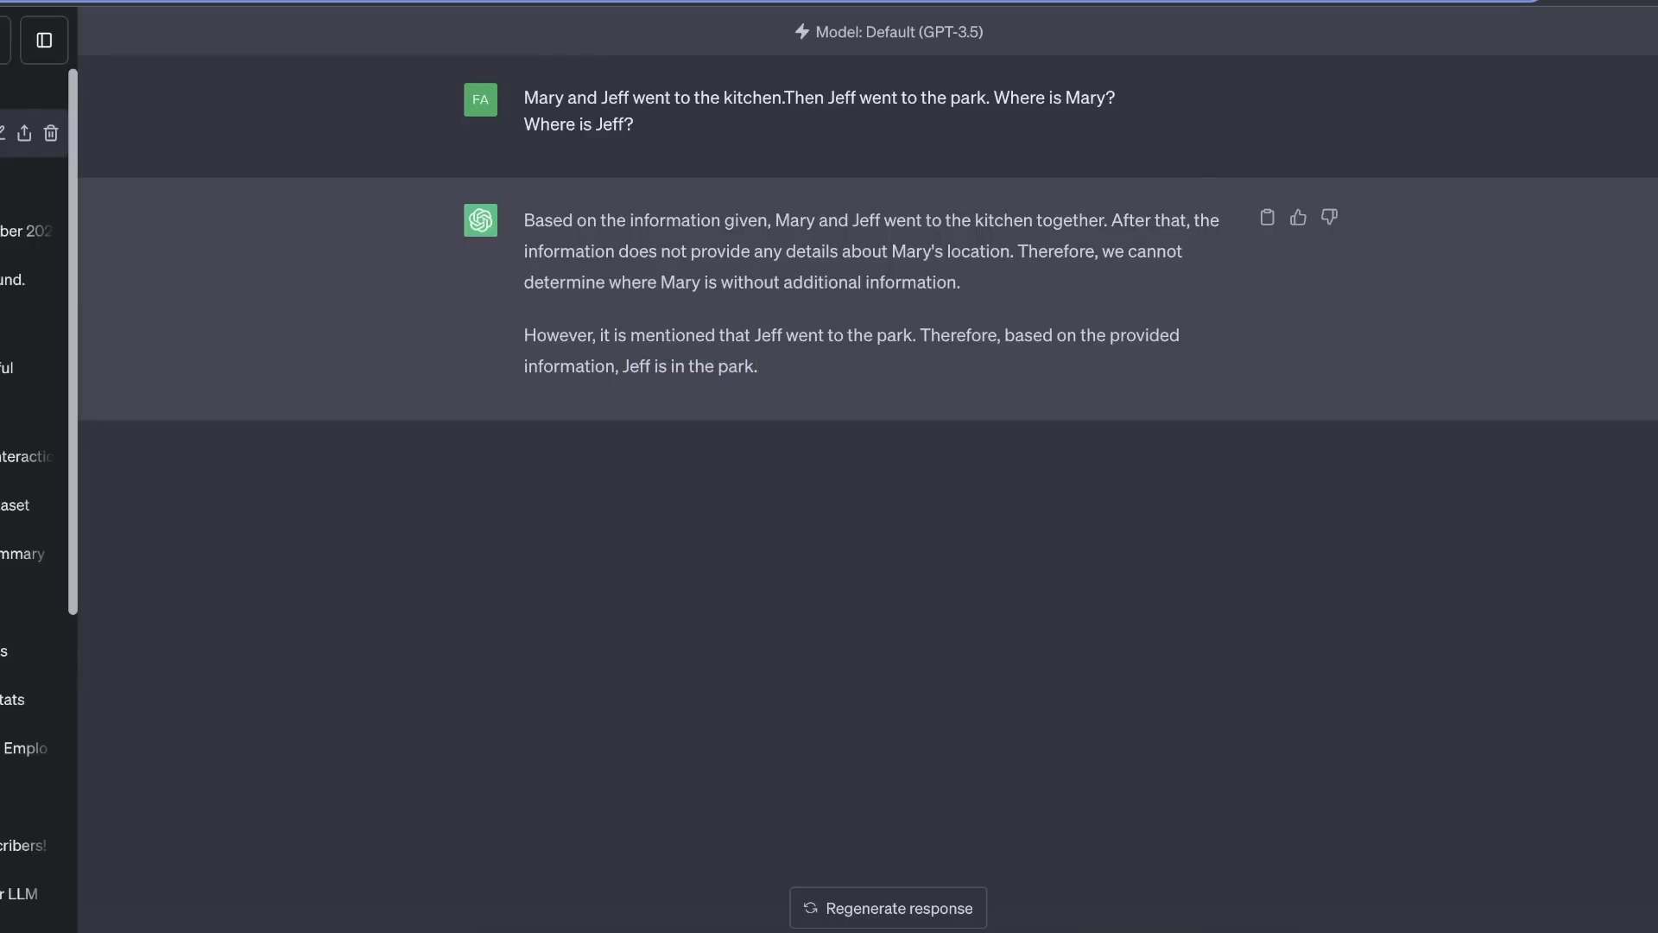
- Hide ChatGPT's chat history sidebar so the Mary and Jeff answer fills the view
click(43, 40)
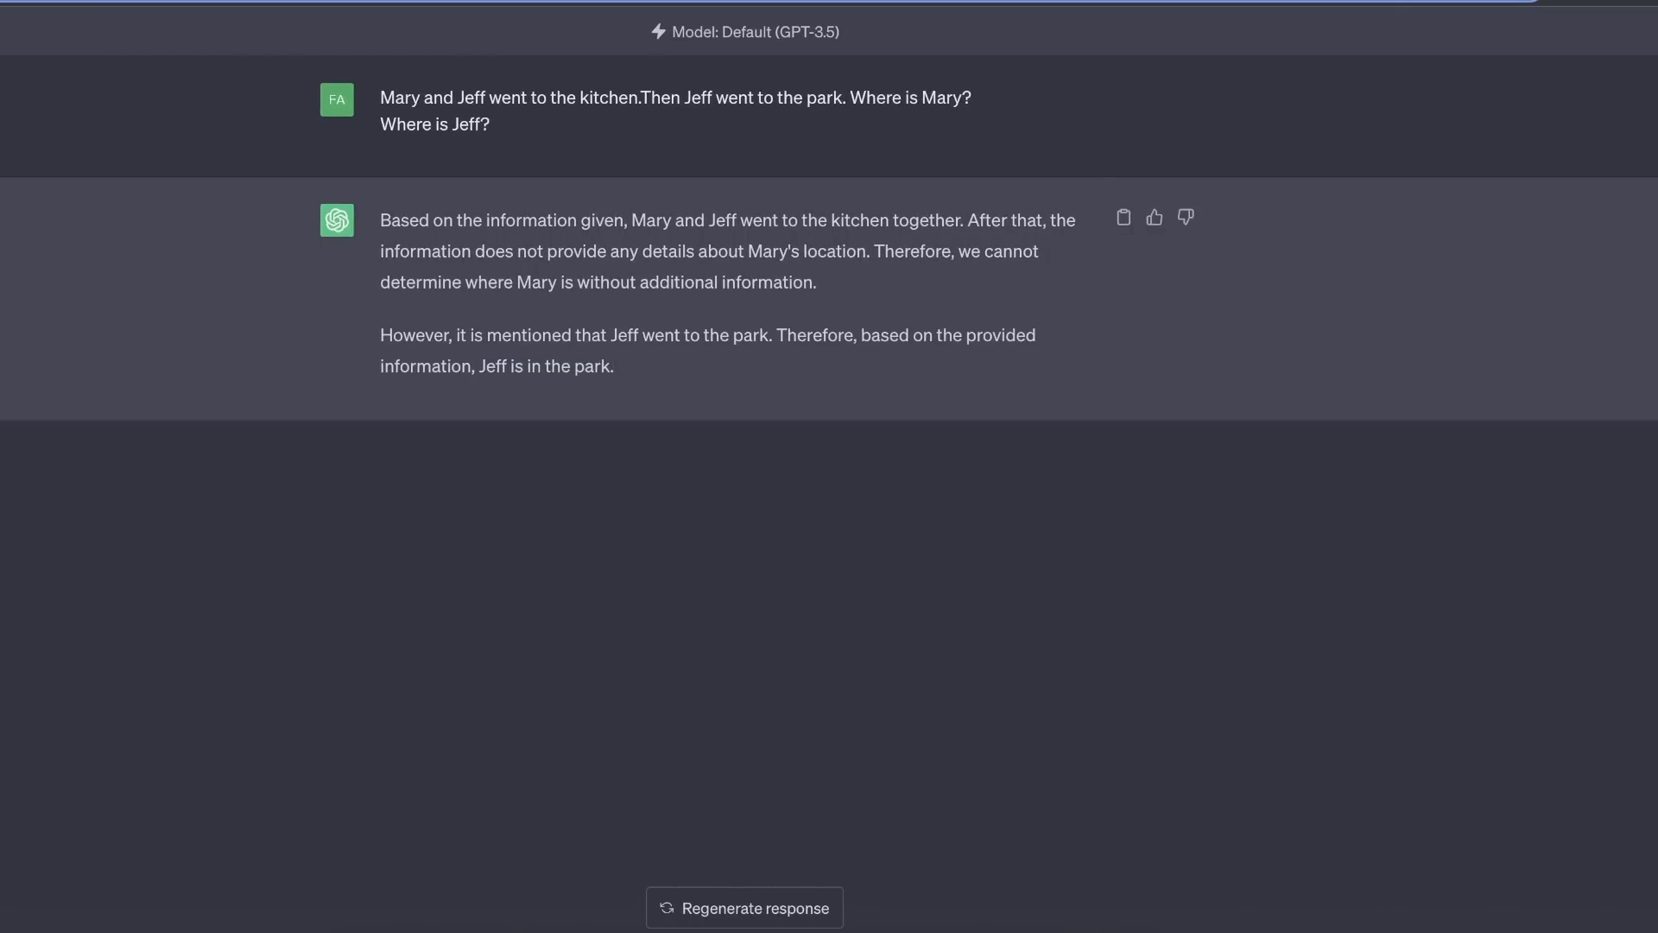
double_click(807, 31)
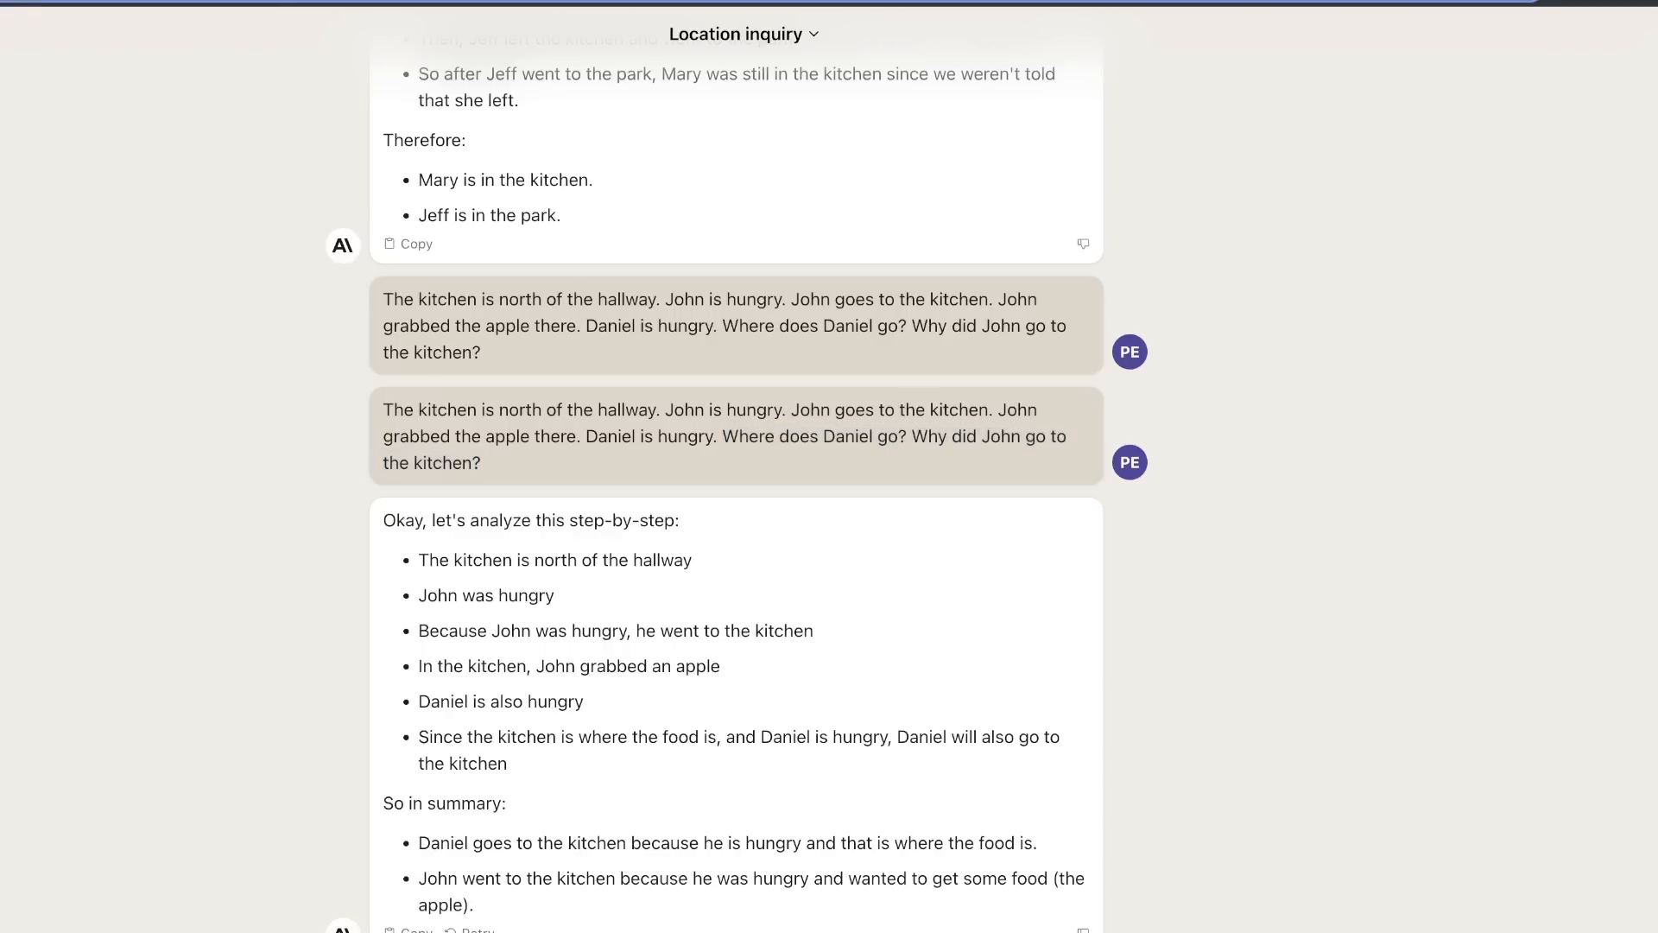
- Send the hungry-John-and-Daniel hallway/kitchen puzzle in the Location inquiry chat for a step-by-step answer
double_click(615, 520)
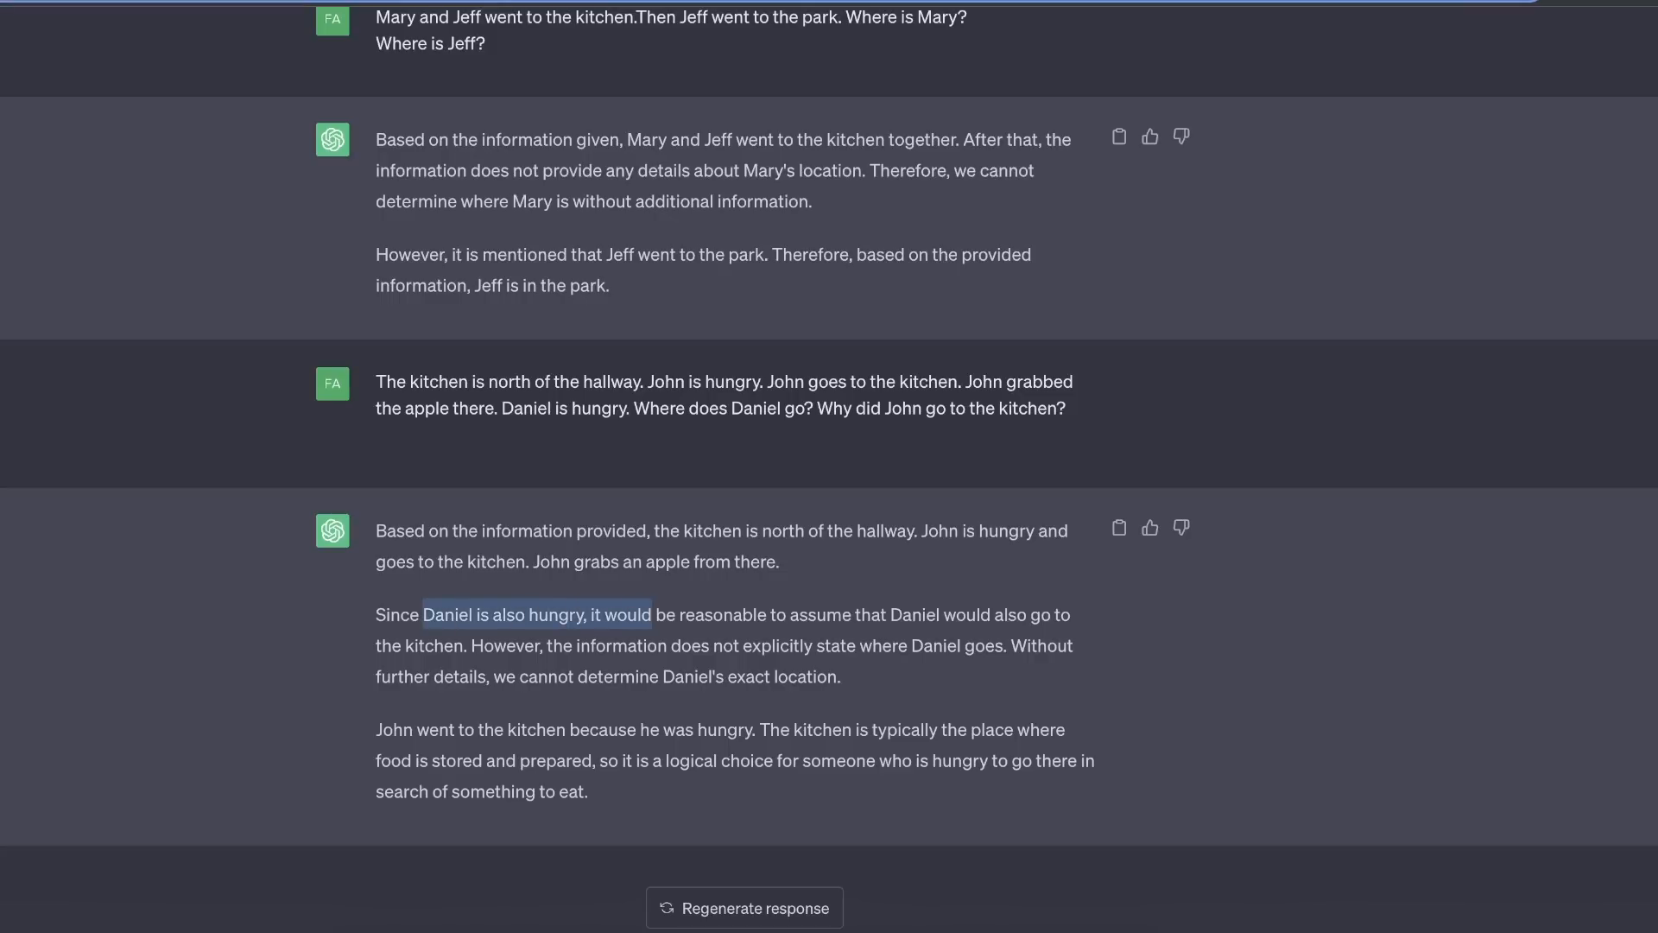
- Clear the text highlight on ChatGPT's John-and-Daniel answer to keep it in full view
click(741, 698)
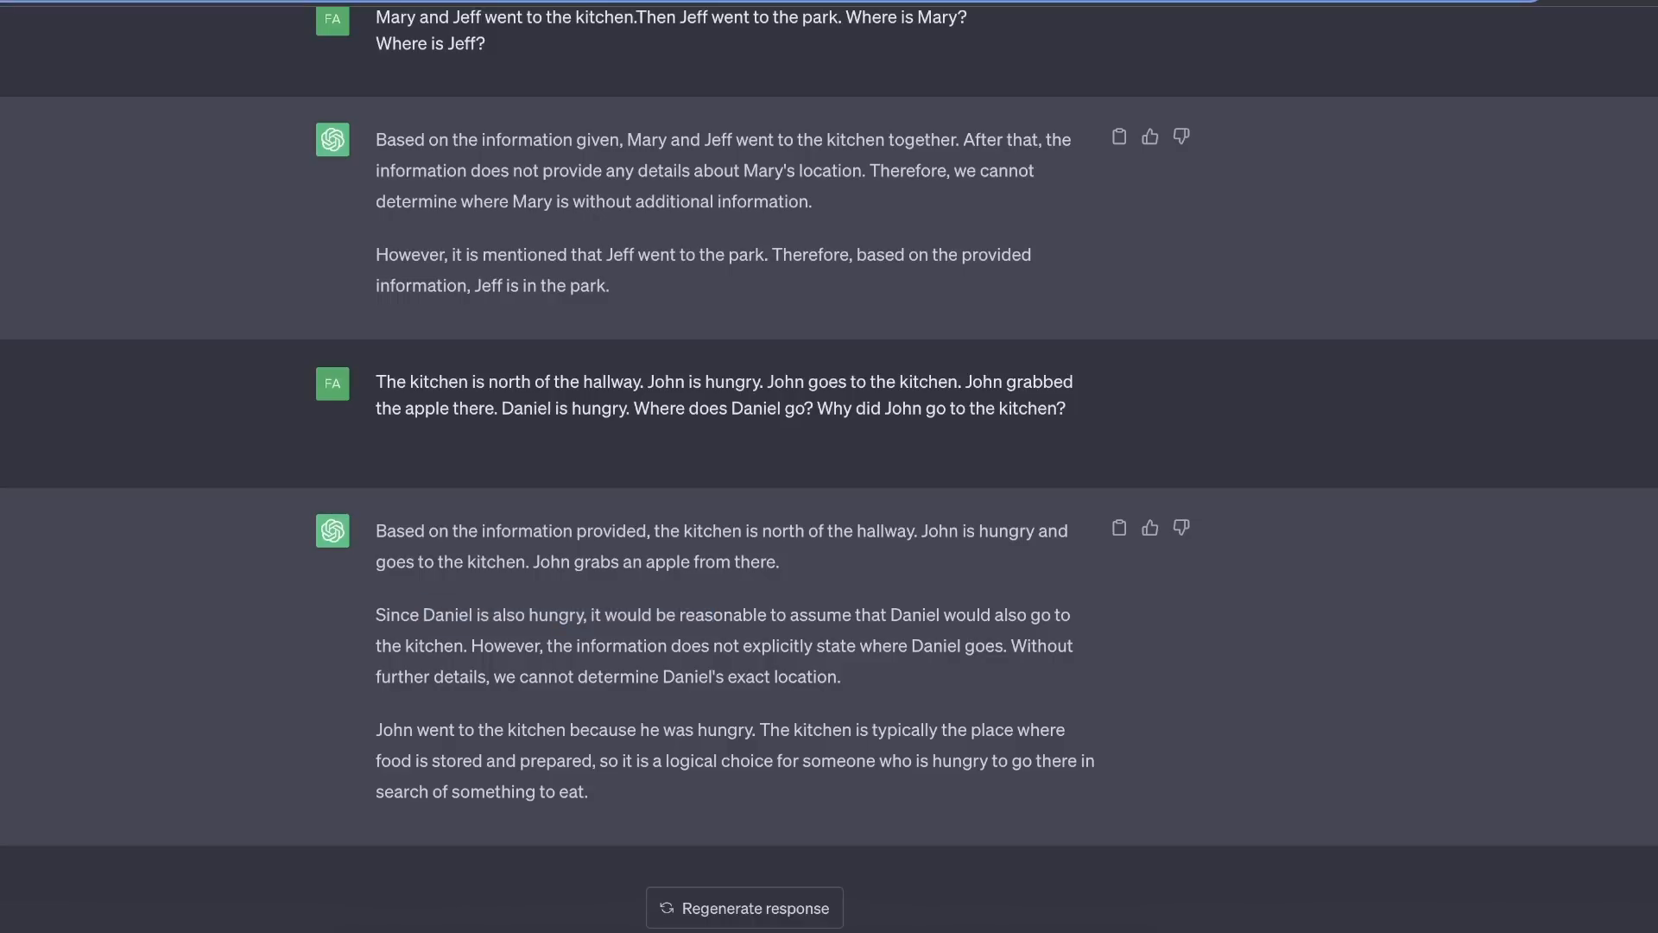